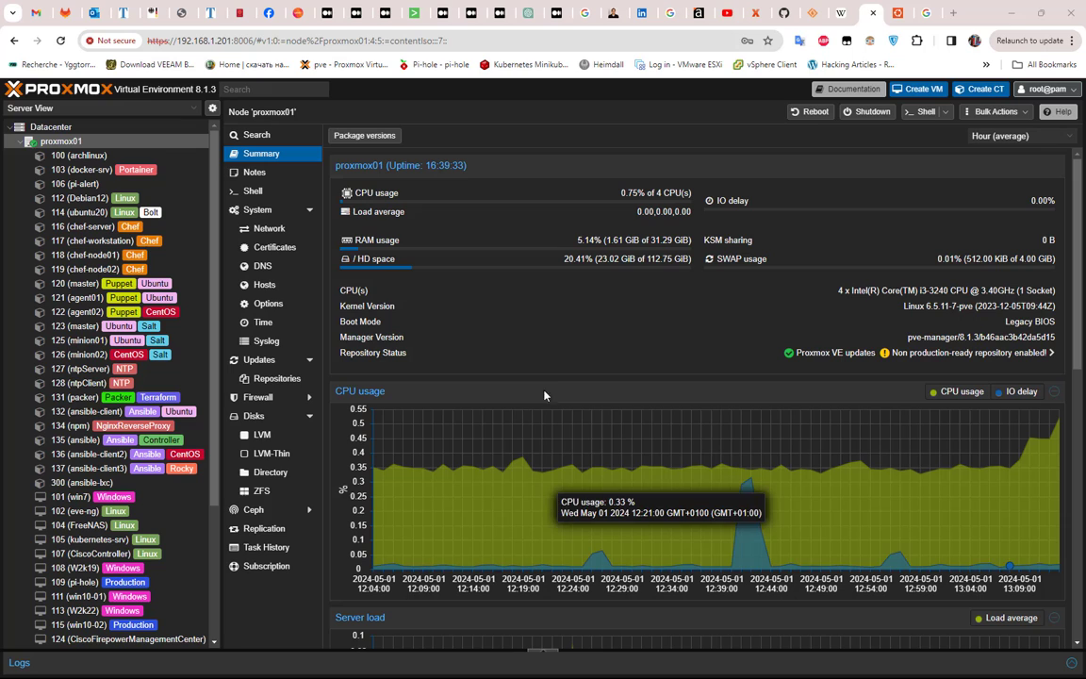
{"action": "mouse_move", "coordinate": [898, 13]}
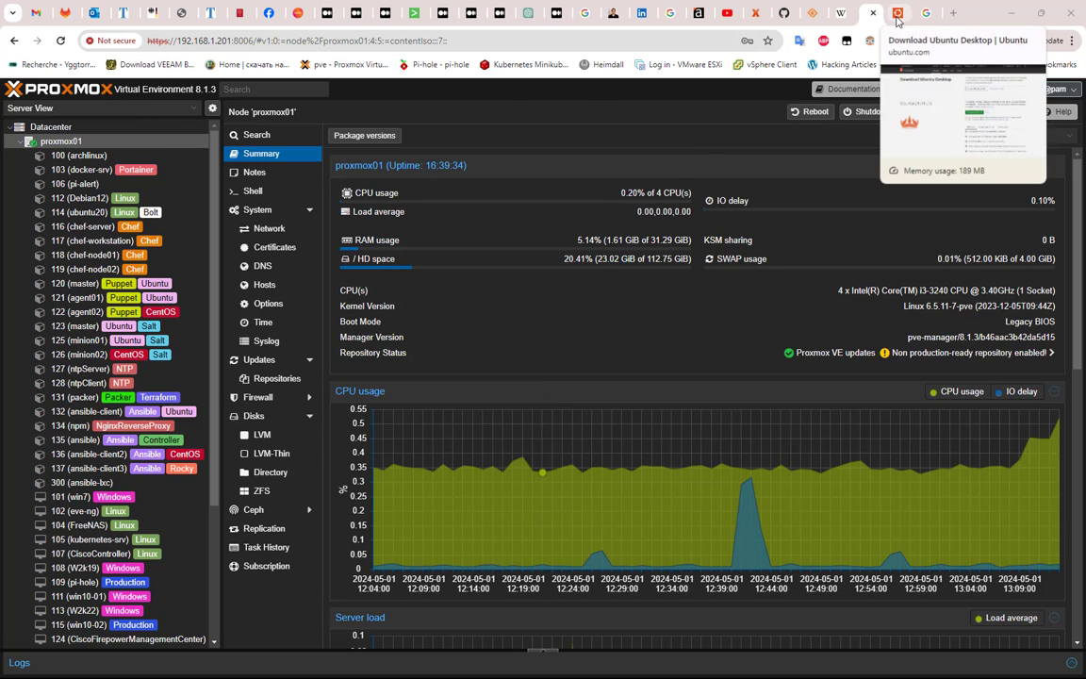
Step: Switch from Proxmox to the 'Download Ubuntu Desktop | Ubuntu' browser tab
{"action": "left_click", "coordinate": [898, 13]}
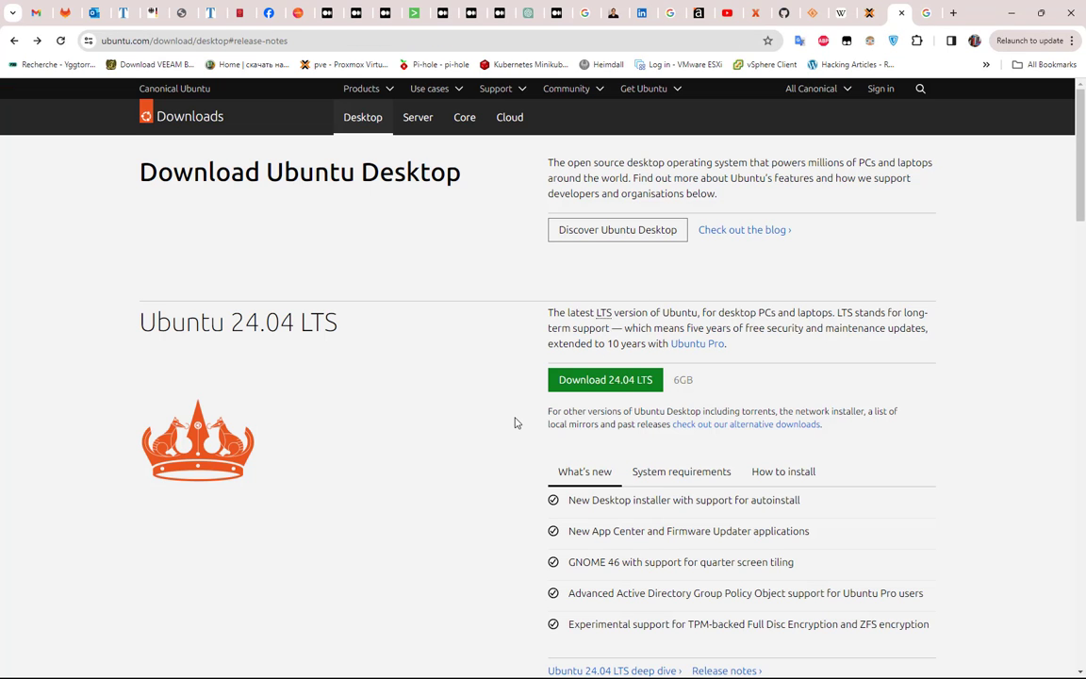
{"action": "mouse_move", "coordinate": [483, 433]}
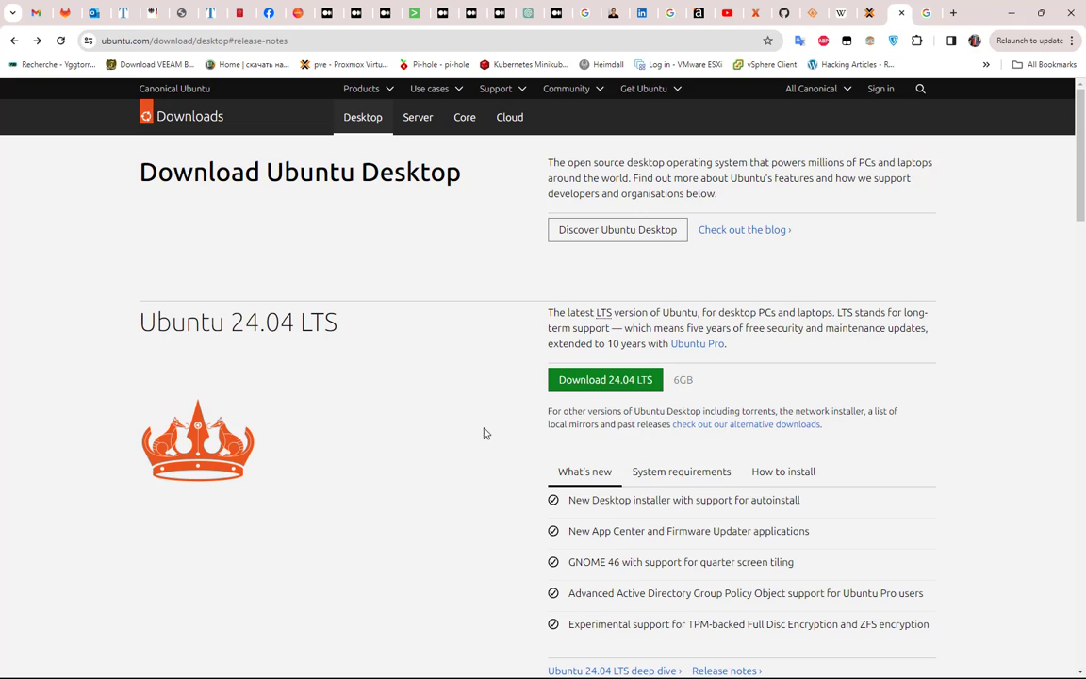
{"action": "mouse_move", "coordinate": [481, 434]}
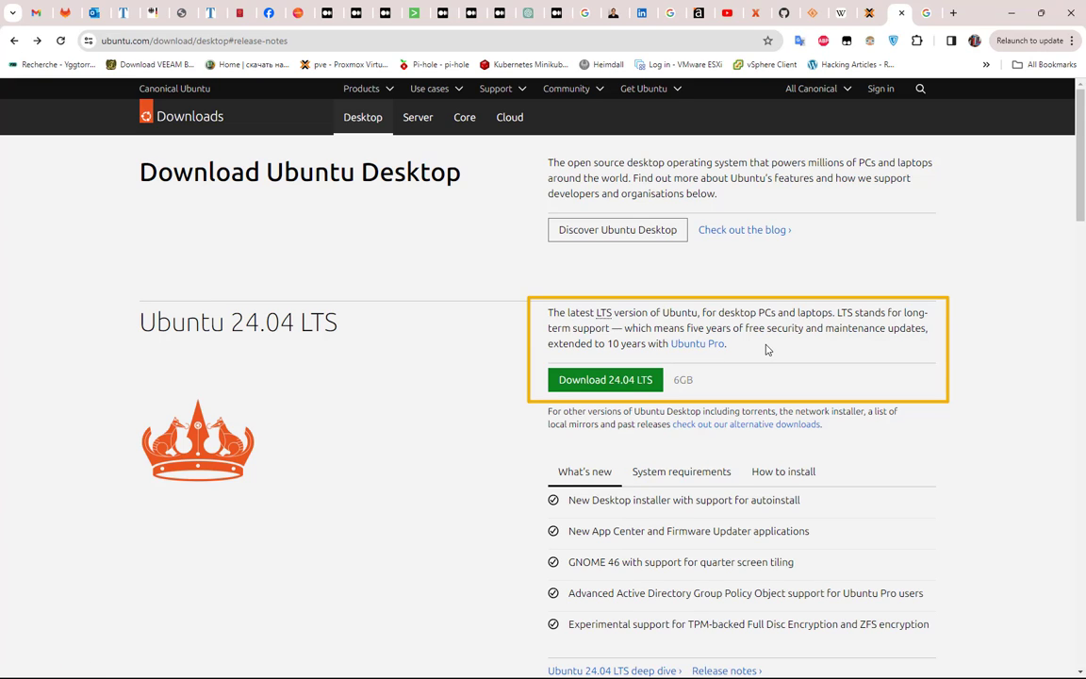
{"action": "mouse_move", "coordinate": [860, 343]}
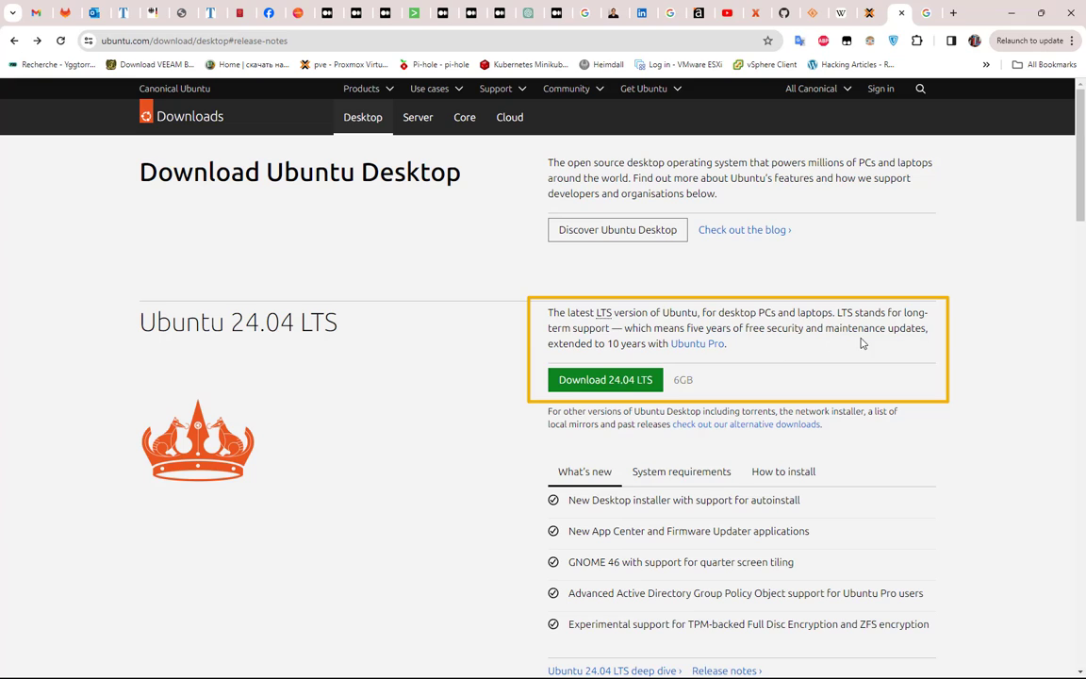
{"action": "mouse_move", "coordinate": [866, 342]}
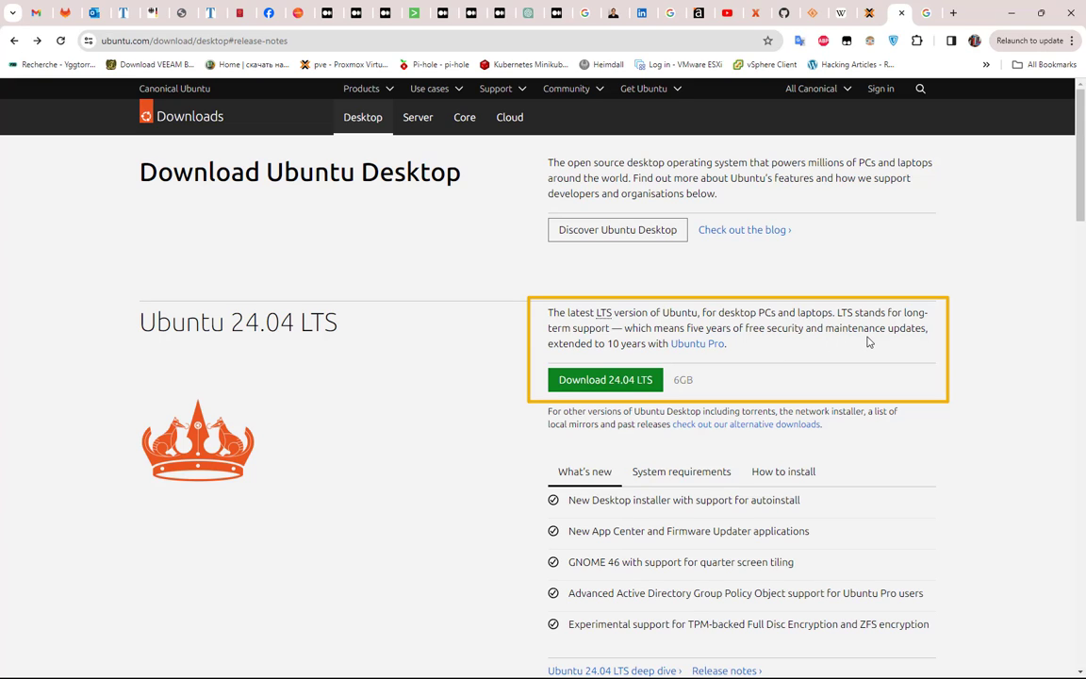
{"action": "mouse_move", "coordinate": [567, 422]}
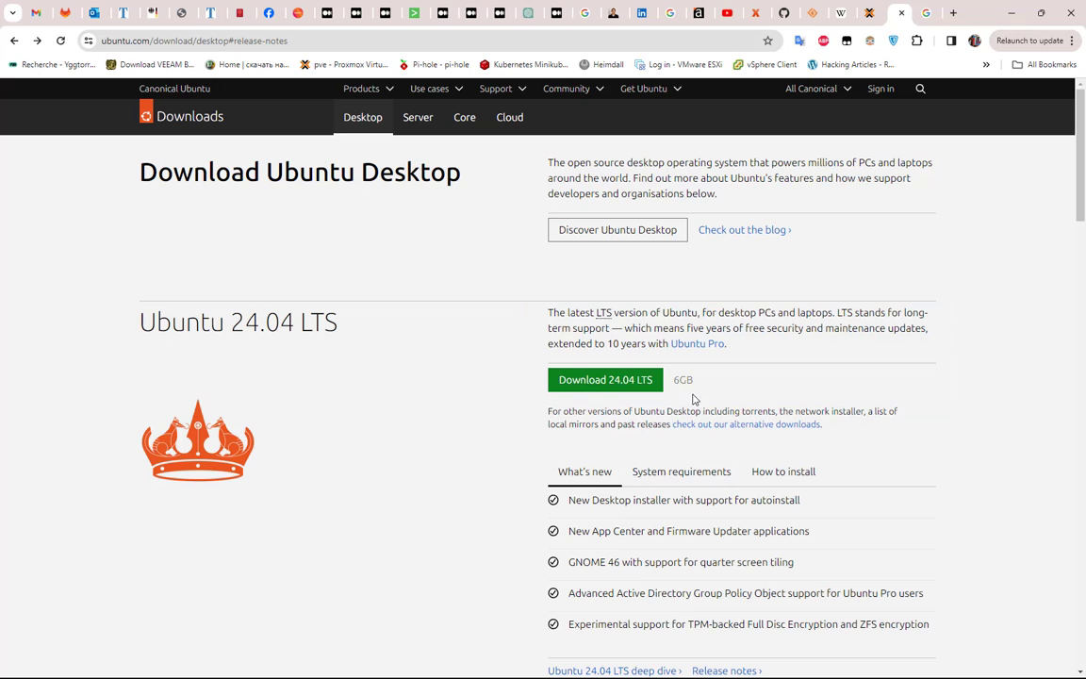
Step: Show the Ubuntu 24.04 LTS system requirements: 2 GHz dual-core CPU, 4 GB memory, 25 GB disk
{"action": "scroll", "scroll_direction": "down", "scroll_amount": 3}
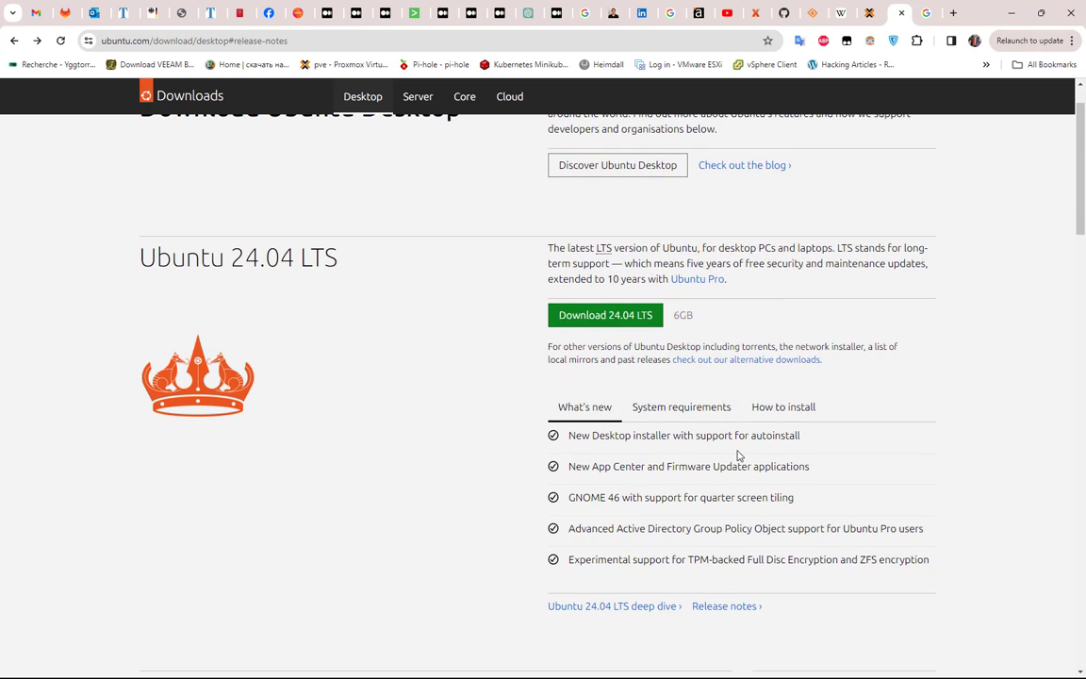
{"action": "mouse_move", "coordinate": [642, 450]}
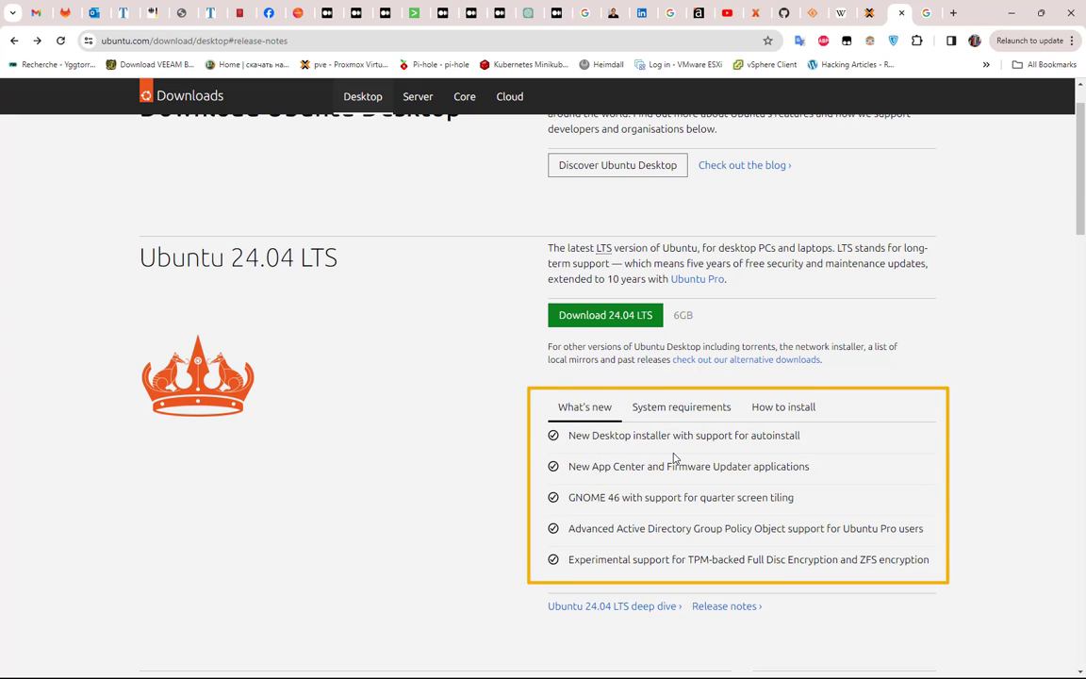
{"action": "mouse_move", "coordinate": [613, 515]}
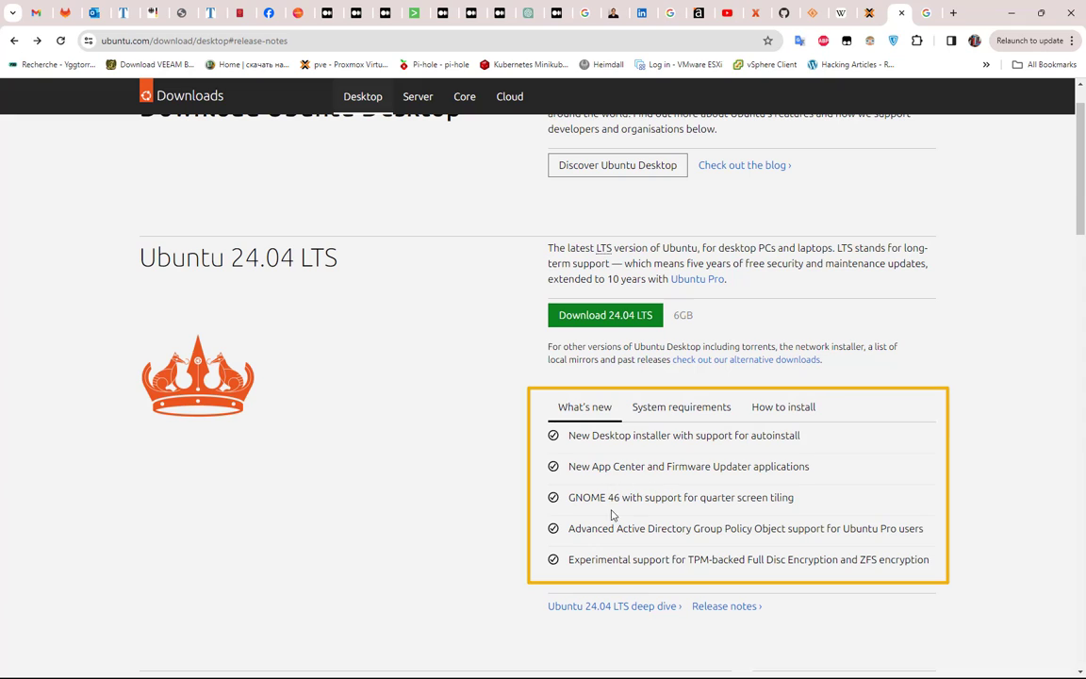
{"action": "mouse_move", "coordinate": [606, 515]}
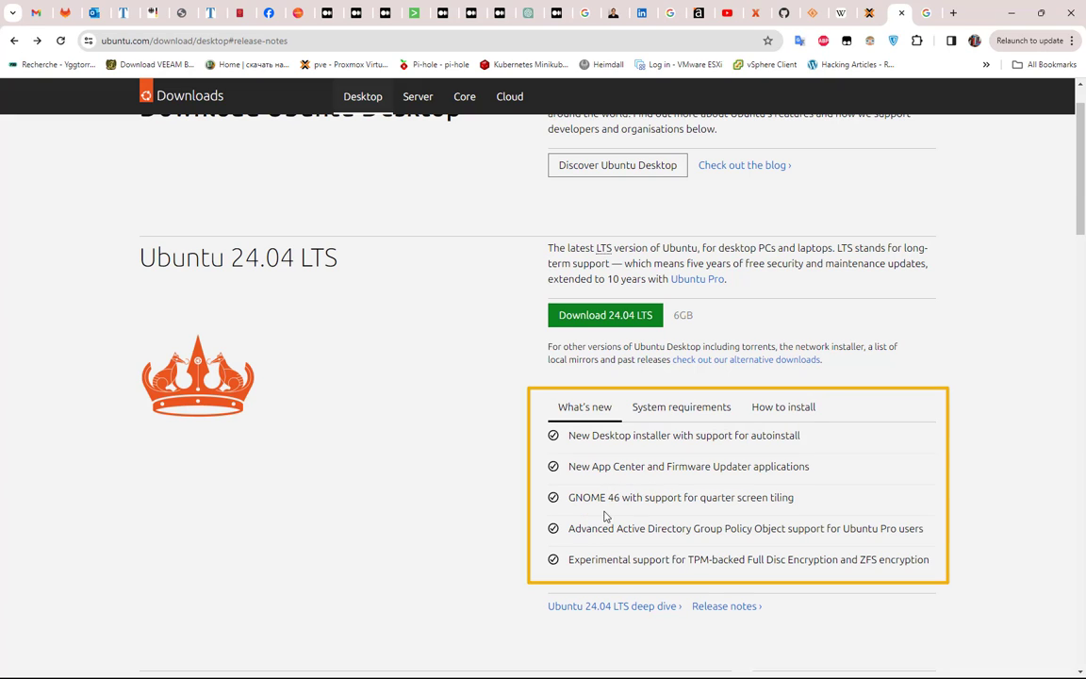
{"action": "mouse_move", "coordinate": [630, 503]}
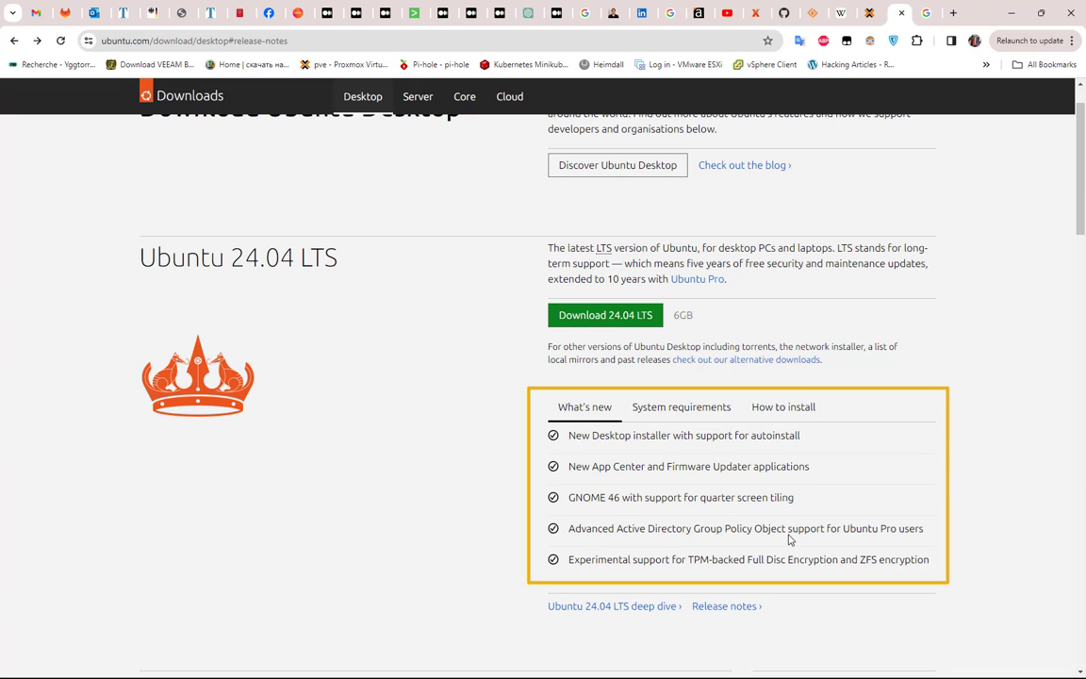
{"action": "mouse_move", "coordinate": [625, 585]}
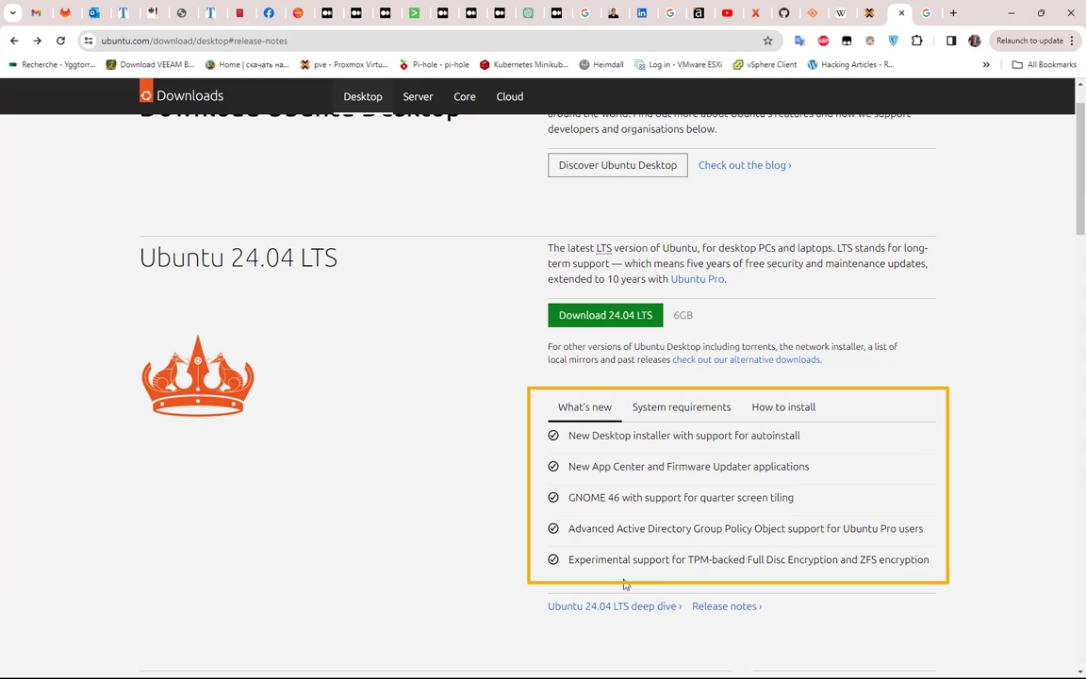
{"action": "mouse_move", "coordinate": [665, 575]}
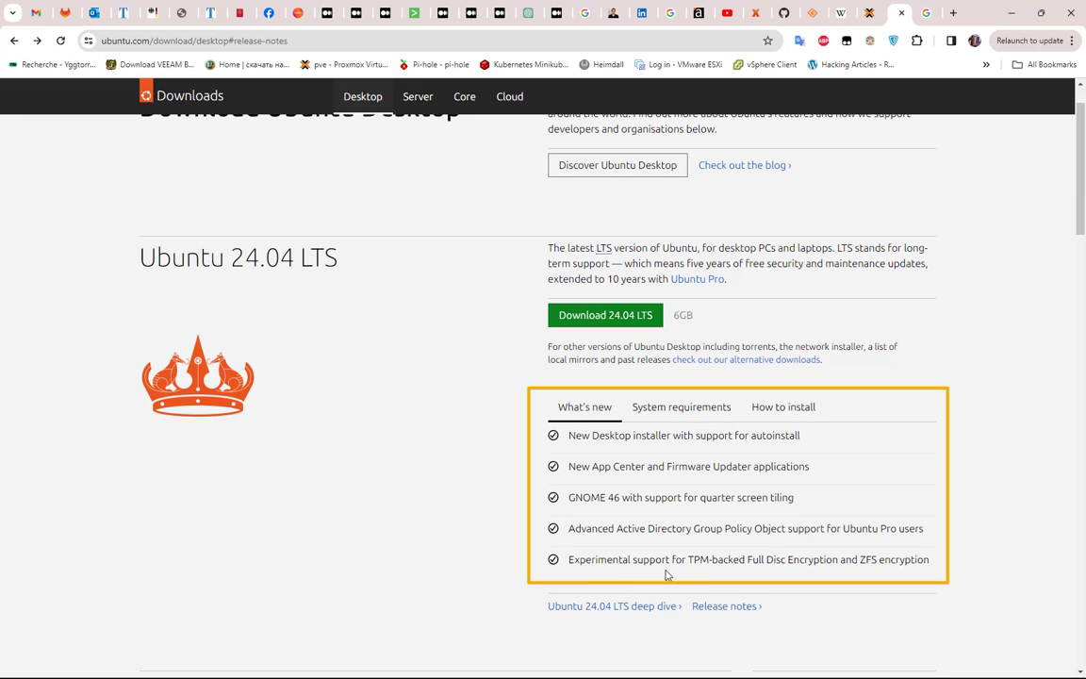
{"action": "mouse_move", "coordinate": [747, 564]}
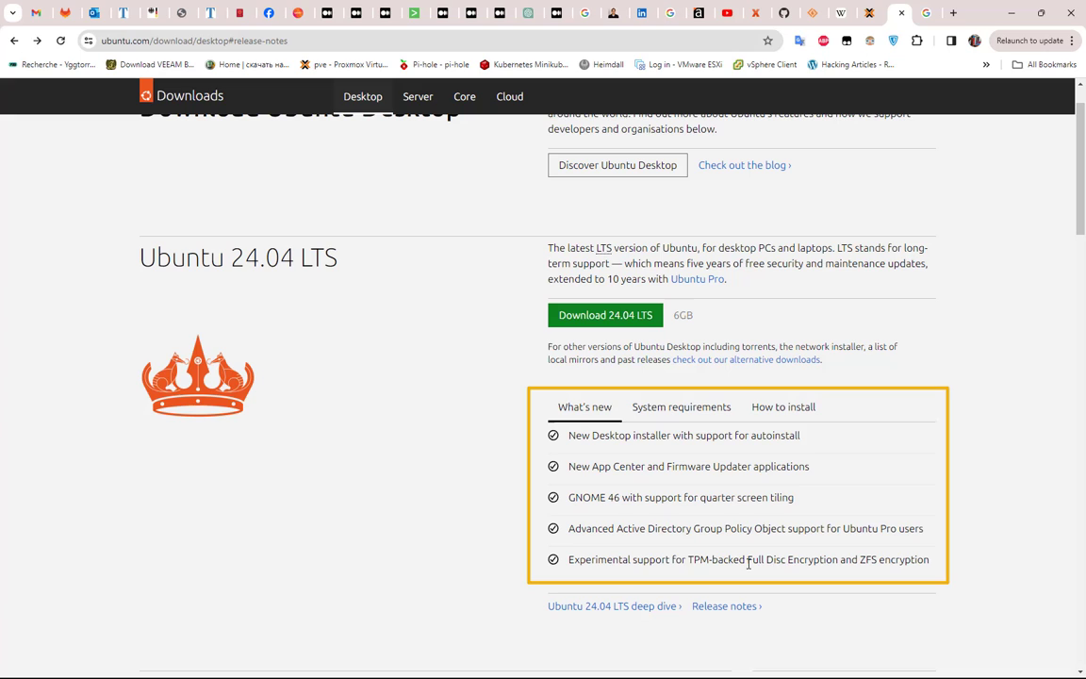
{"action": "mouse_move", "coordinate": [822, 543]}
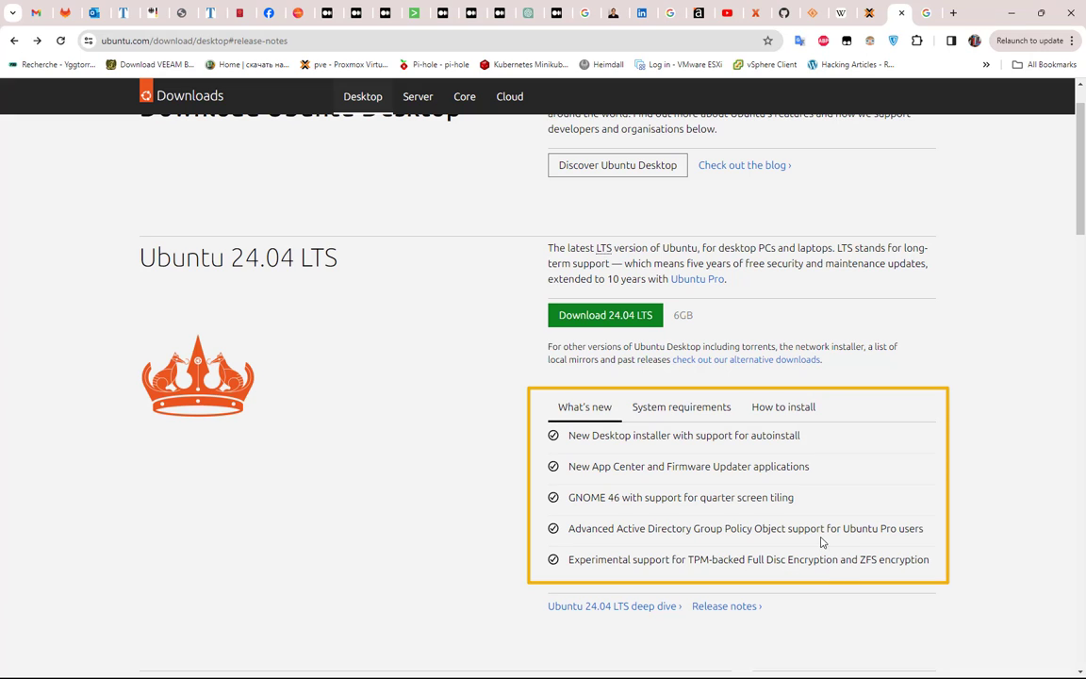
{"action": "left_click", "coordinate": [680, 407]}
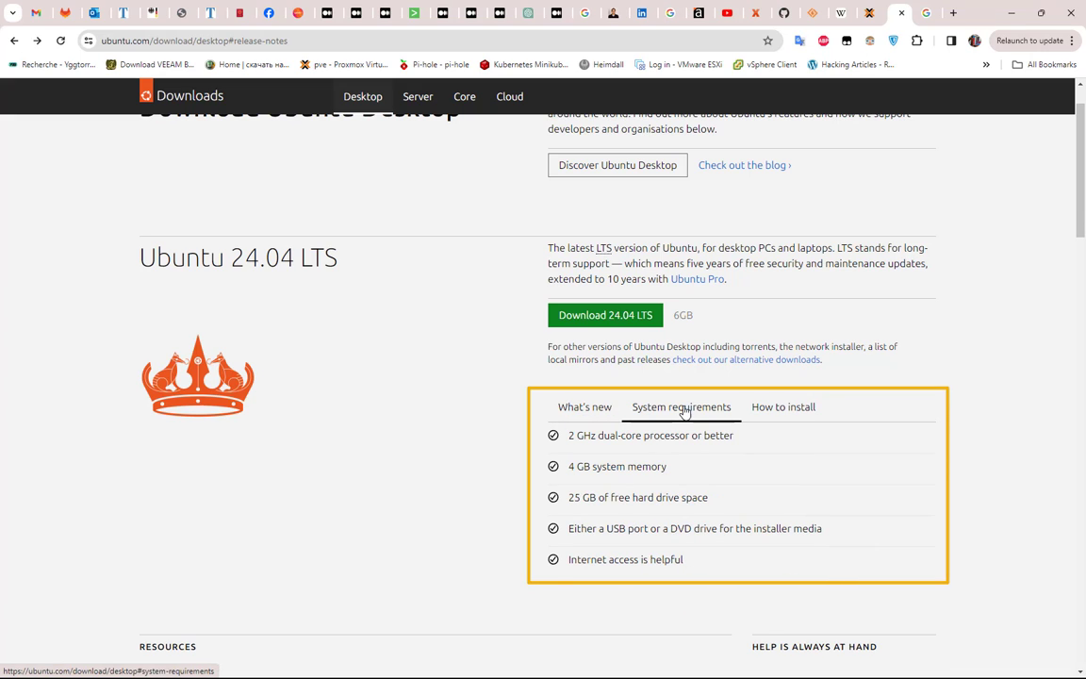
{"action": "left_click", "coordinate": [681, 407]}
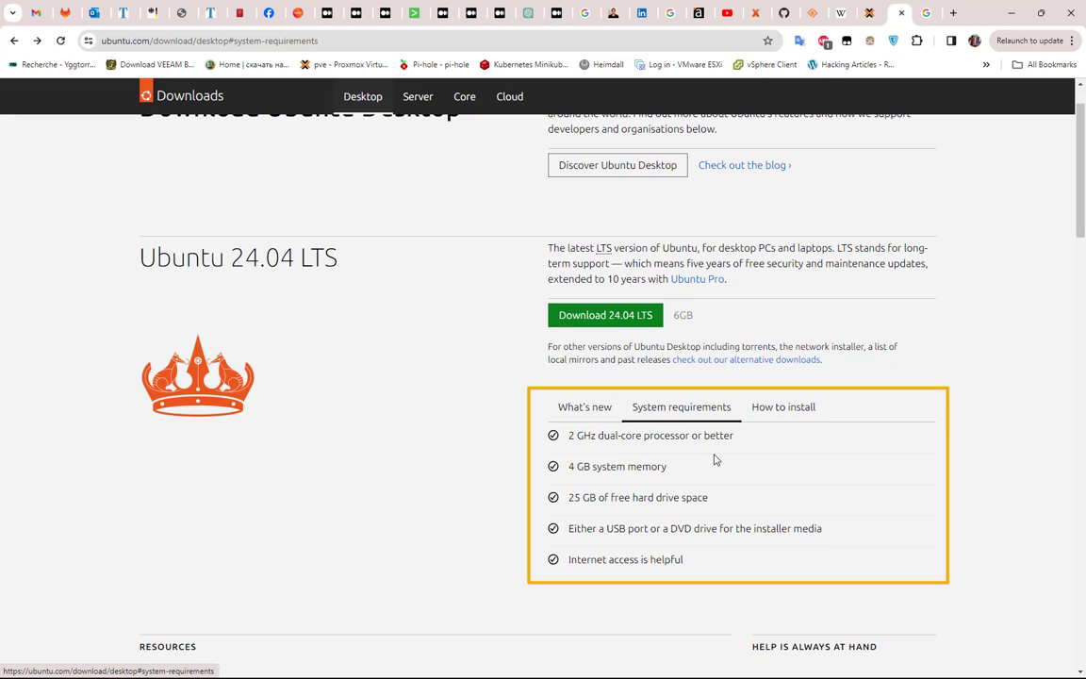
{"action": "mouse_move", "coordinate": [660, 485]}
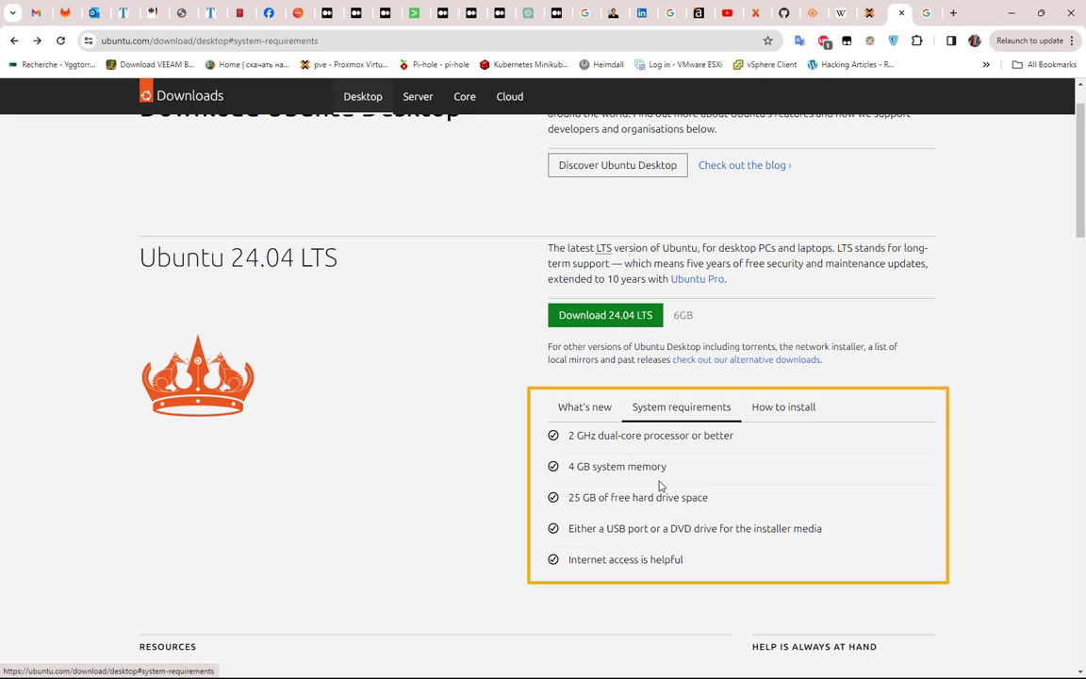
{"action": "mouse_move", "coordinate": [749, 486]}
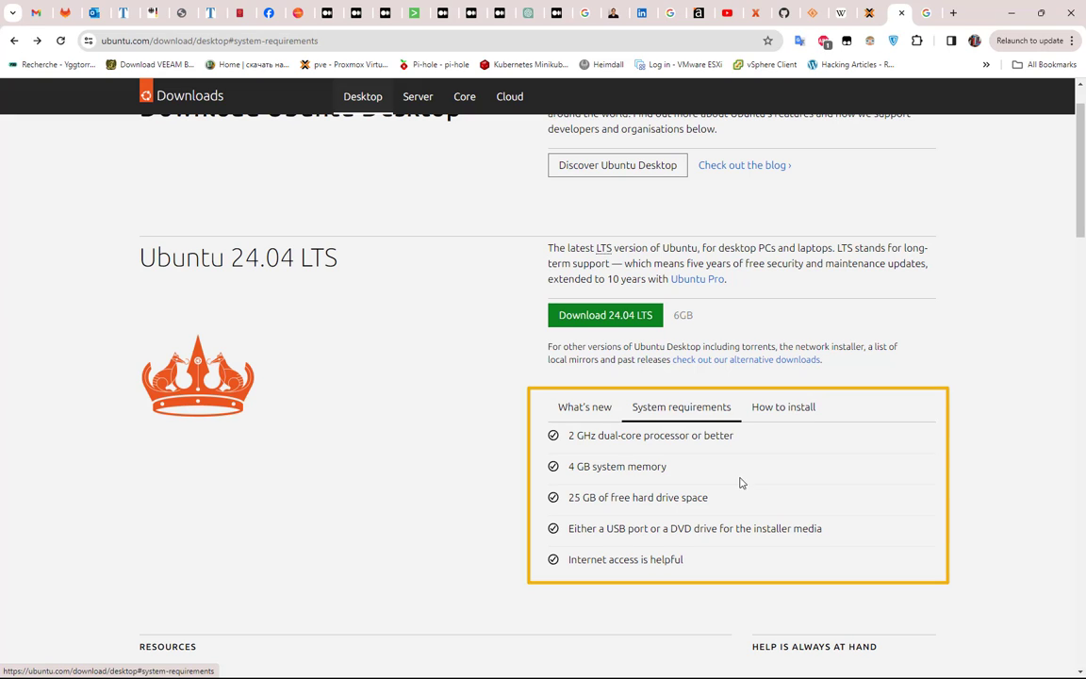
{"action": "mouse_move", "coordinate": [379, 363]}
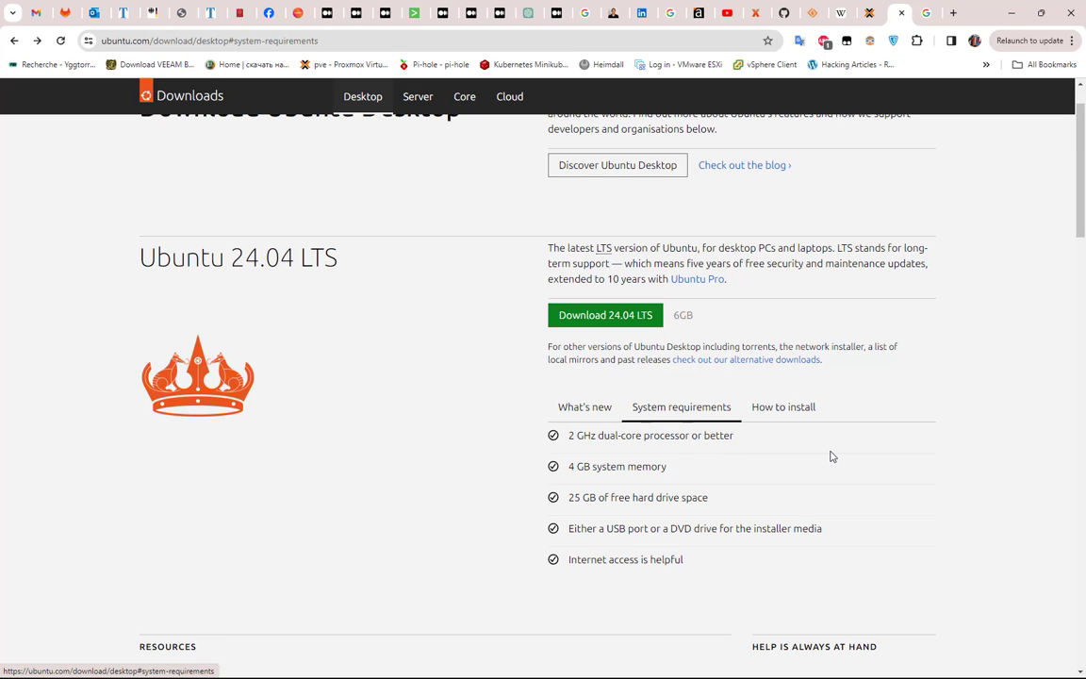
Step: Scroll the Ubuntu download page to the blog section and back up
{"action": "scroll", "scroll_direction": "down", "scroll_amount": 3}
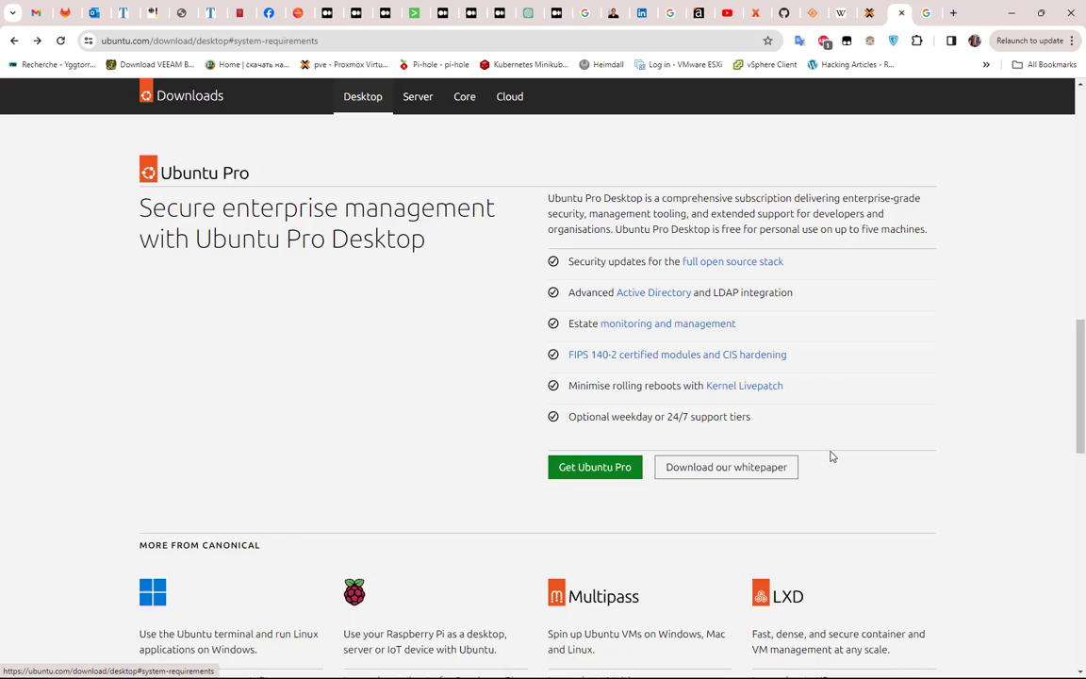
{"action": "scroll", "scroll_direction": "down", "scroll_amount": 3}
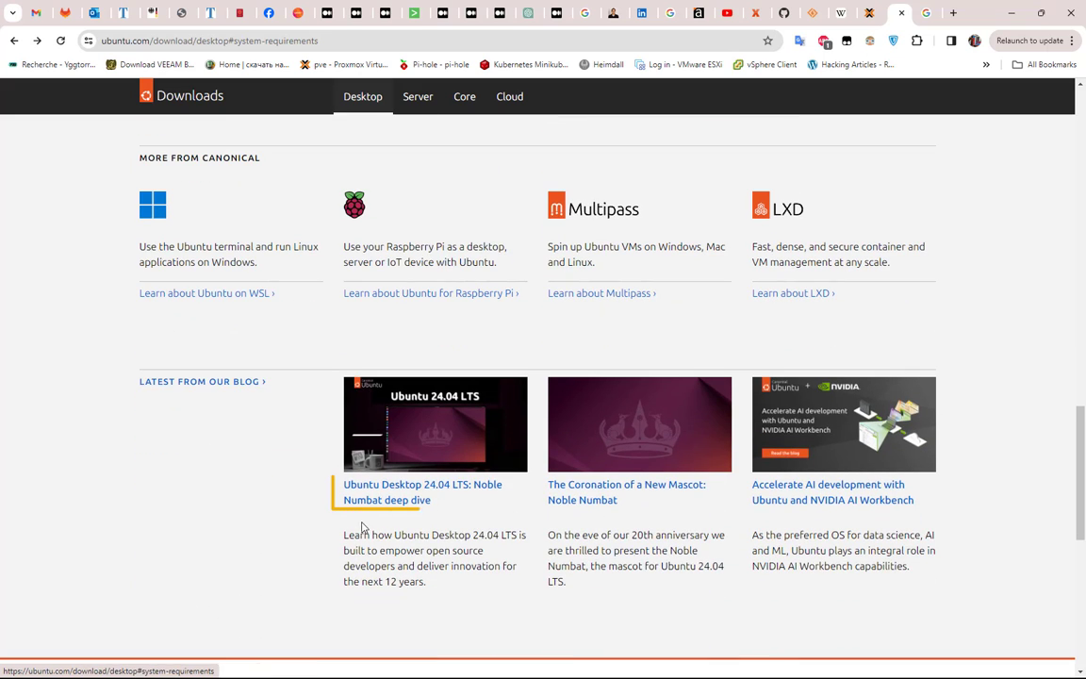
{"action": "mouse_move", "coordinate": [494, 504]}
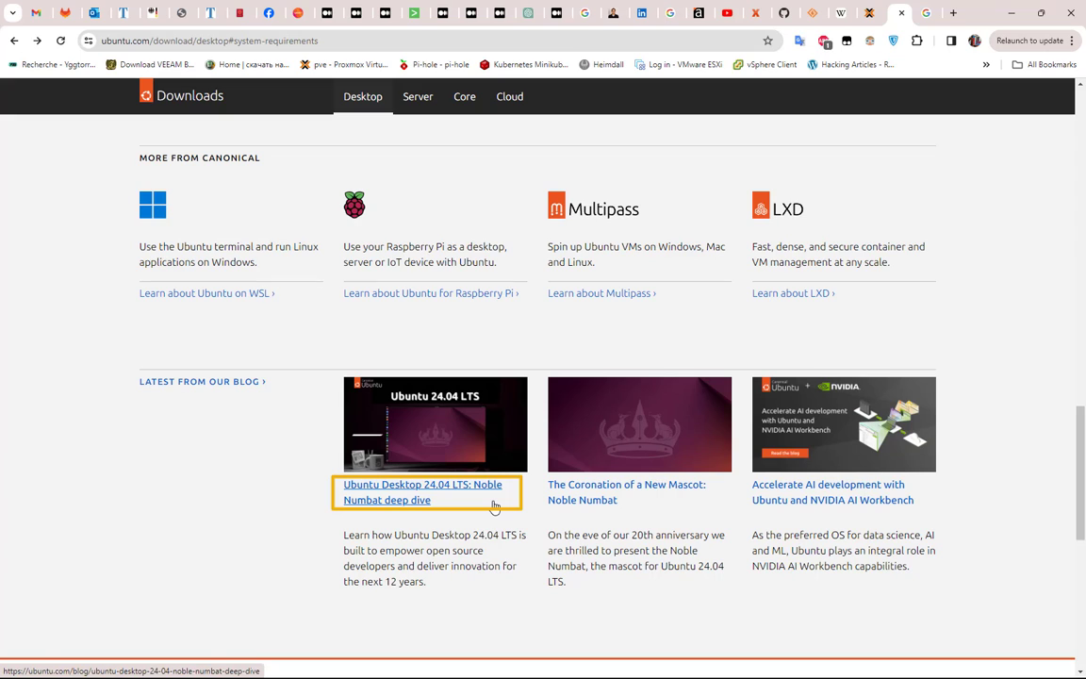
{"action": "scroll", "scroll_direction": "up", "scroll_amount": 3}
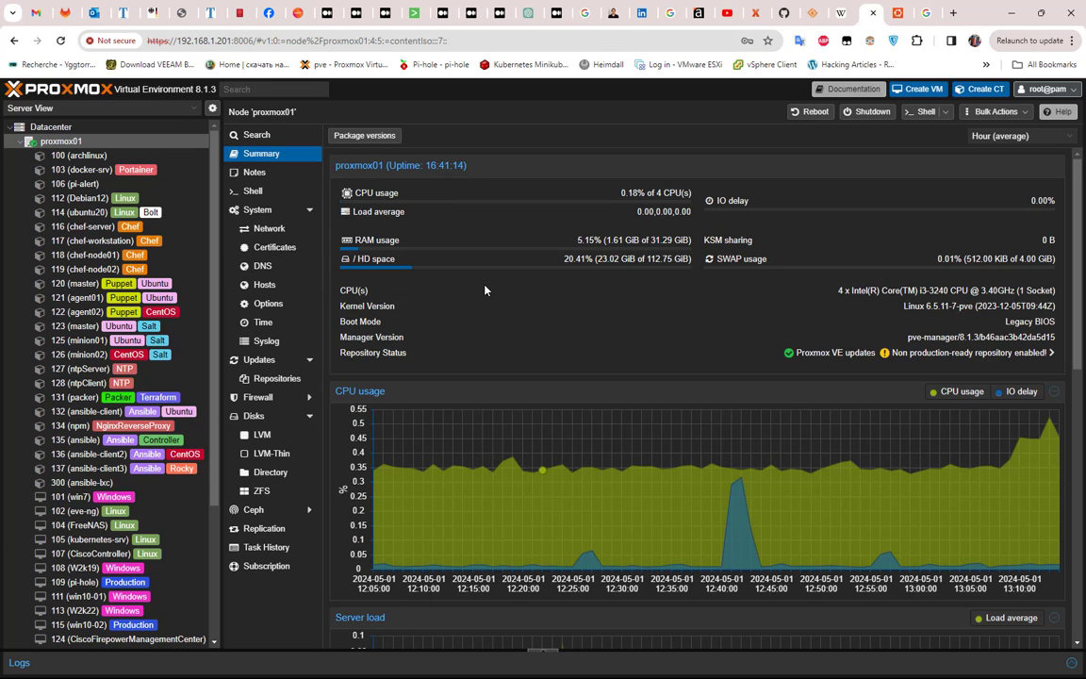
Step: Bring up the Upload dialog for the Storage ISO Images list on proxmox01
{"action": "scroll", "scroll_direction": "down", "scroll_amount": 3}
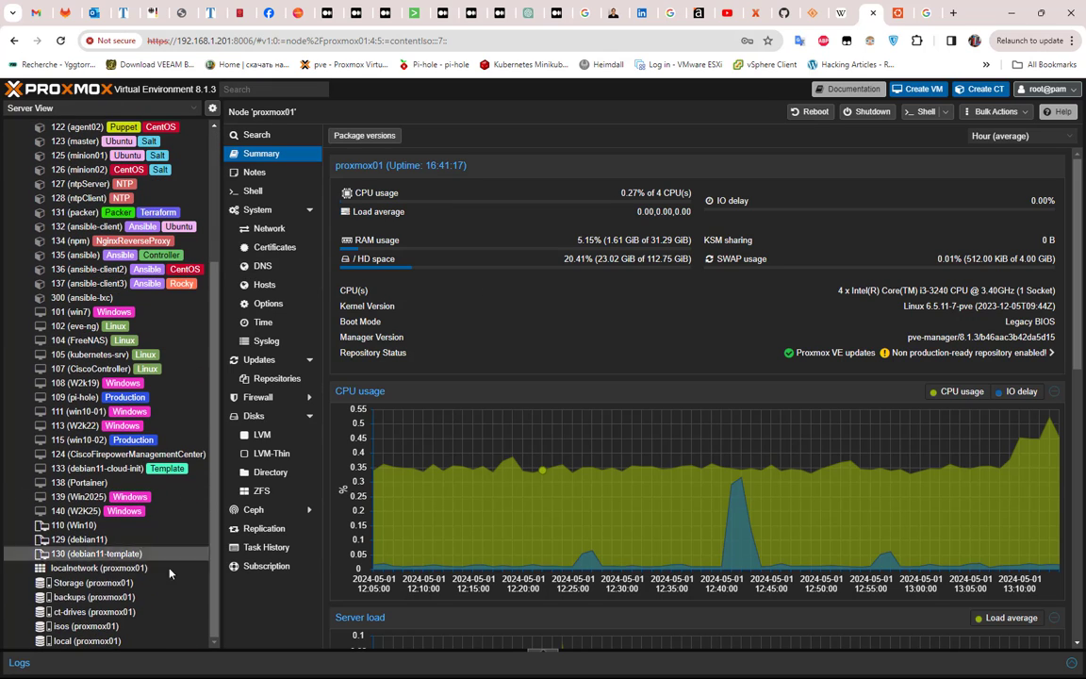
{"action": "left_click", "coordinate": [92, 582]}
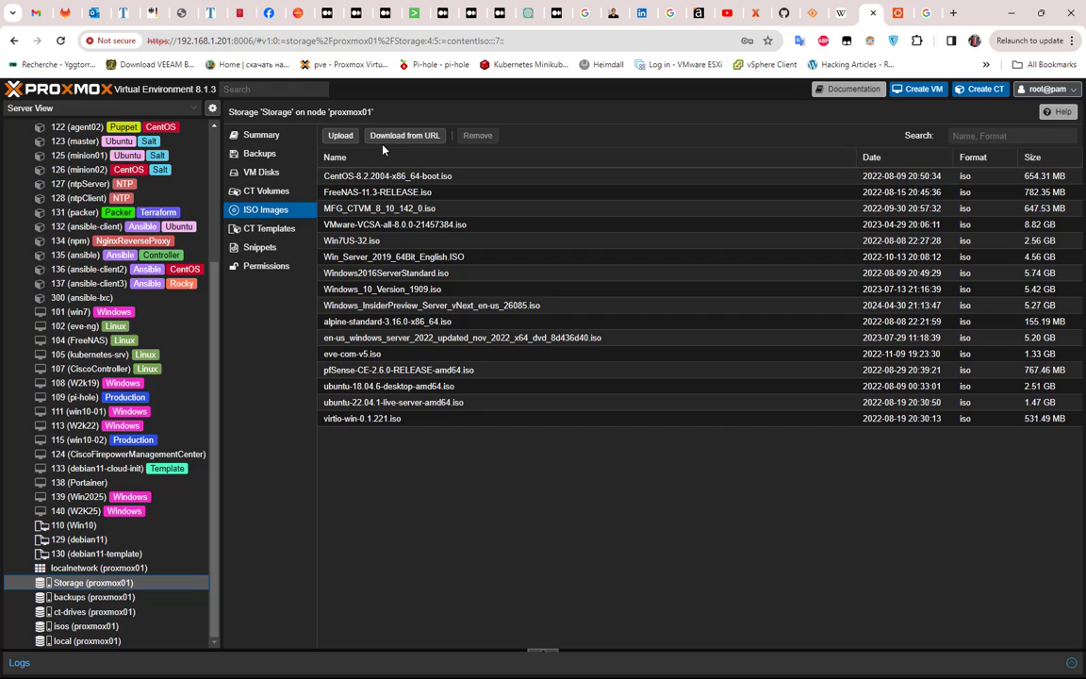
{"action": "mouse_move", "coordinate": [405, 134]}
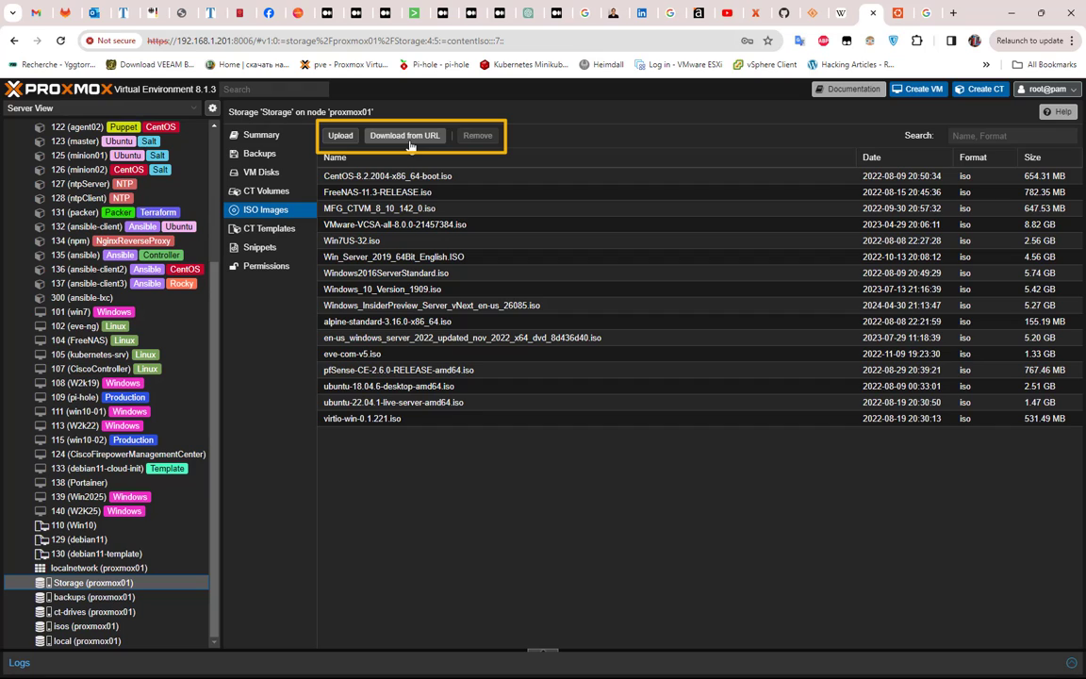
{"action": "mouse_move", "coordinate": [366, 151]}
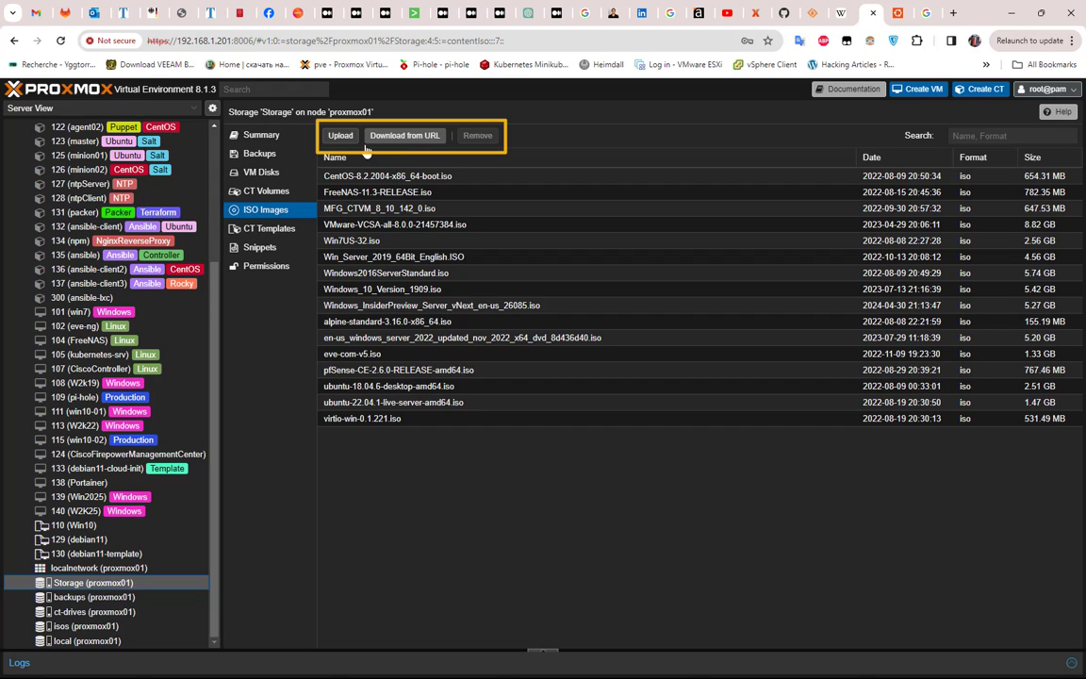
{"action": "mouse_move", "coordinate": [385, 215]}
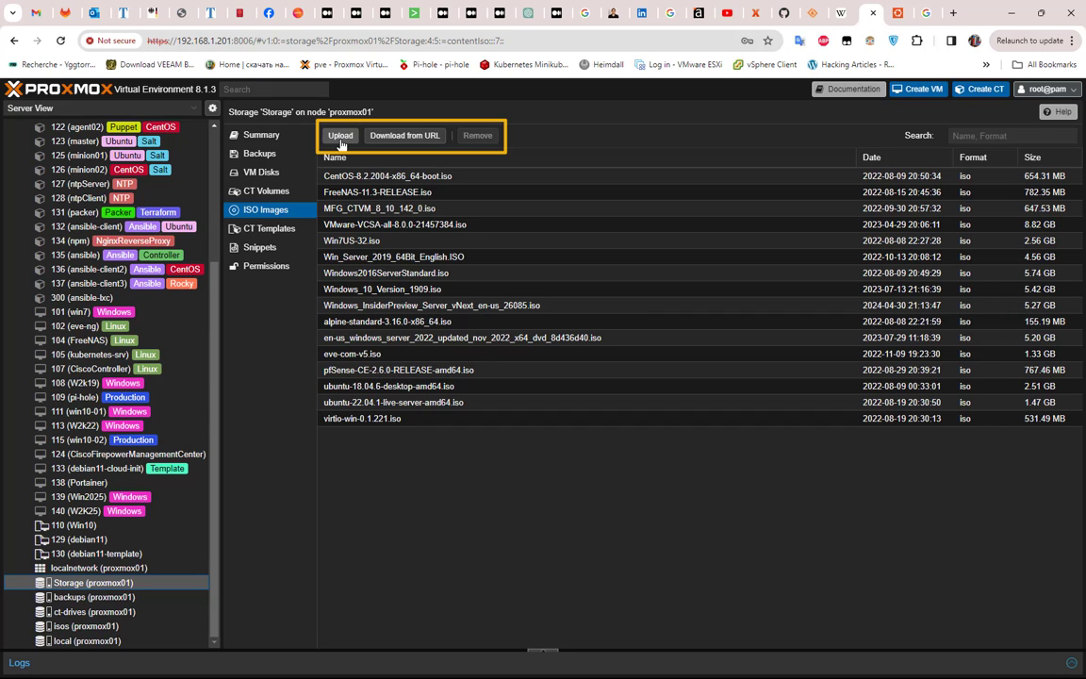
{"action": "left_click", "coordinate": [341, 134]}
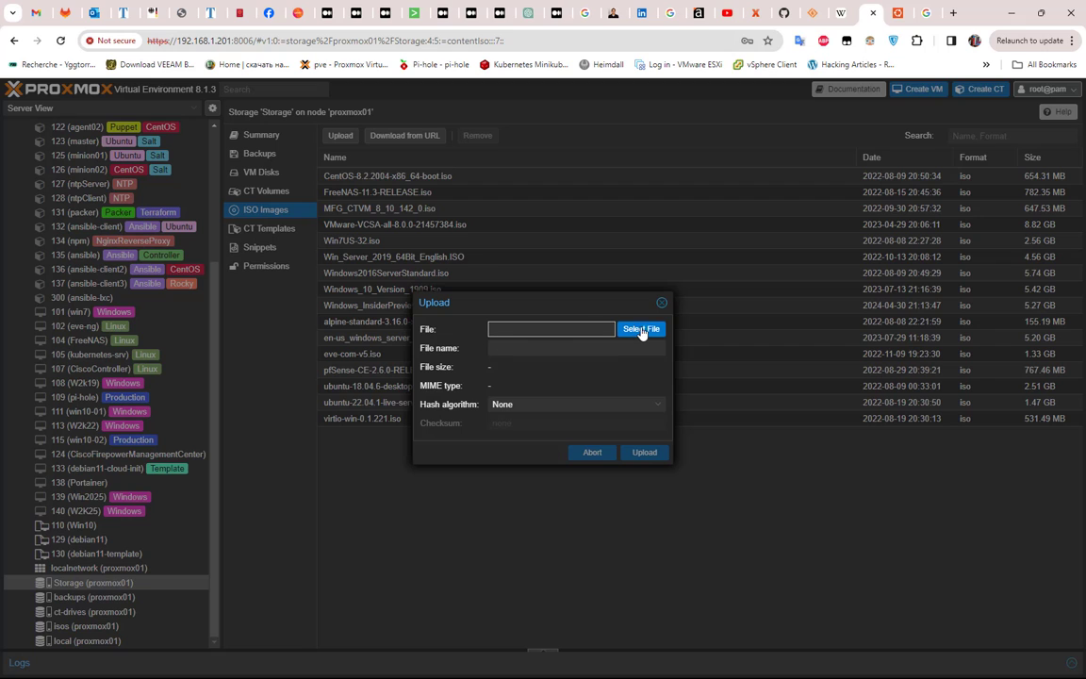
Step: Select ubuntu-24.04-desktop-amd64.iso (5.69 GiB) from Downloads as the upload file
{"action": "left_click", "coordinate": [643, 329]}
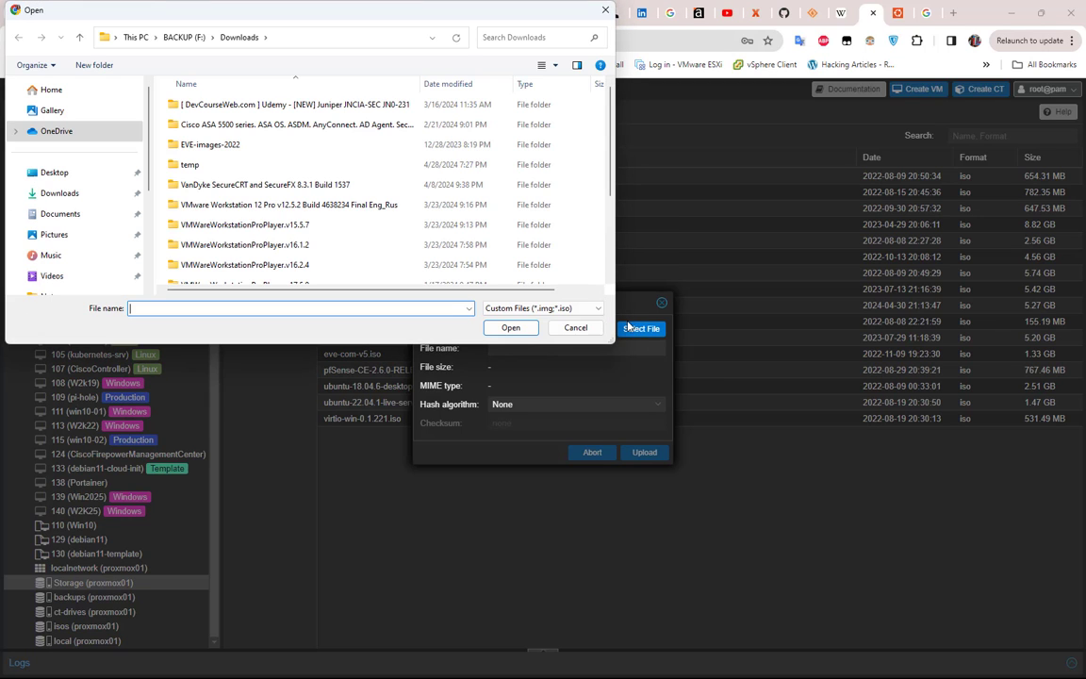
{"action": "scroll", "scroll_direction": "down", "scroll_amount": 3}
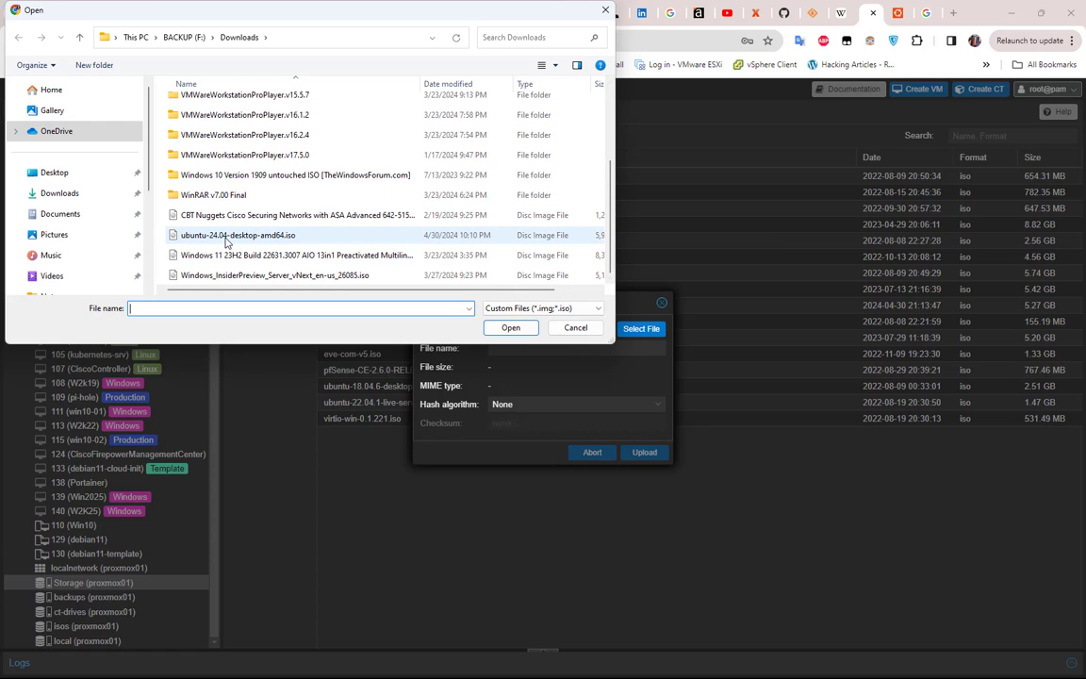
{"action": "mouse_move", "coordinate": [238, 242]}
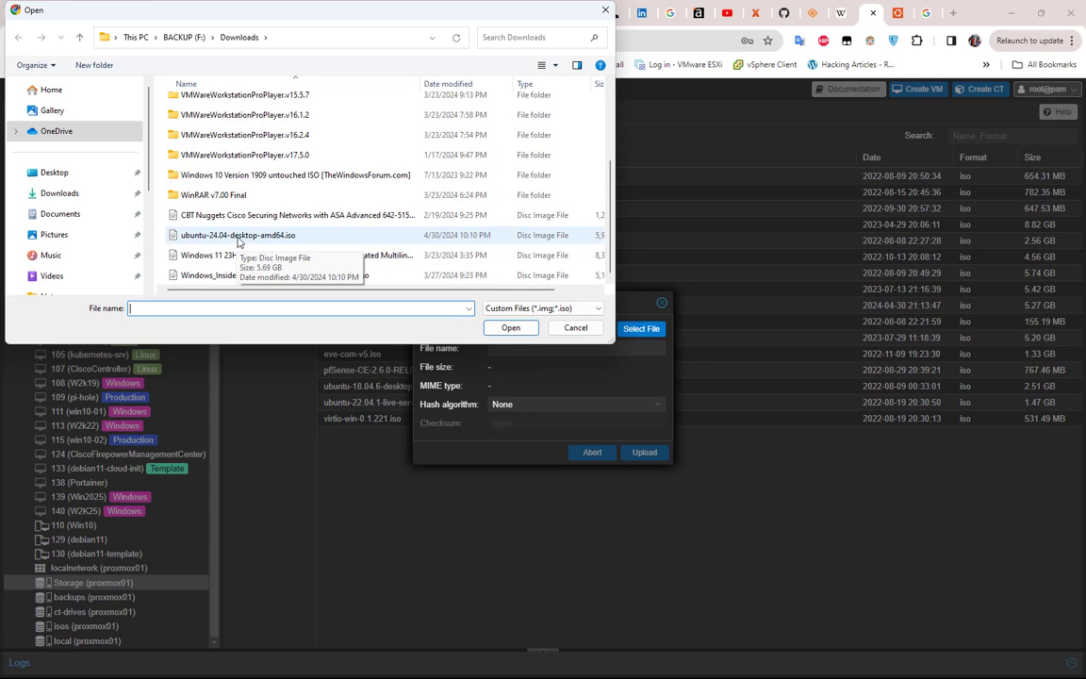
{"action": "left_click", "coordinate": [238, 235]}
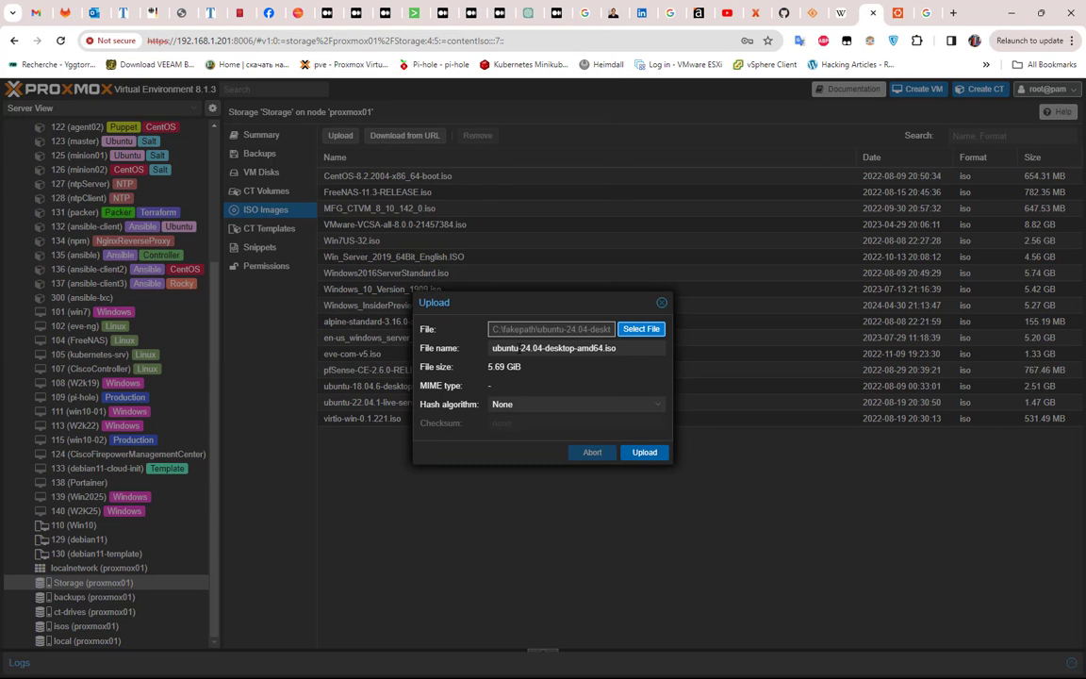
{"action": "mouse_move", "coordinate": [527, 392]}
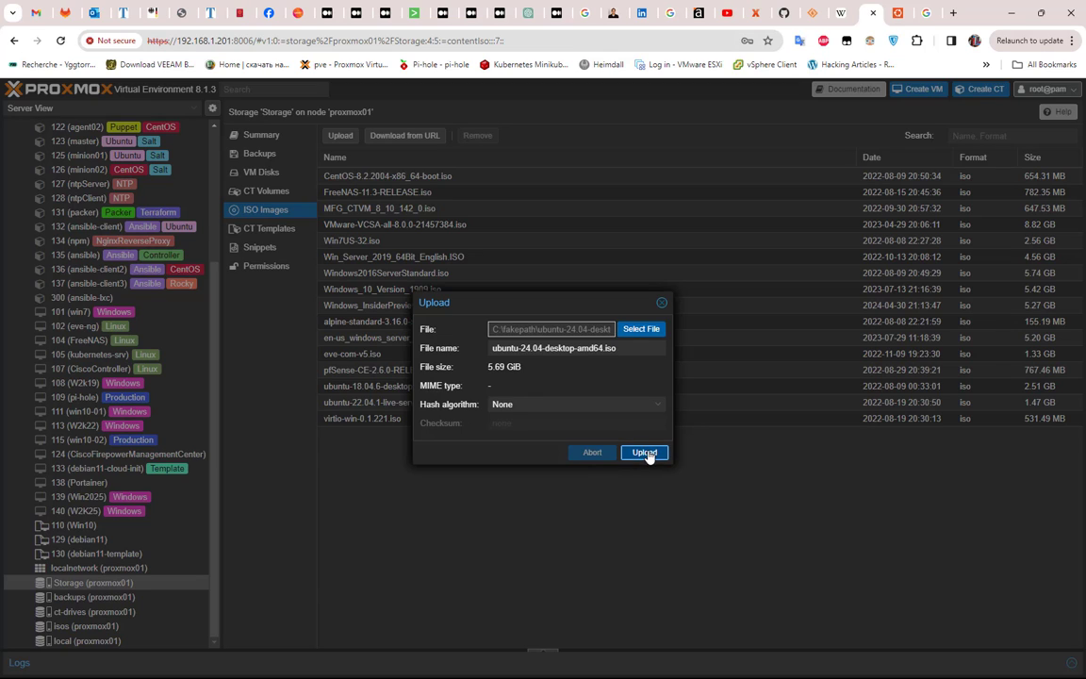
Step: Start uploading the Ubuntu 24.04 desktop ISO and let it reach 99.77%
{"action": "left_click", "coordinate": [645, 453]}
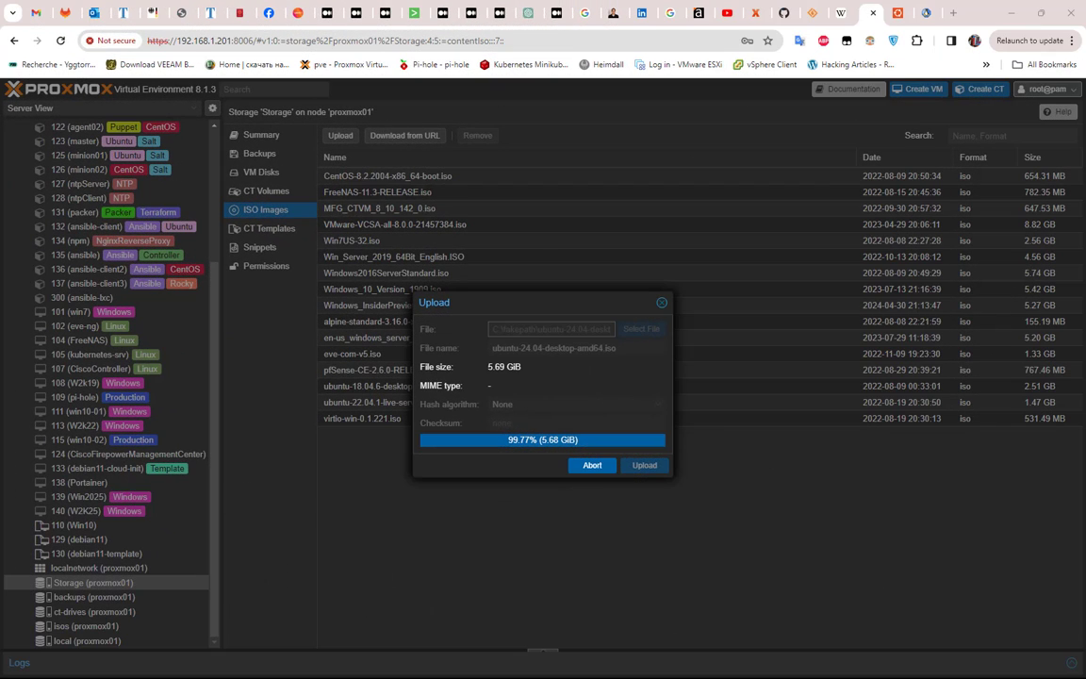
Step: Close the finished Copy data task and confirm the 6.11 GiB ISO is listed
{"action": "left_click", "coordinate": [644, 465]}
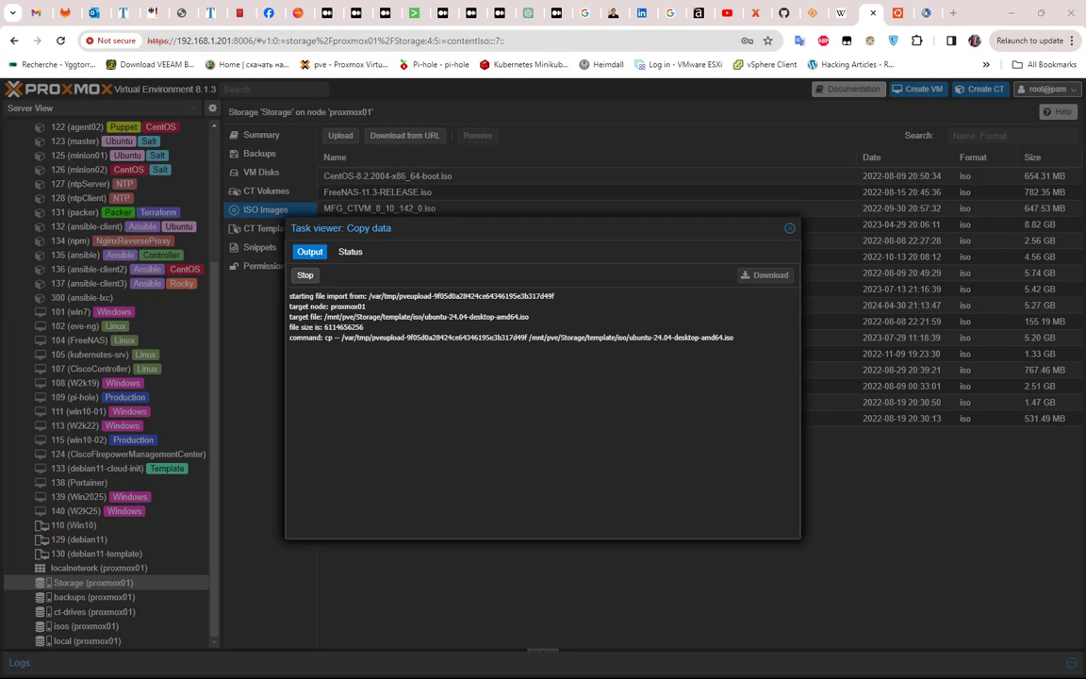
{"action": "mouse_move", "coordinate": [778, 391]}
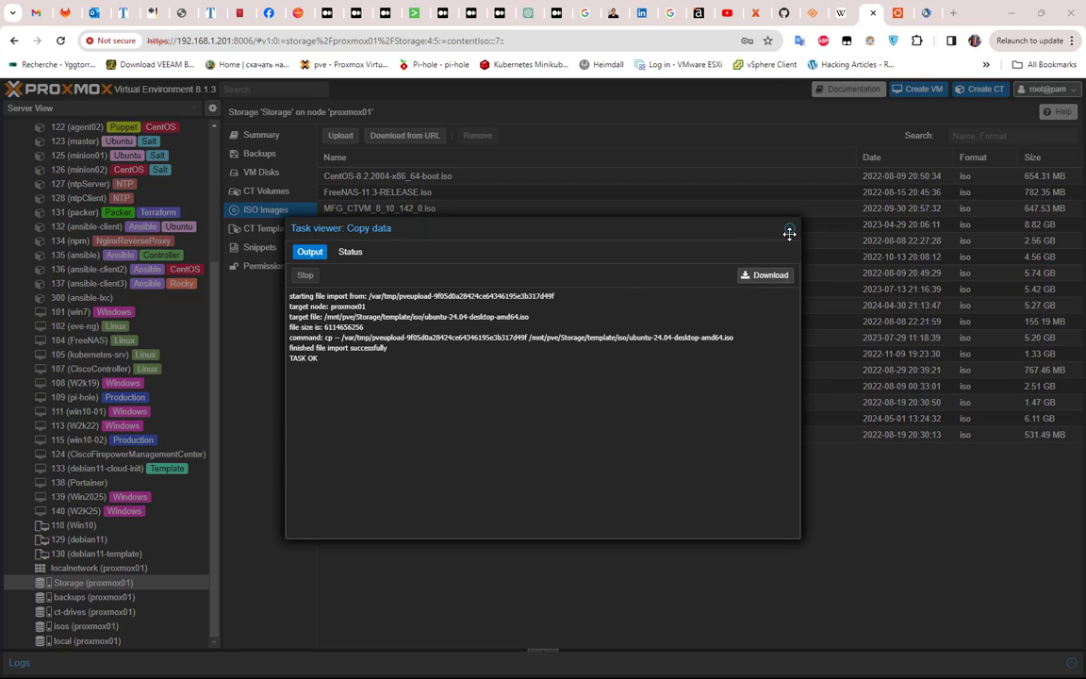
{"action": "mouse_move", "coordinate": [790, 233]}
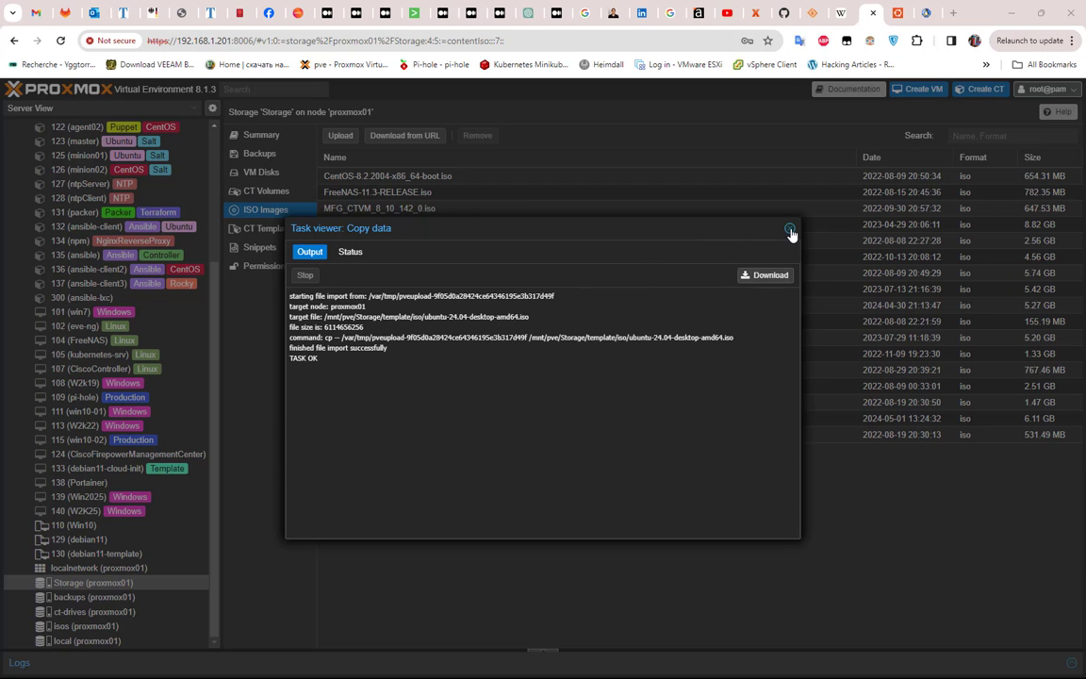
{"action": "left_click", "coordinate": [790, 230]}
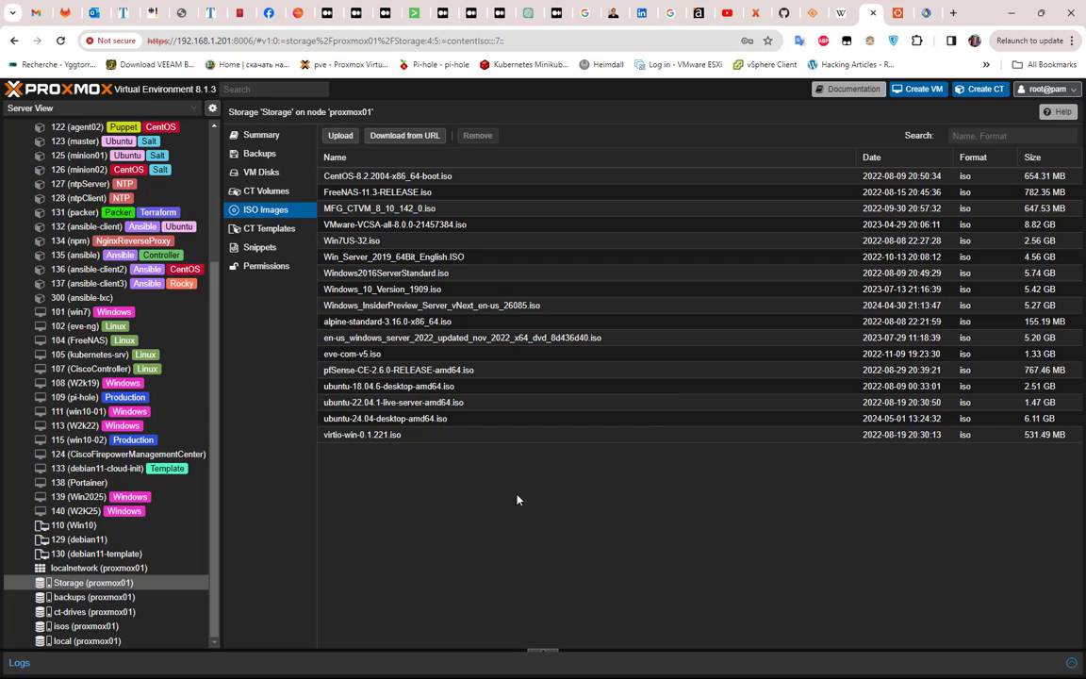
{"action": "mouse_move", "coordinate": [399, 480]}
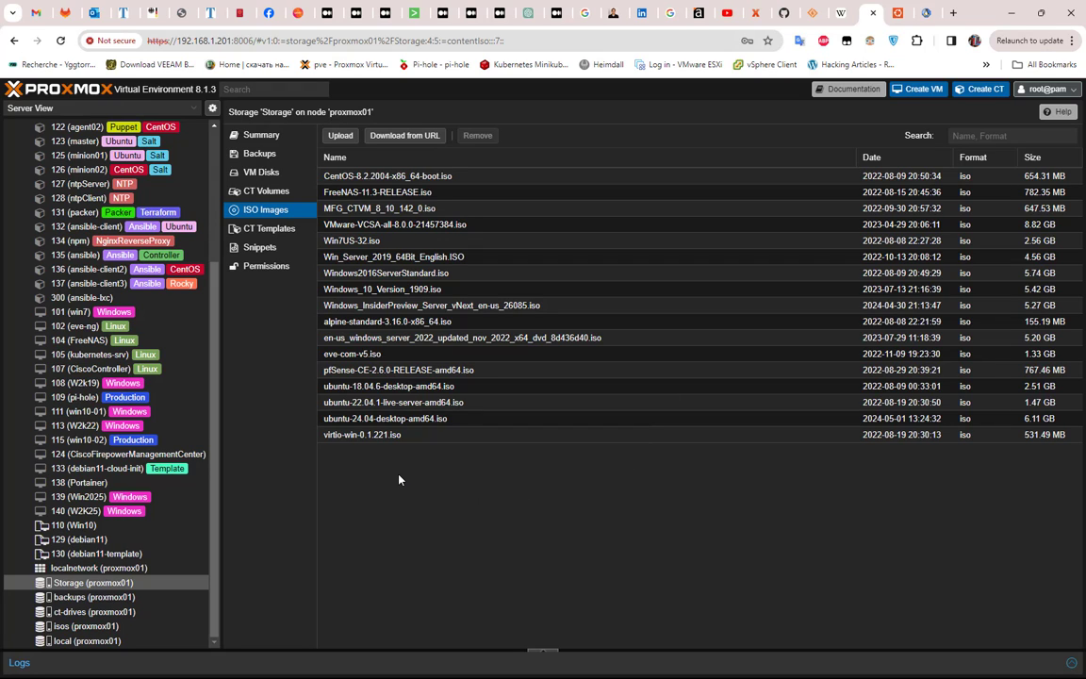
{"action": "left_click", "coordinate": [385, 418]}
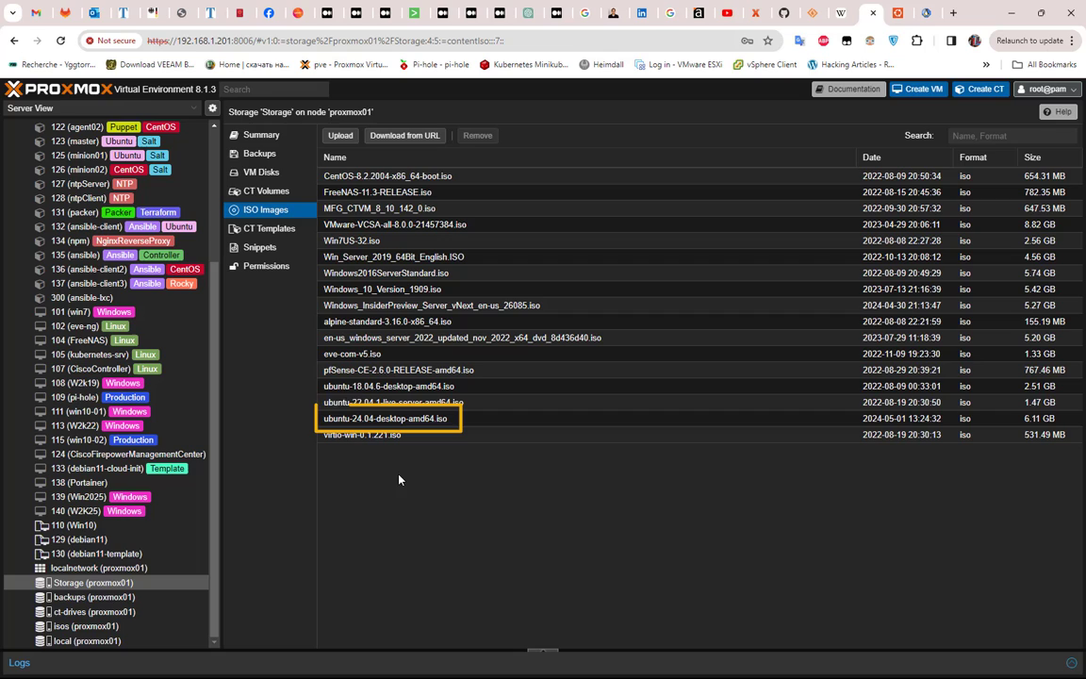
{"action": "mouse_move", "coordinate": [491, 448]}
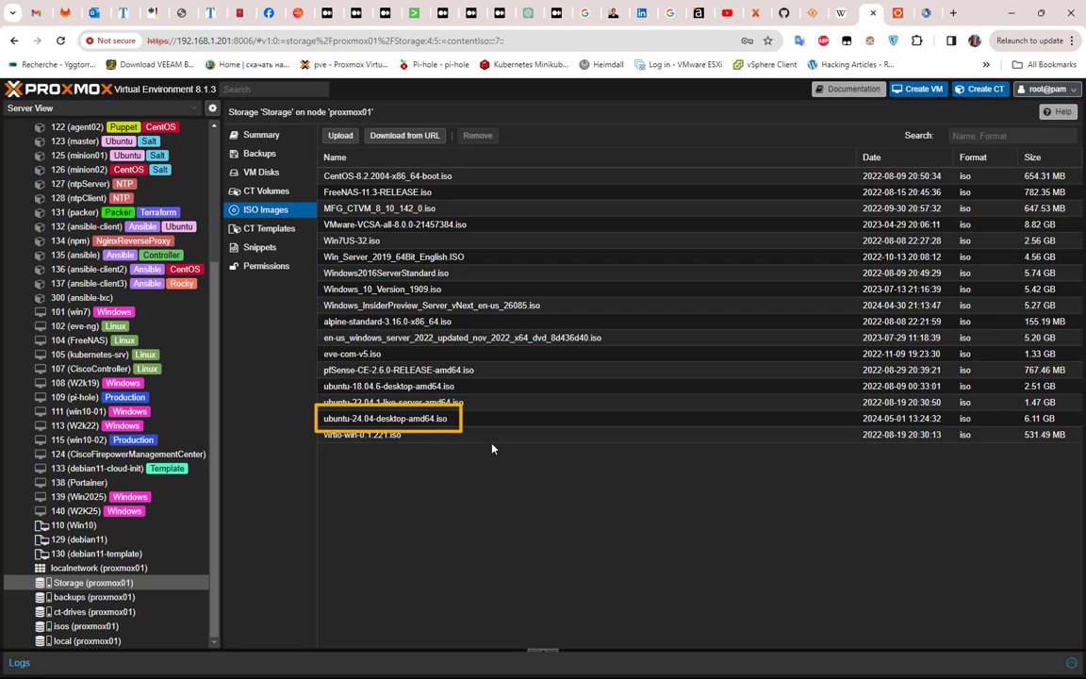
{"action": "mouse_move", "coordinate": [581, 292]}
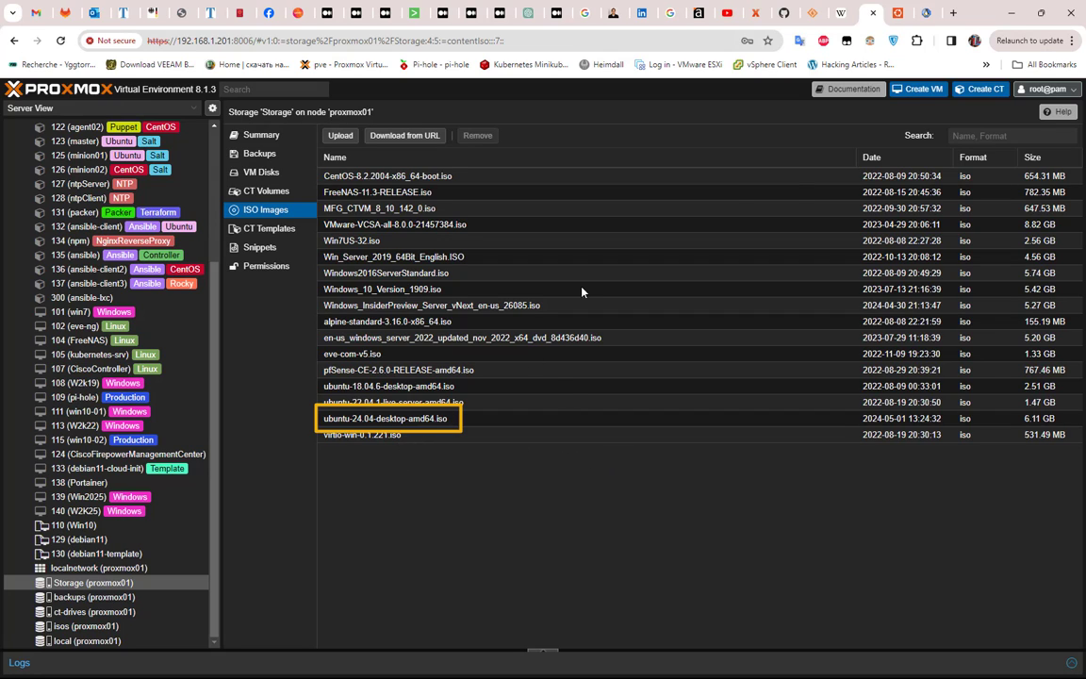
{"action": "mouse_move", "coordinate": [919, 89]}
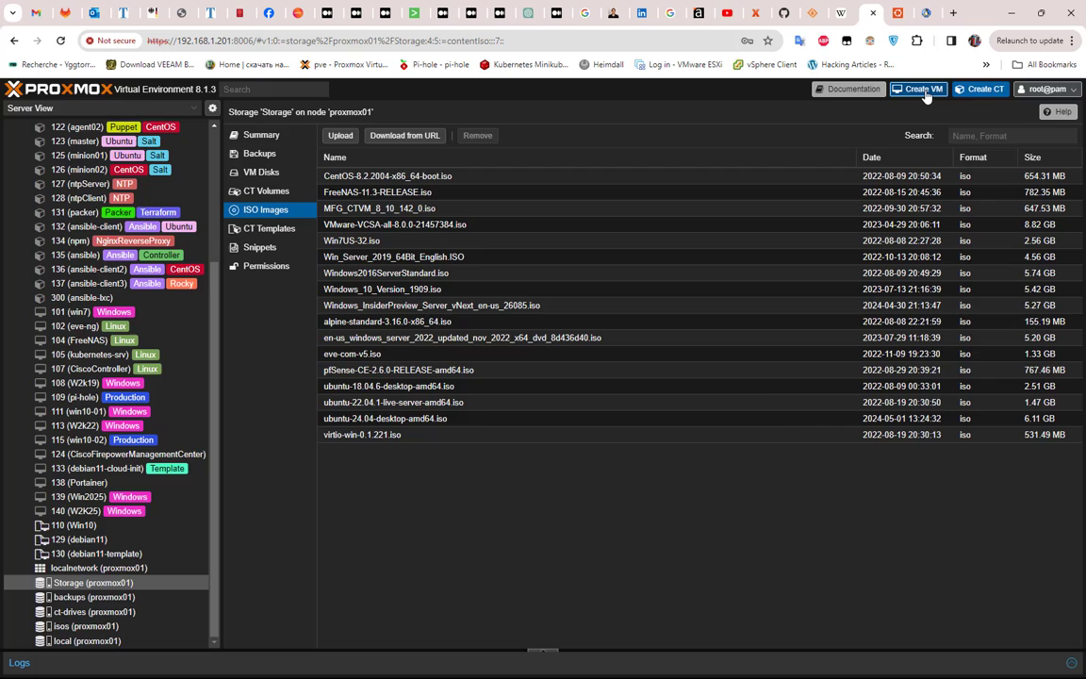
Step: Begin a new VM on proxmox01 with ID 141, named Ubuntu-24.04
{"action": "left_click", "coordinate": [919, 88]}
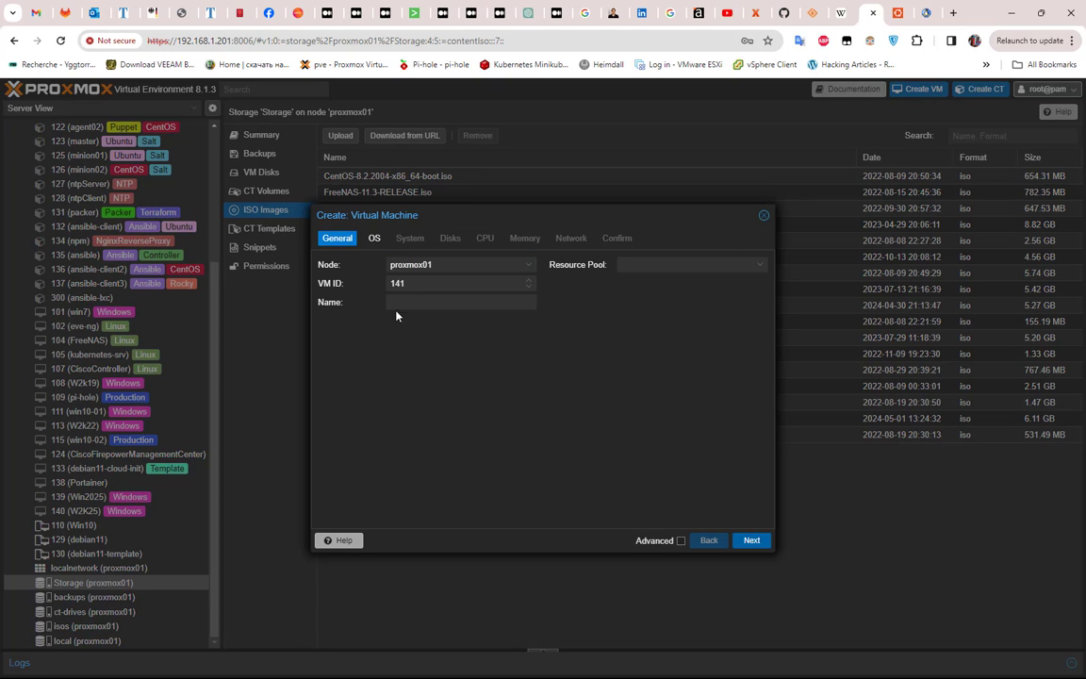
{"action": "mouse_move", "coordinate": [360, 287]}
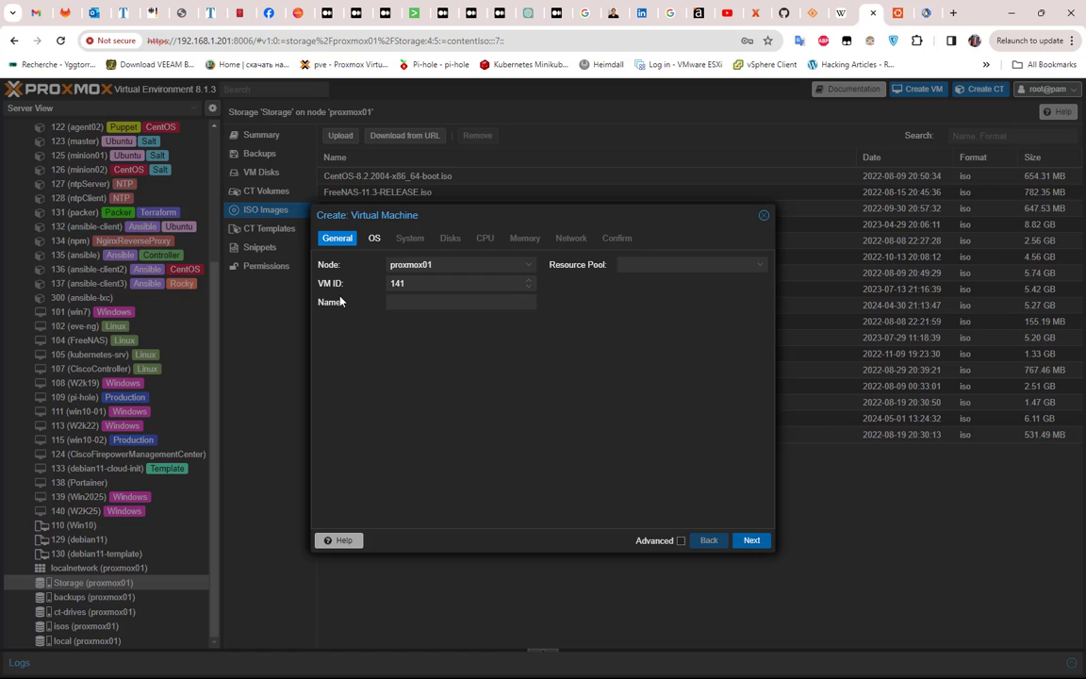
{"action": "mouse_move", "coordinate": [435, 300]}
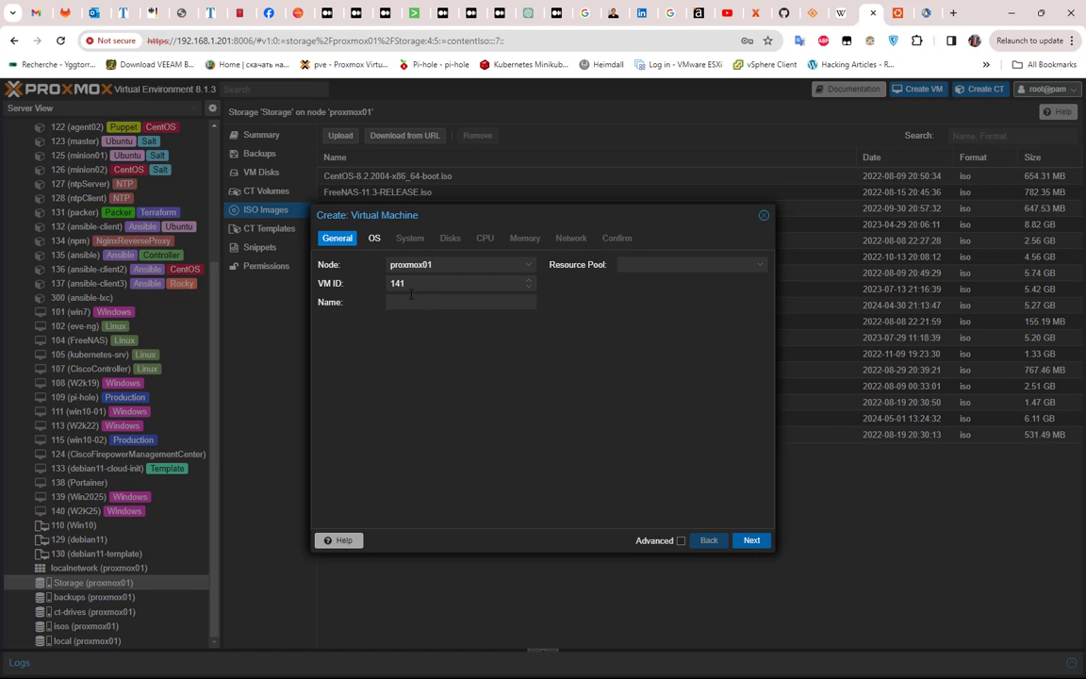
{"action": "left_click", "coordinate": [460, 302]}
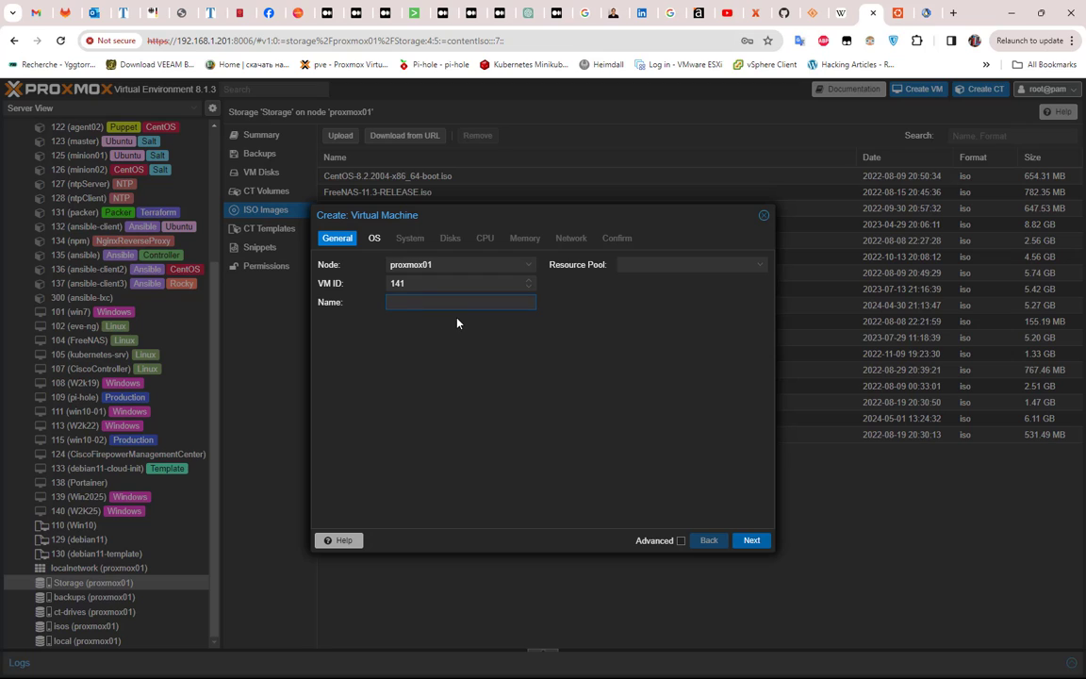
{"action": "type", "text": "Ubunt"}
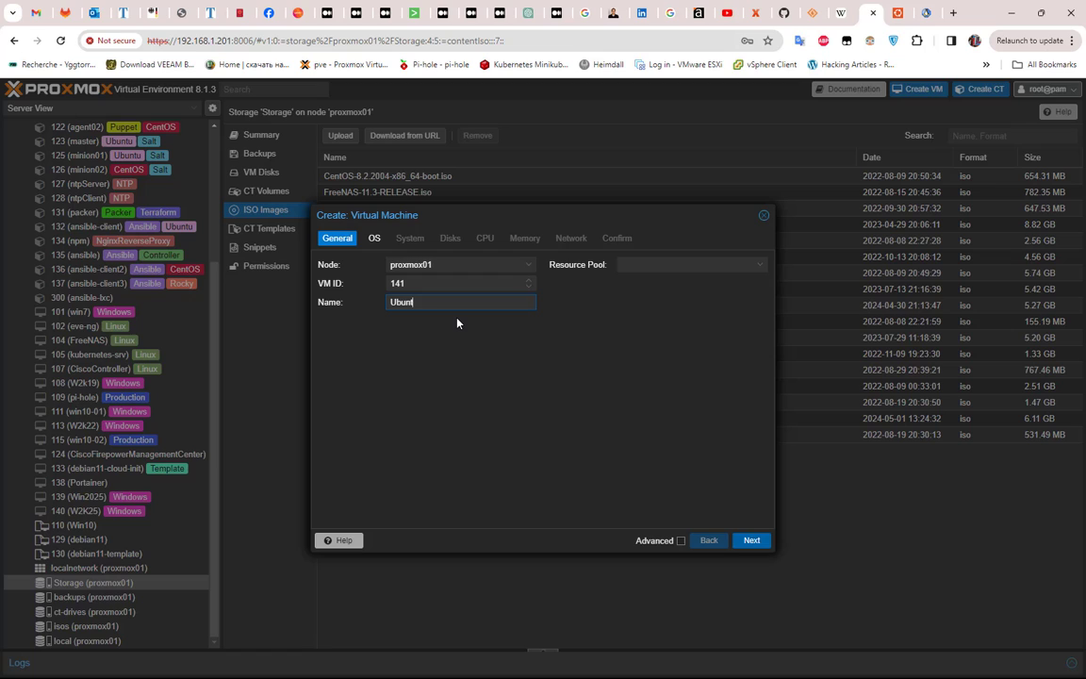
{"action": "type", "text": "u"}
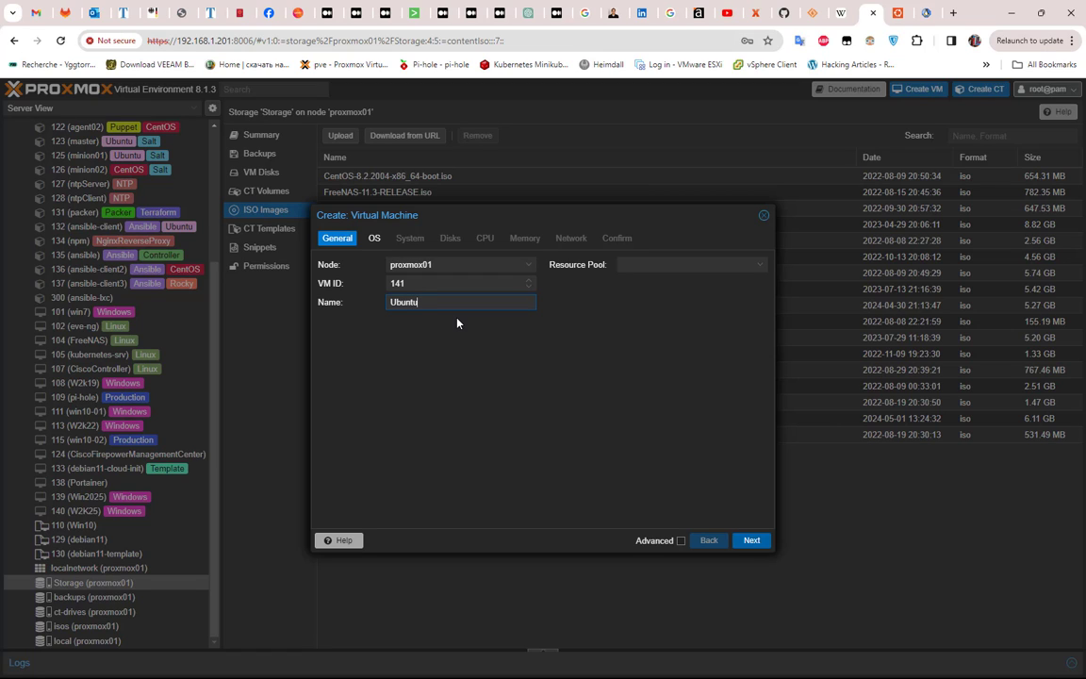
{"action": "type", "text": "-24"}
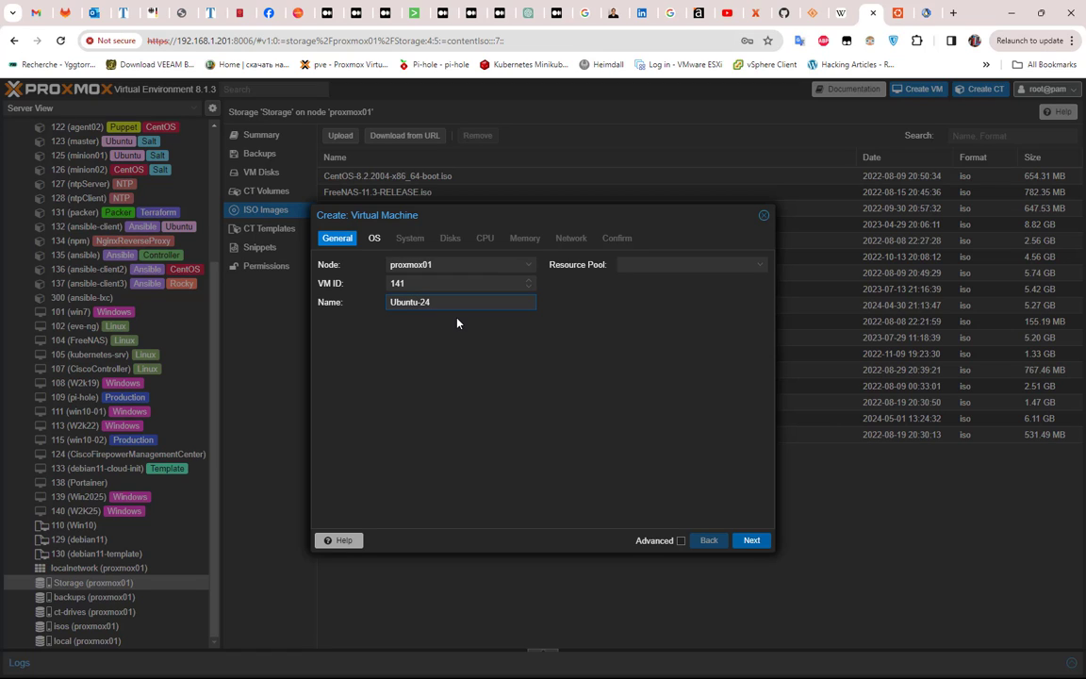
{"action": "type", "text": ".04"}
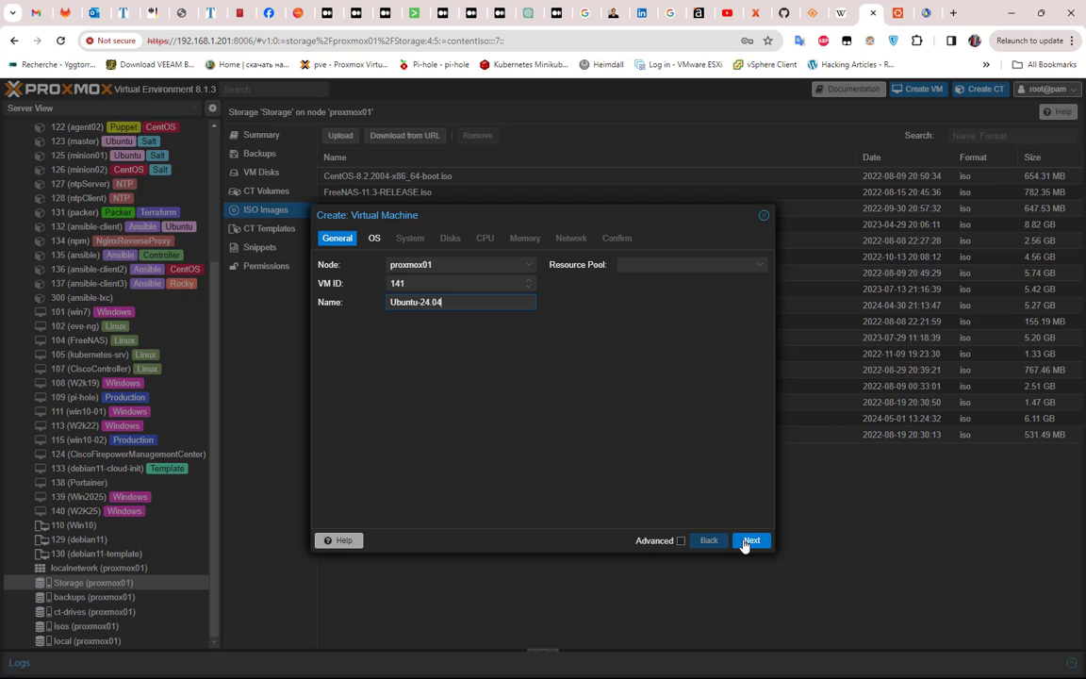
Step: Set the VM's OS boot image to ubuntu-24.04-desktop-amd64.iso
{"action": "left_click", "coordinate": [752, 540]}
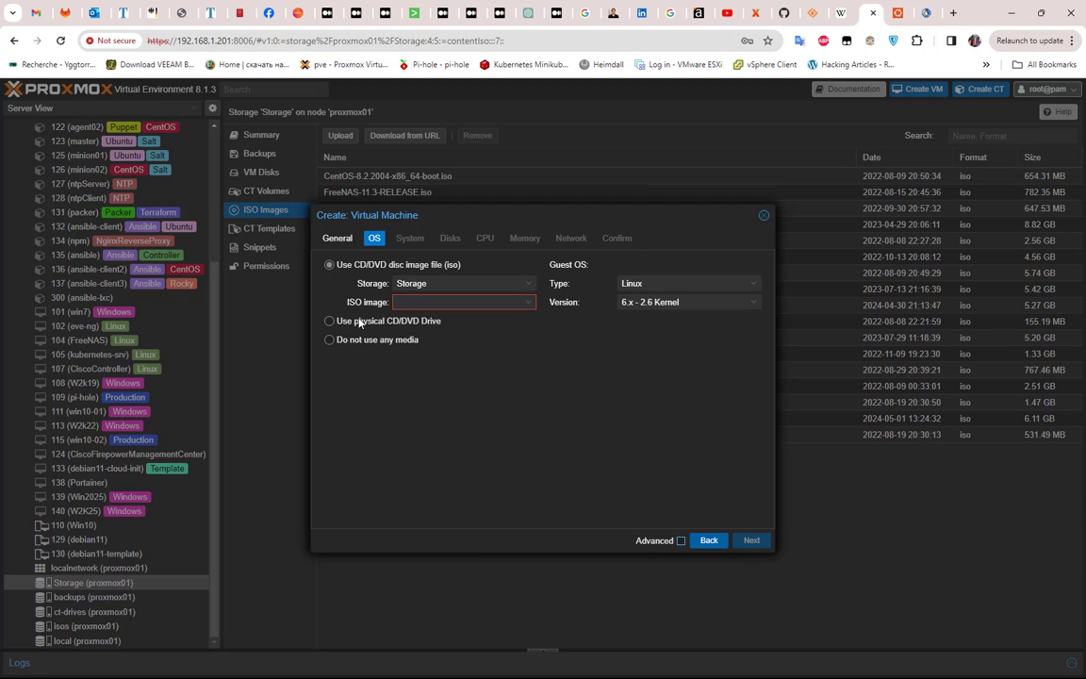
{"action": "mouse_move", "coordinate": [394, 306]}
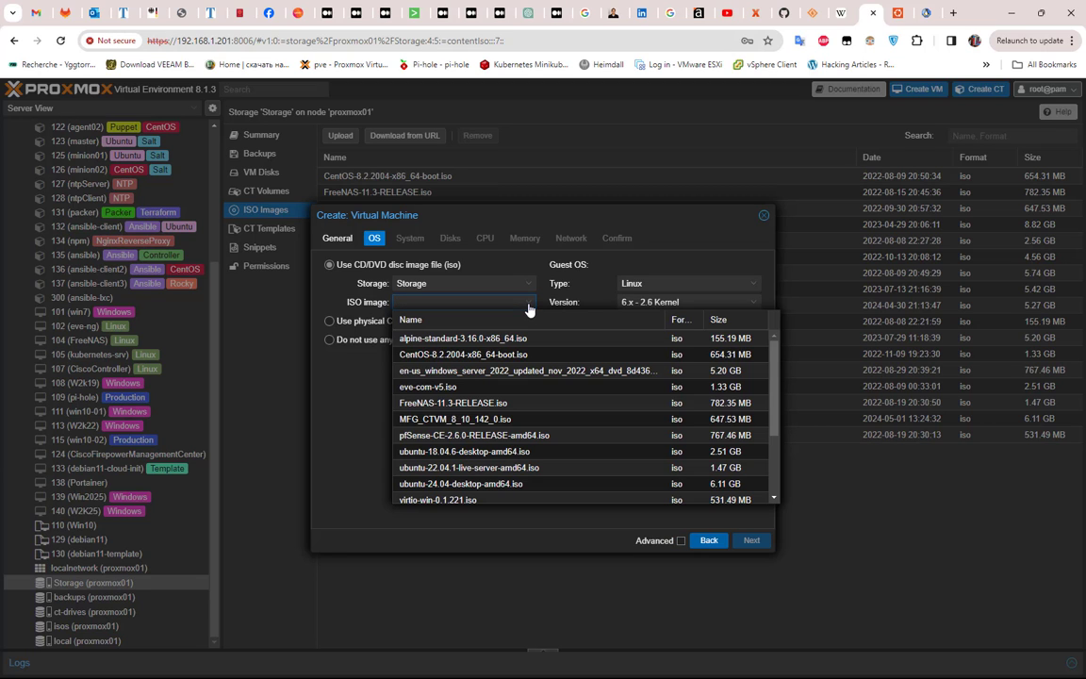
{"action": "scroll", "scroll_direction": "down", "scroll_amount": 3}
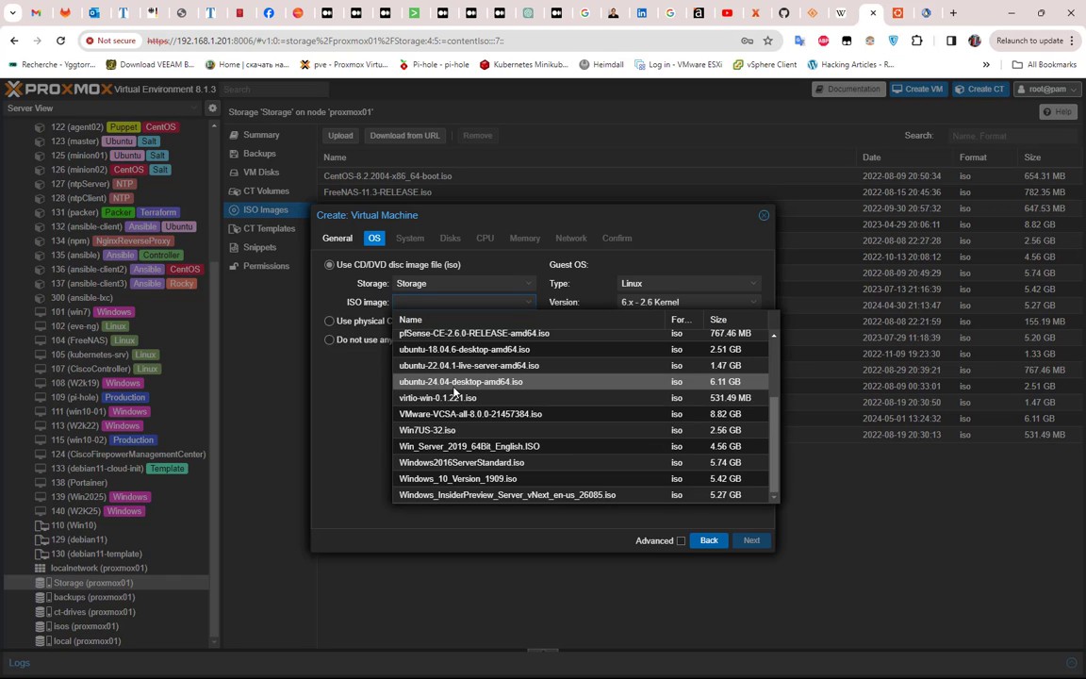
{"action": "left_click", "coordinate": [460, 381]}
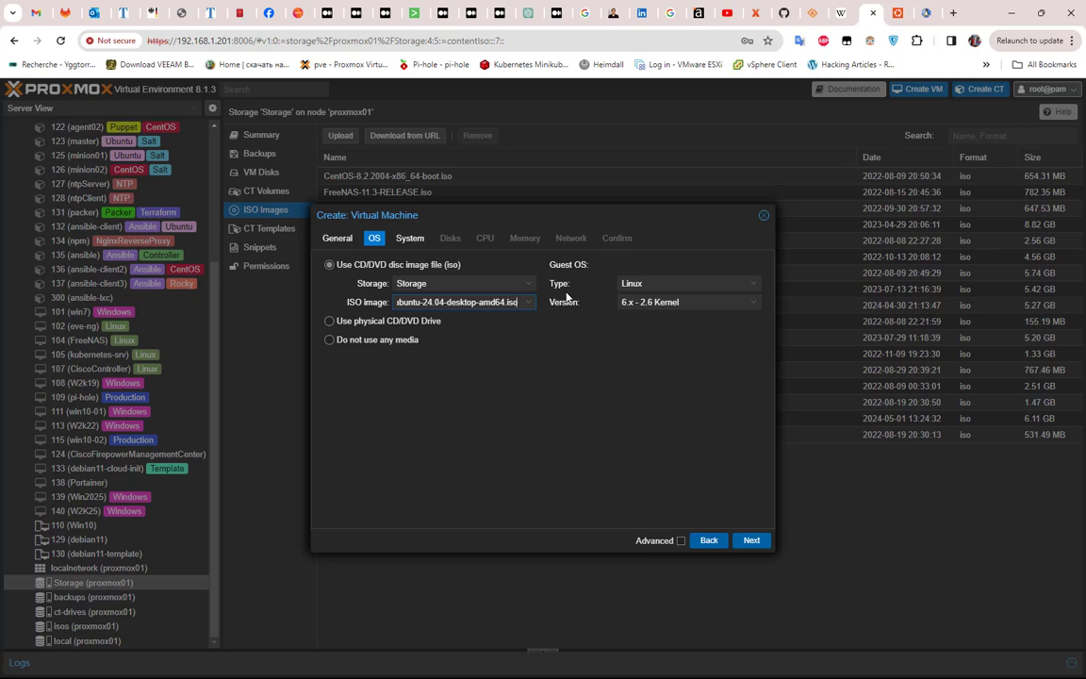
{"action": "mouse_move", "coordinate": [660, 298]}
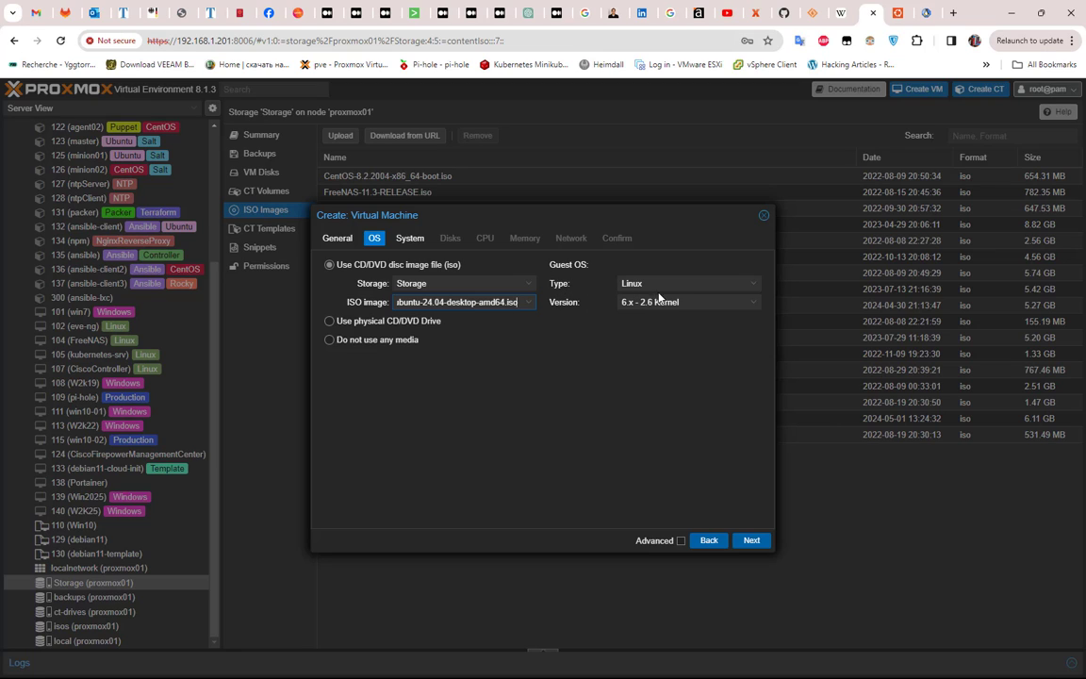
{"action": "mouse_move", "coordinate": [632, 317]}
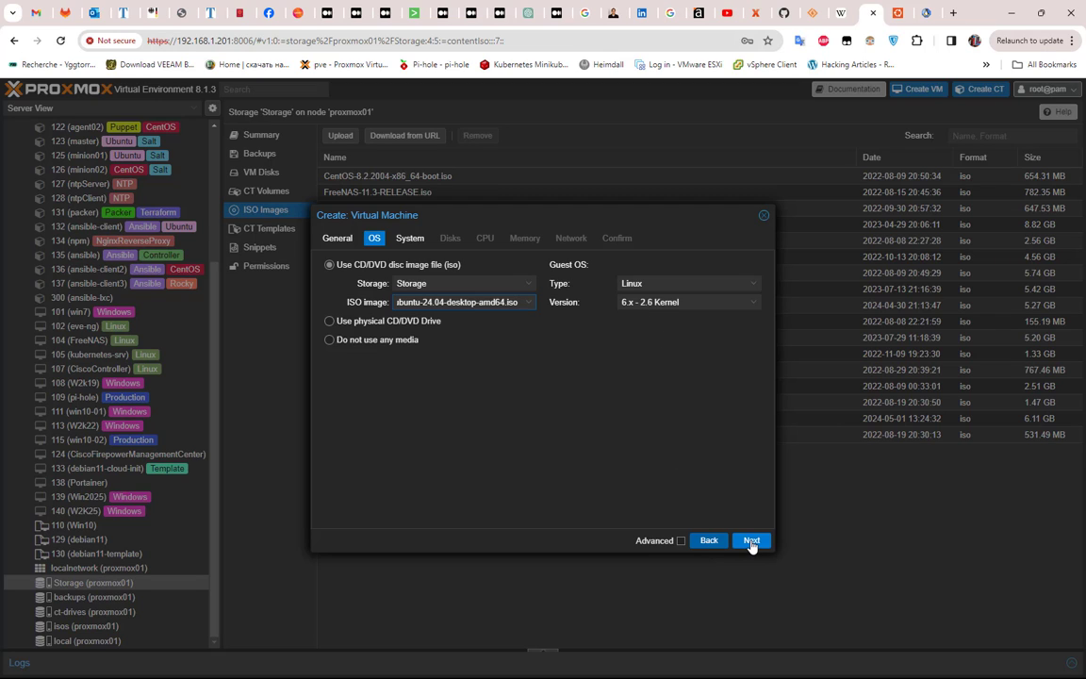
Step: Tick Qemu Agent in System settings, keeping default SeaBIOS and i440fx machine
{"action": "left_click", "coordinate": [751, 541]}
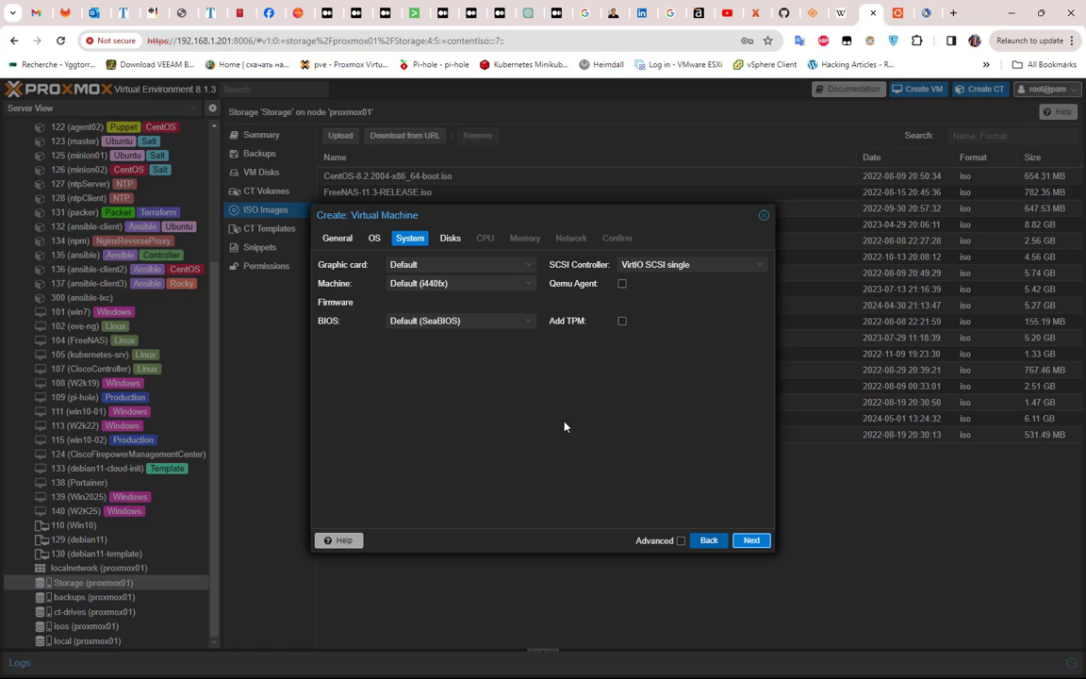
{"action": "mouse_move", "coordinate": [334, 338]}
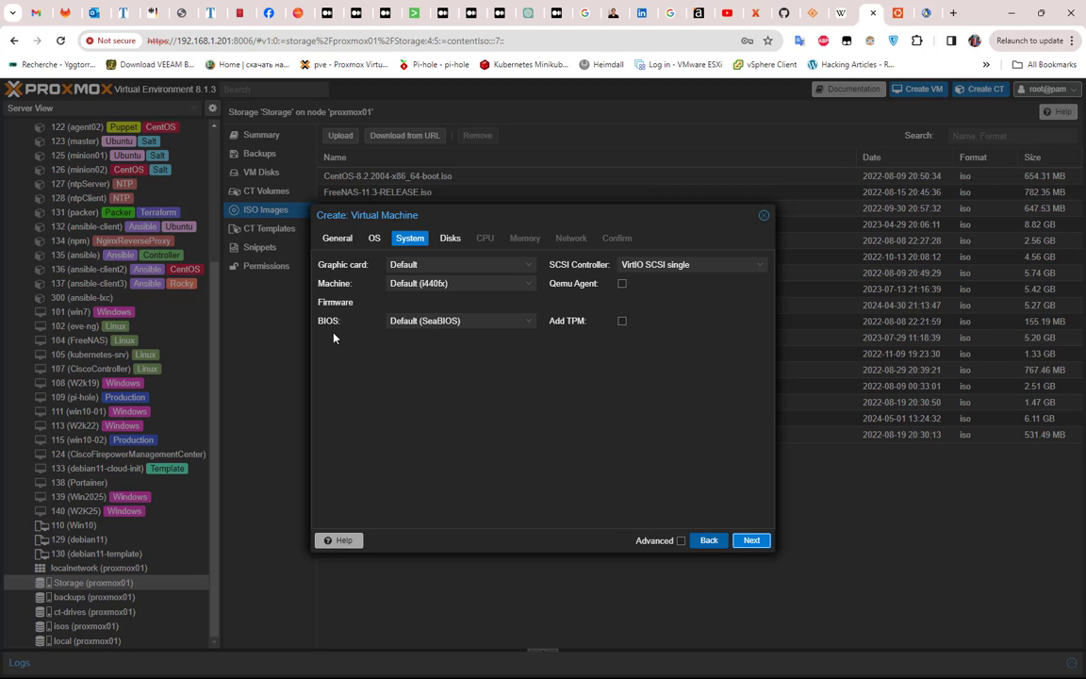
{"action": "mouse_move", "coordinate": [340, 337]}
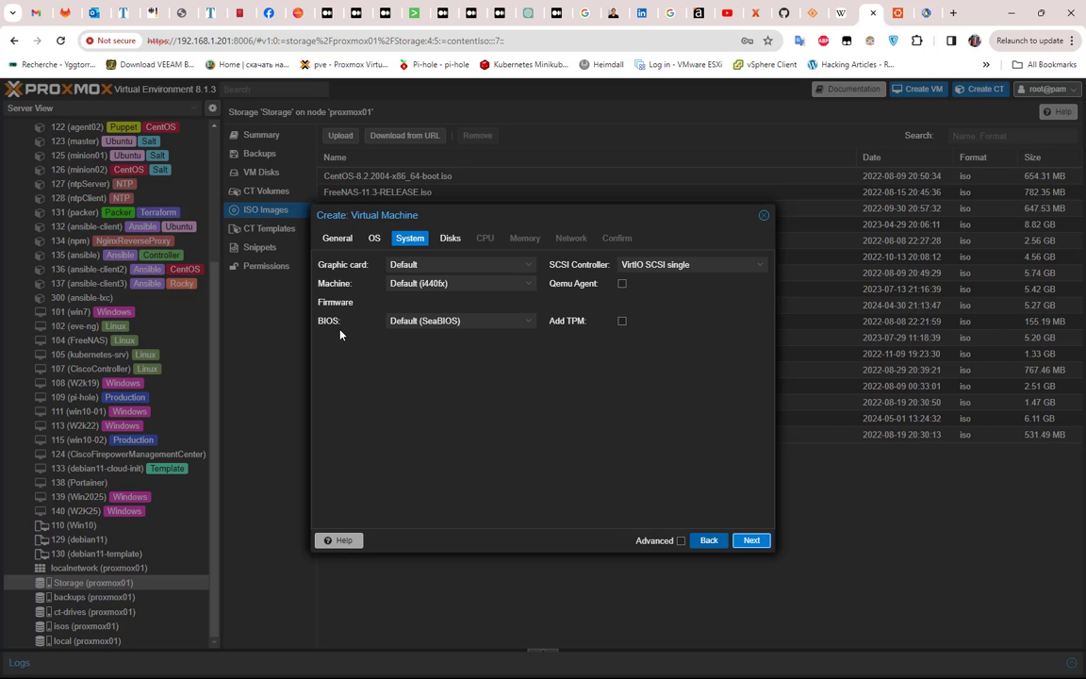
{"action": "mouse_move", "coordinate": [436, 341]}
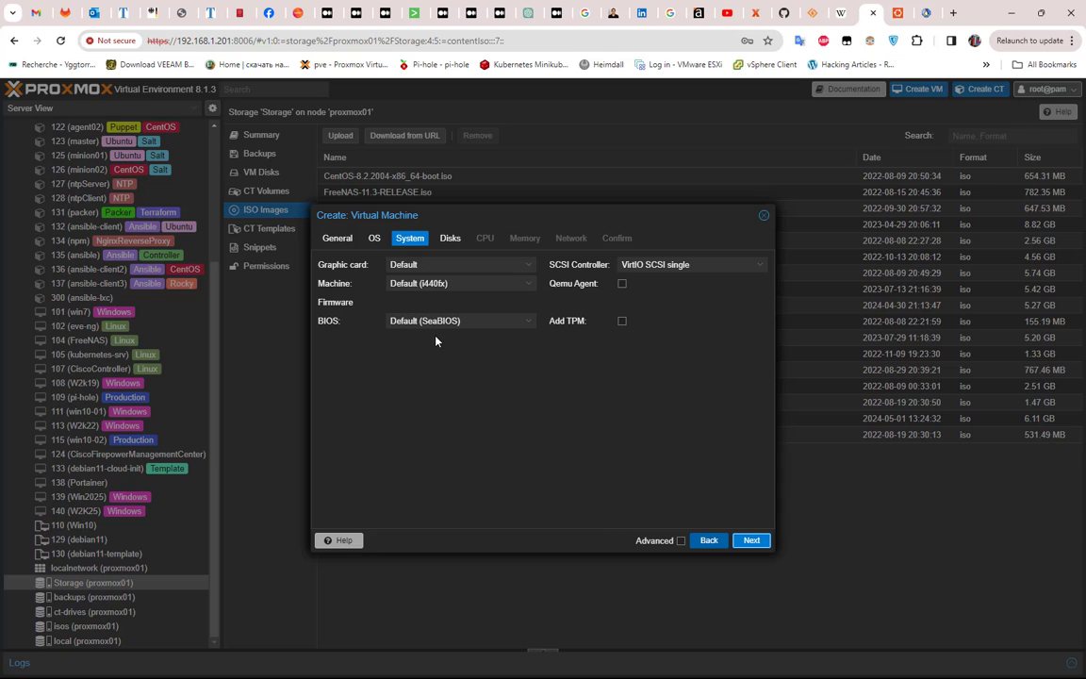
{"action": "mouse_move", "coordinate": [599, 334]}
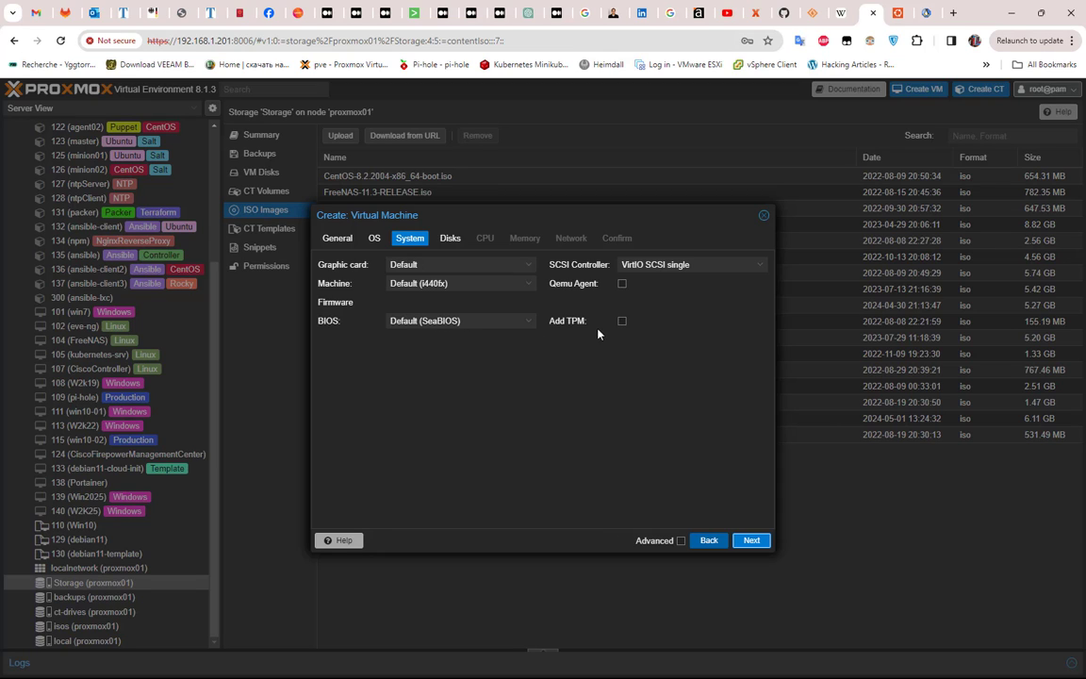
{"action": "mouse_move", "coordinate": [582, 299]}
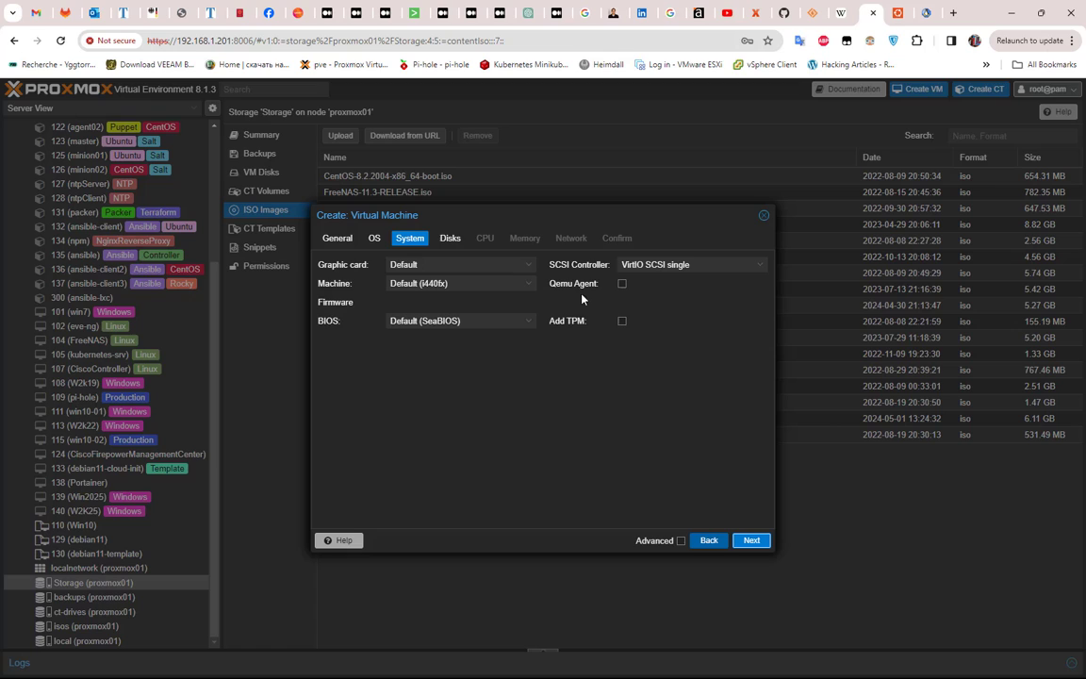
{"action": "left_click", "coordinate": [622, 284]}
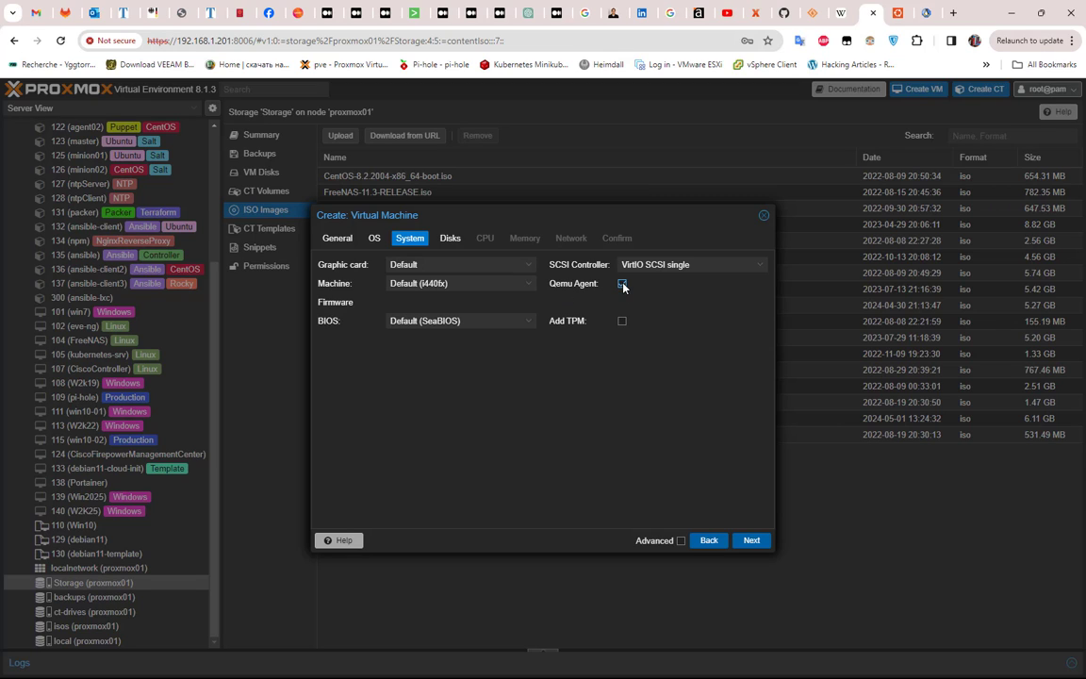
{"action": "left_click", "coordinate": [622, 283]}
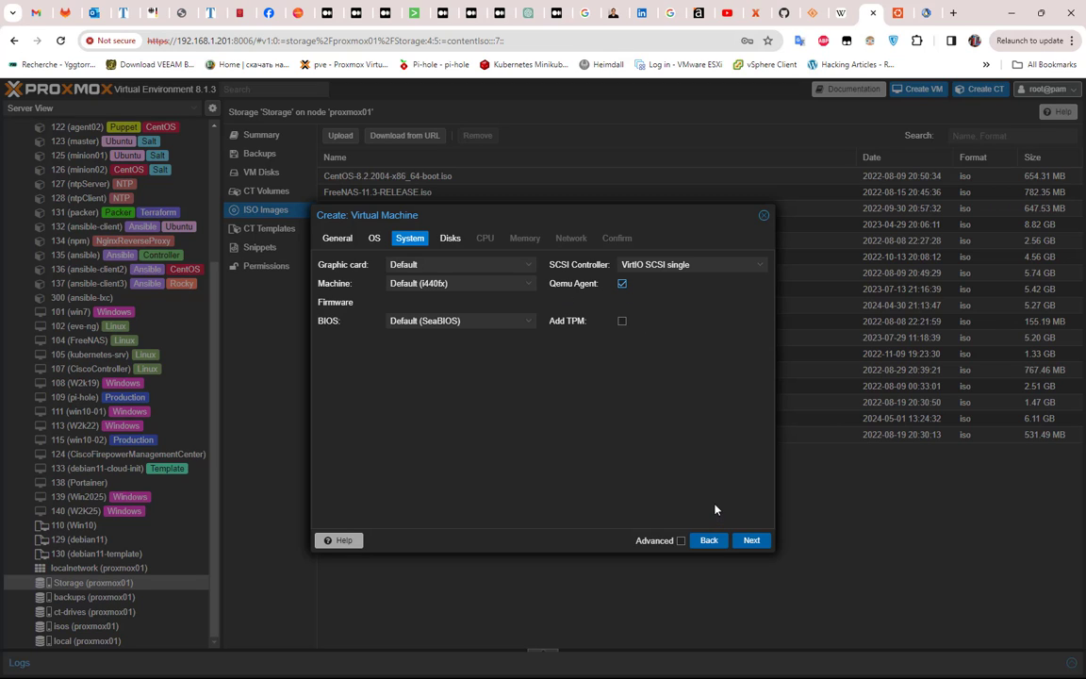
Step: Continue to Disks, keeping the 32 GiB scsi0 disk on Storage in QEMU format
{"action": "left_click", "coordinate": [751, 541]}
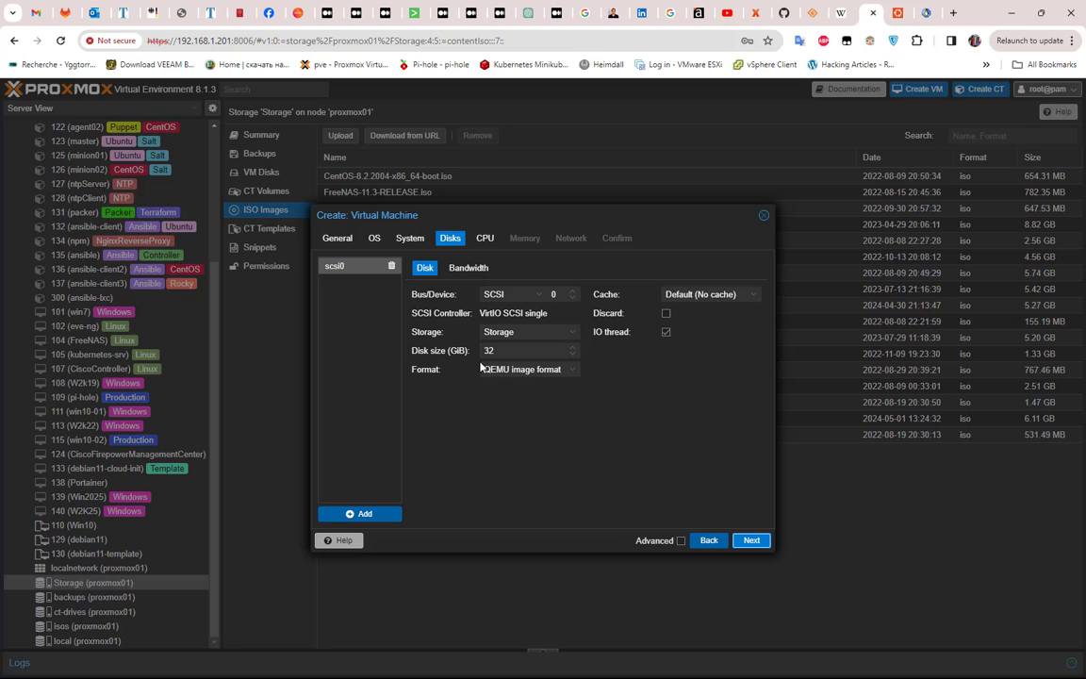
{"action": "mouse_move", "coordinate": [542, 413]}
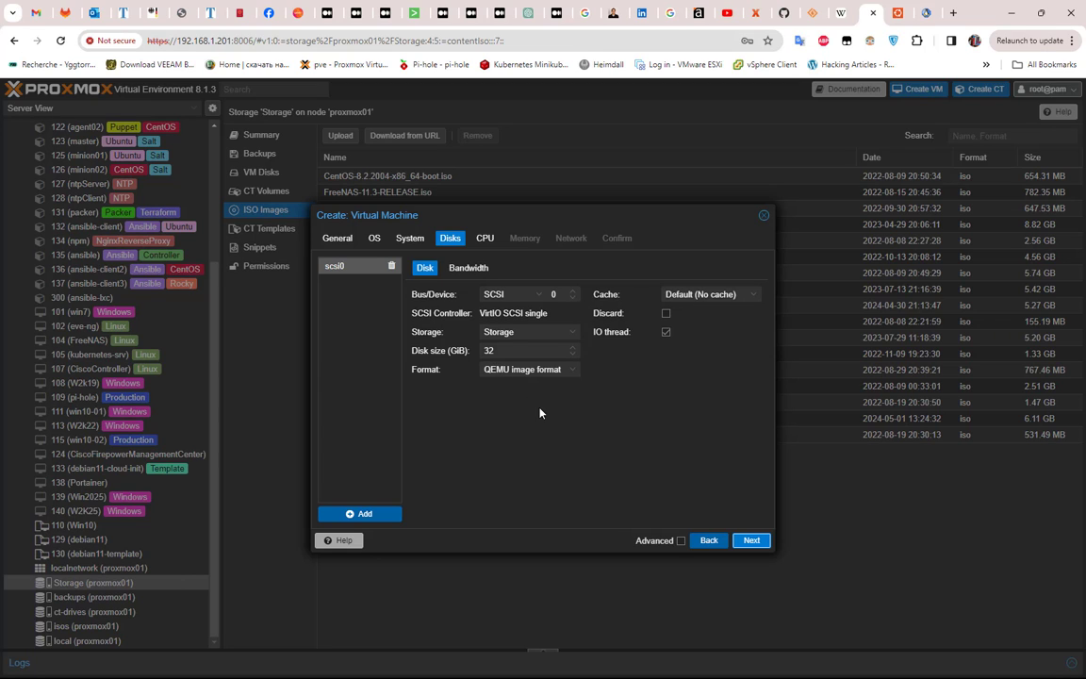
{"action": "mouse_move", "coordinate": [541, 408]}
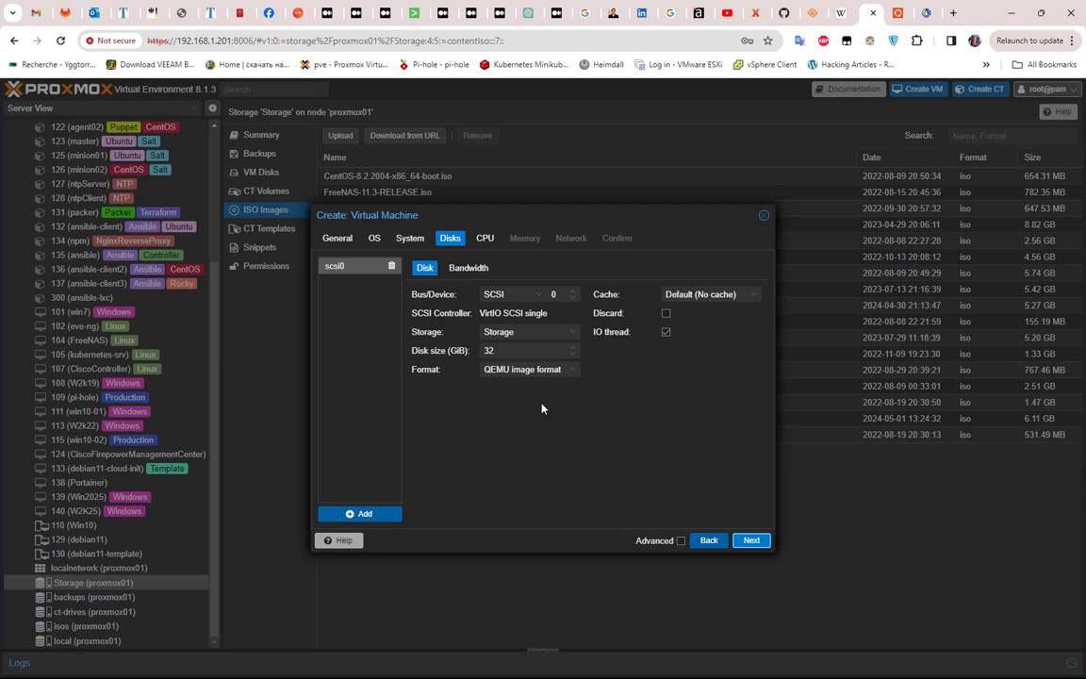
{"action": "mouse_move", "coordinate": [740, 538]}
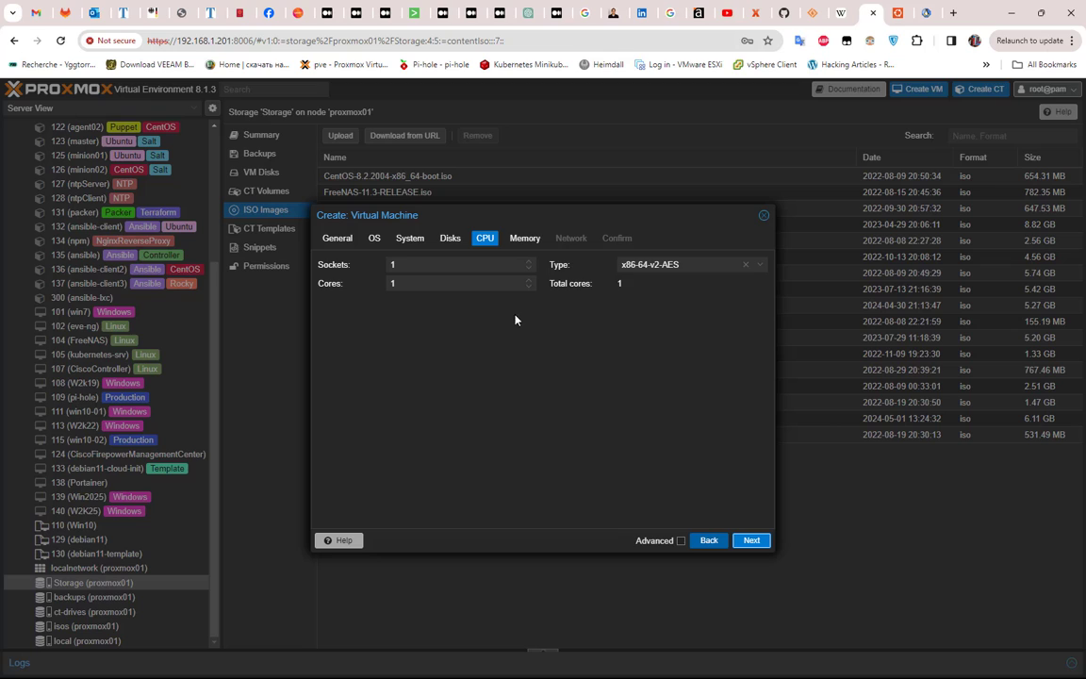
{"action": "mouse_move", "coordinate": [527, 290]}
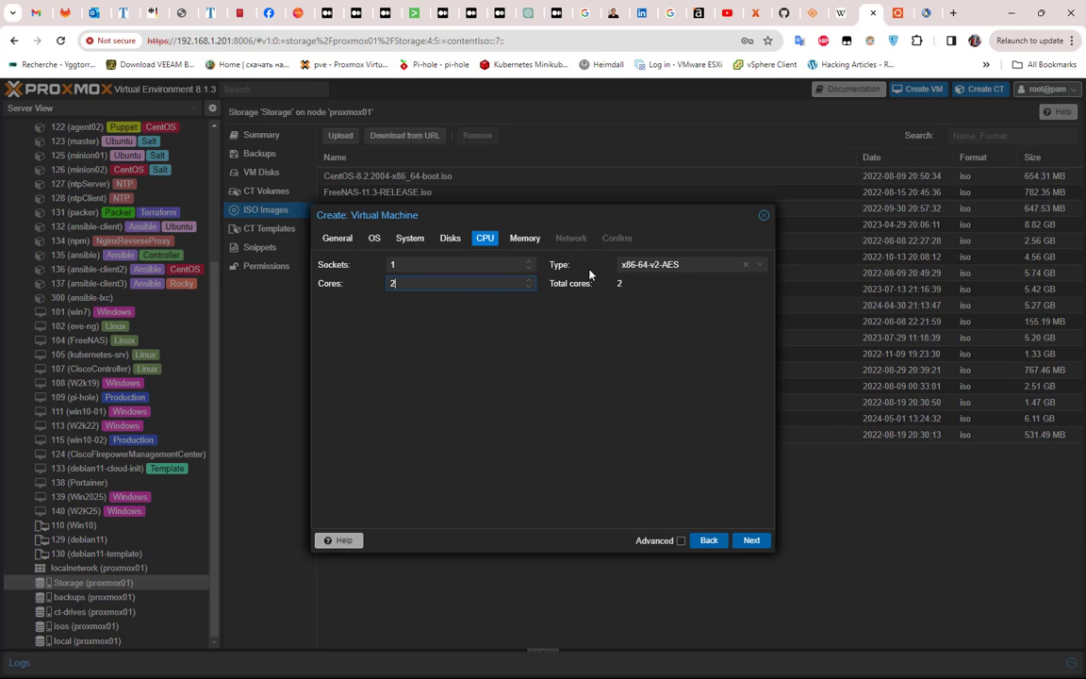
{"action": "mouse_move", "coordinate": [642, 283]}
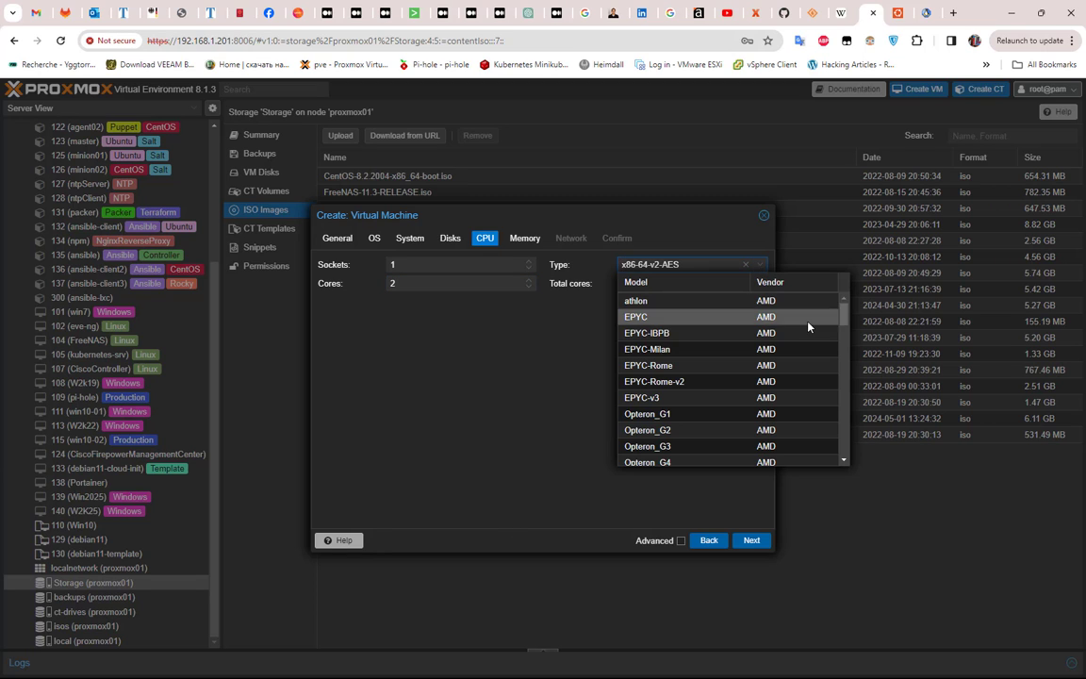
Step: Give the VM 2 cores with host CPU type and continue to memory
{"action": "scroll", "scroll_direction": "down", "scroll_amount": 3}
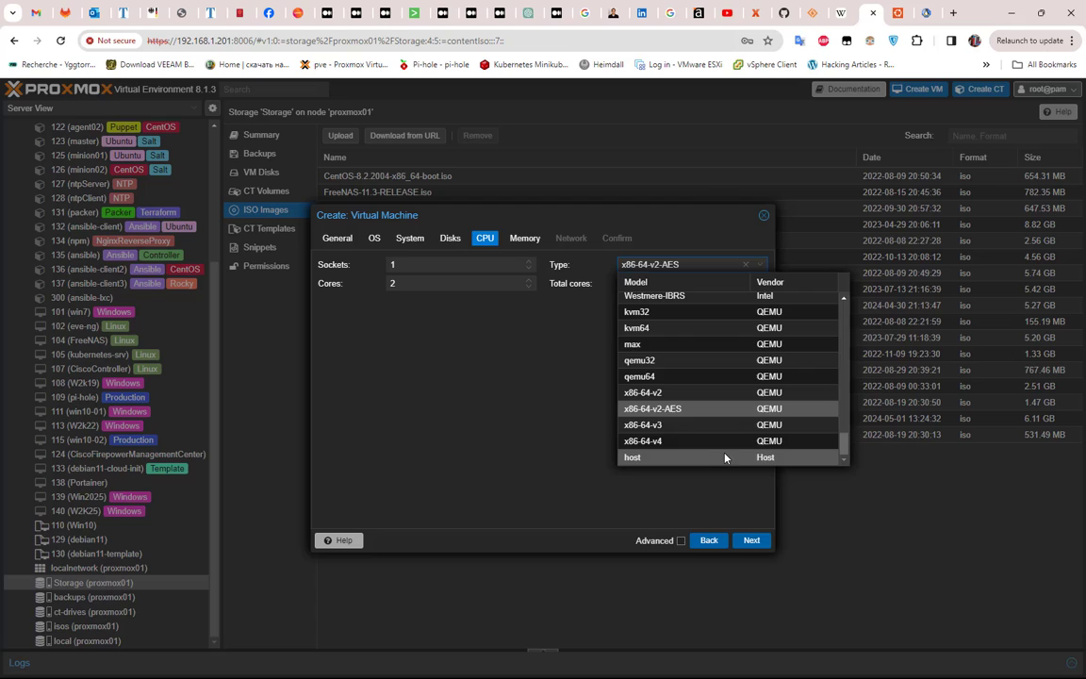
{"action": "left_click", "coordinate": [632, 458]}
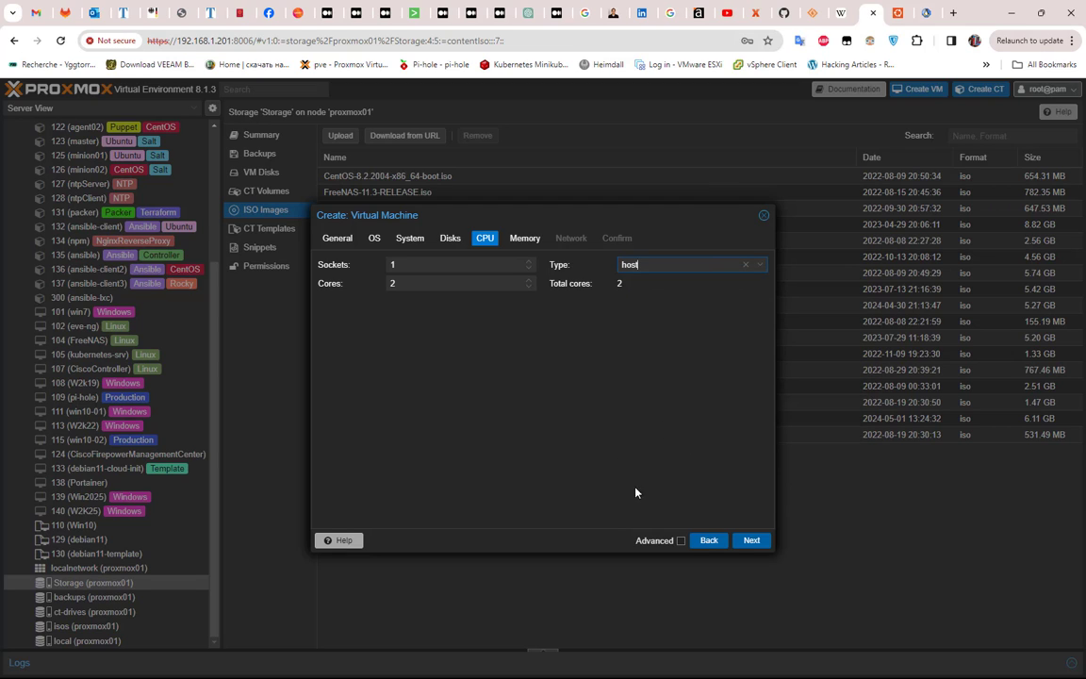
{"action": "left_click", "coordinate": [525, 238]}
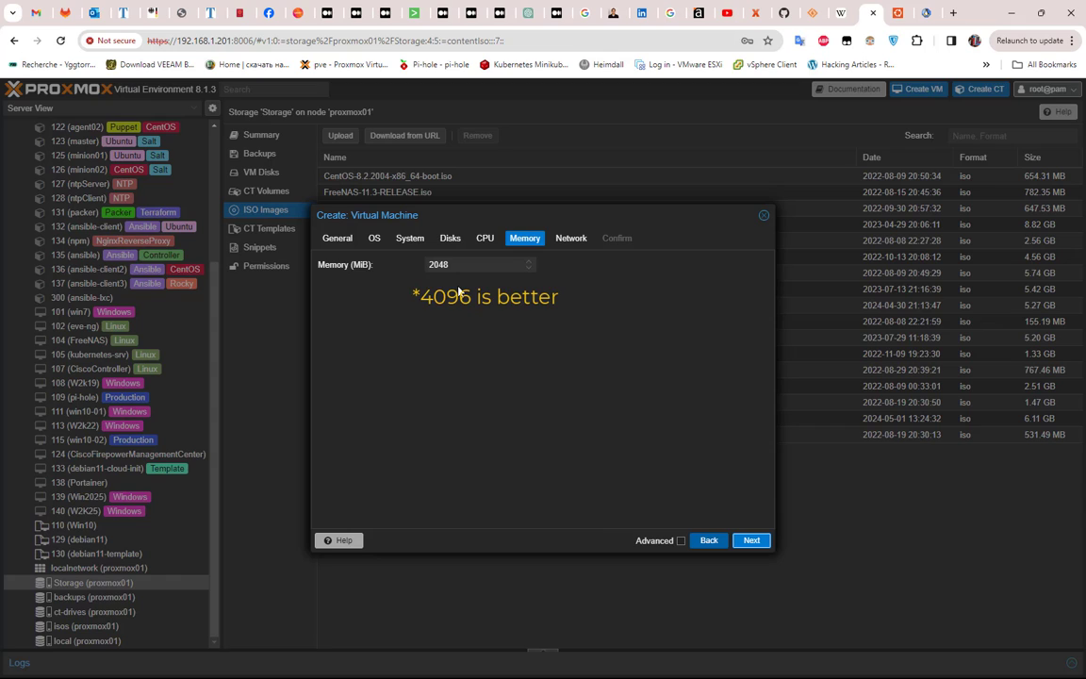
{"action": "mouse_move", "coordinate": [682, 500]}
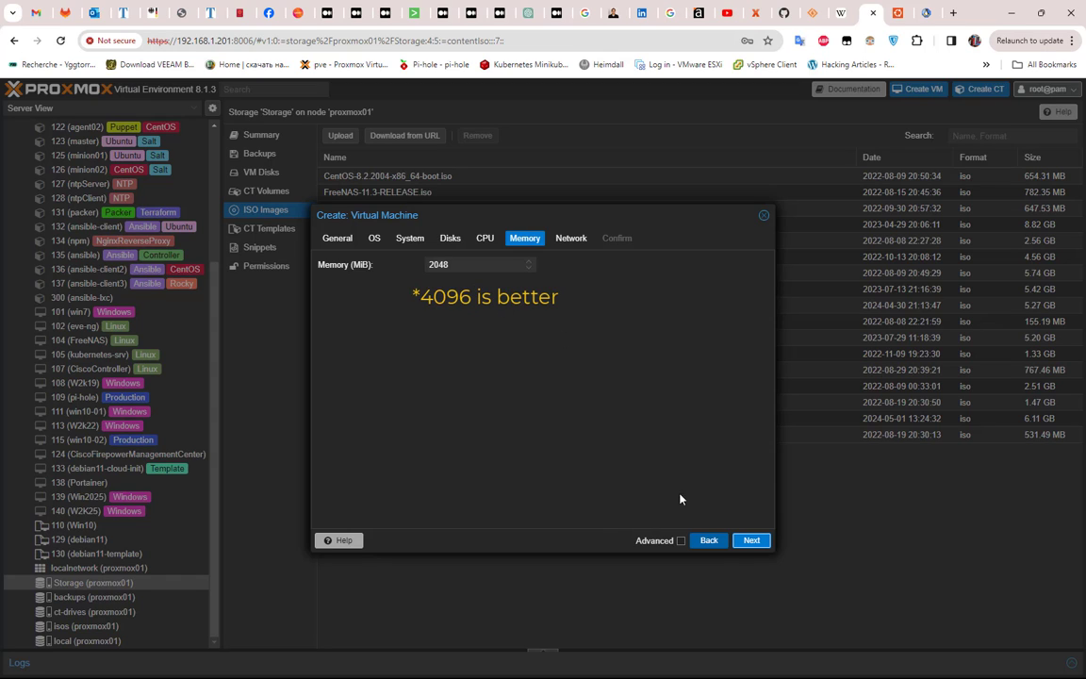
Step: Keep 2048 MiB memory and continue to networking with bridge vmbr0 and VirtIO
{"action": "left_click", "coordinate": [751, 540]}
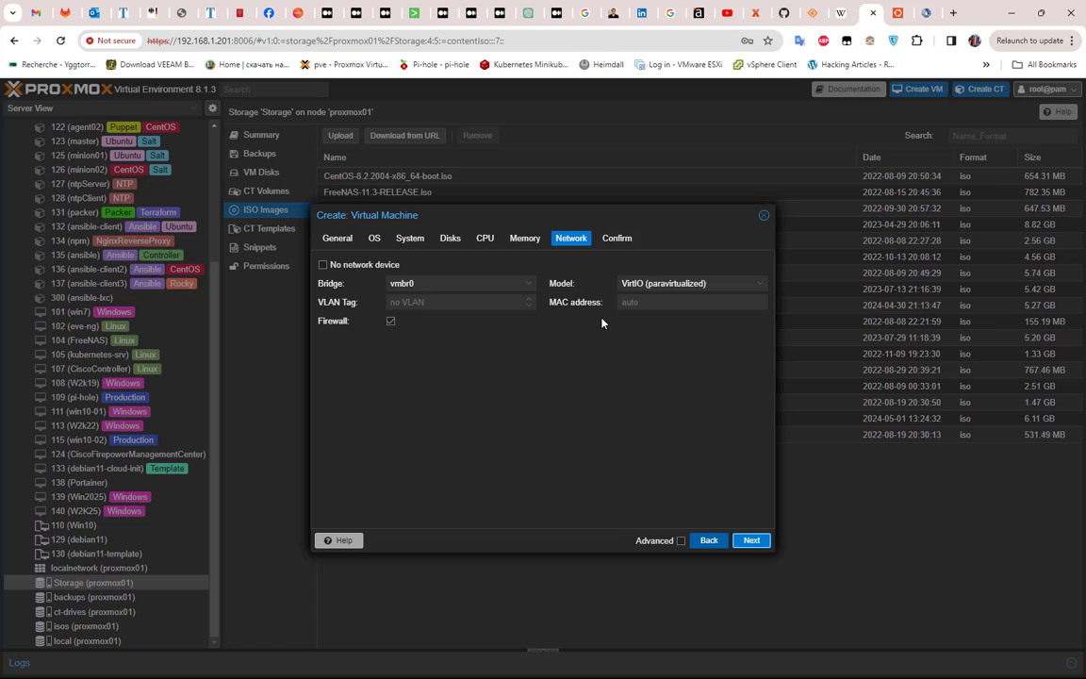
{"action": "mouse_move", "coordinate": [439, 392]}
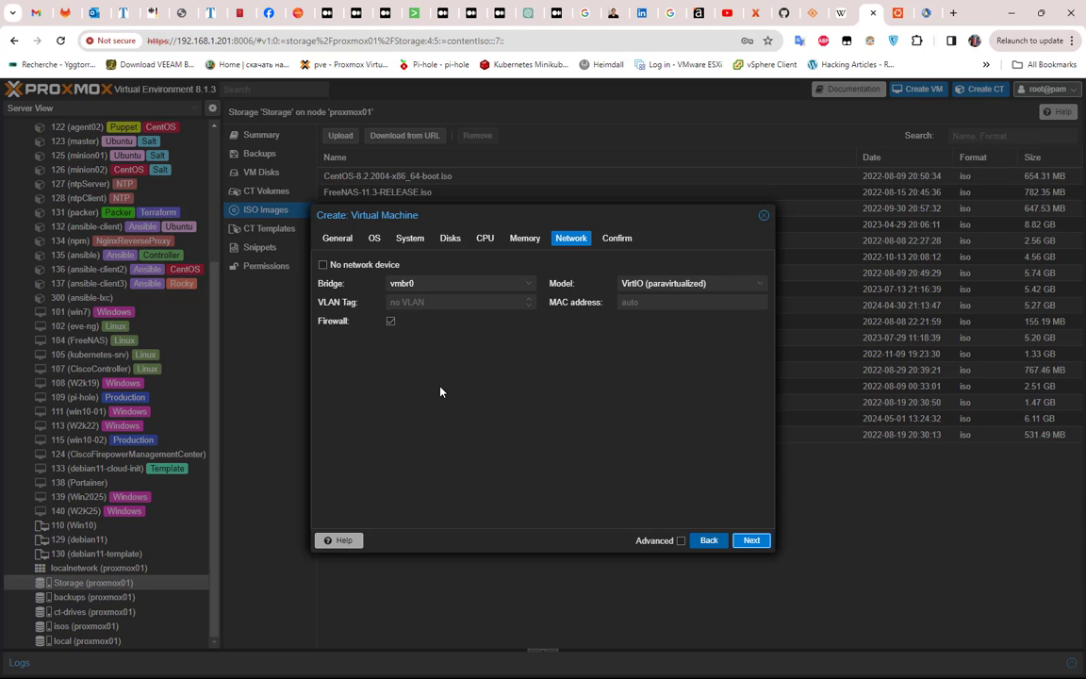
{"action": "mouse_move", "coordinate": [704, 454]}
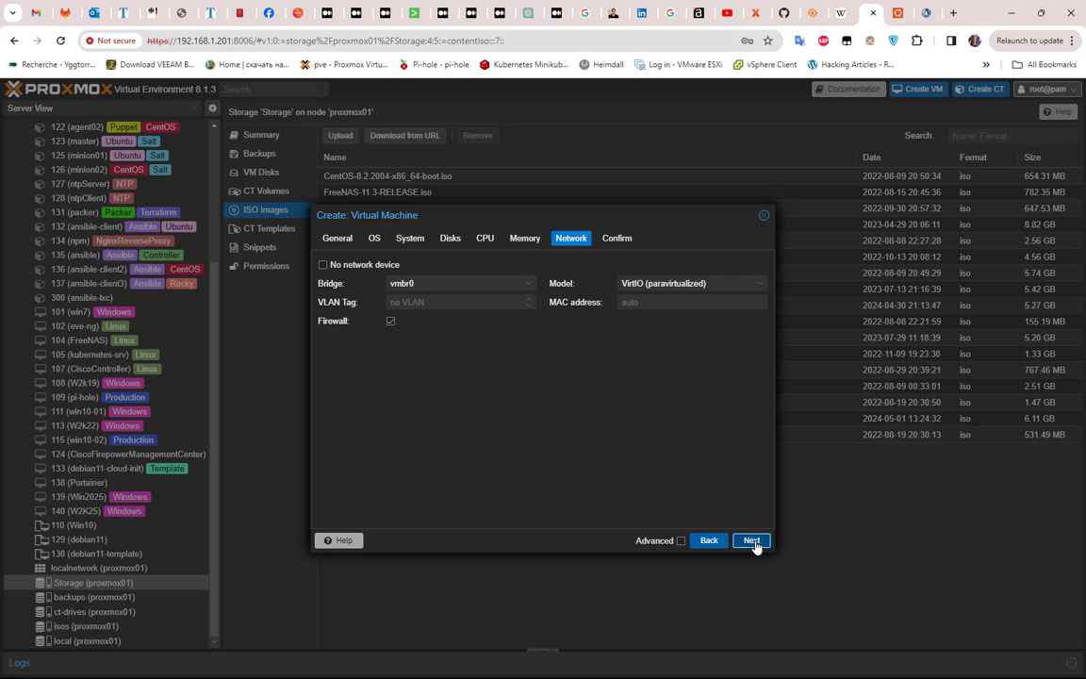
Step: Accept network defaults, finish creating VM 141, and open its hardware view
{"action": "left_click", "coordinate": [750, 539]}
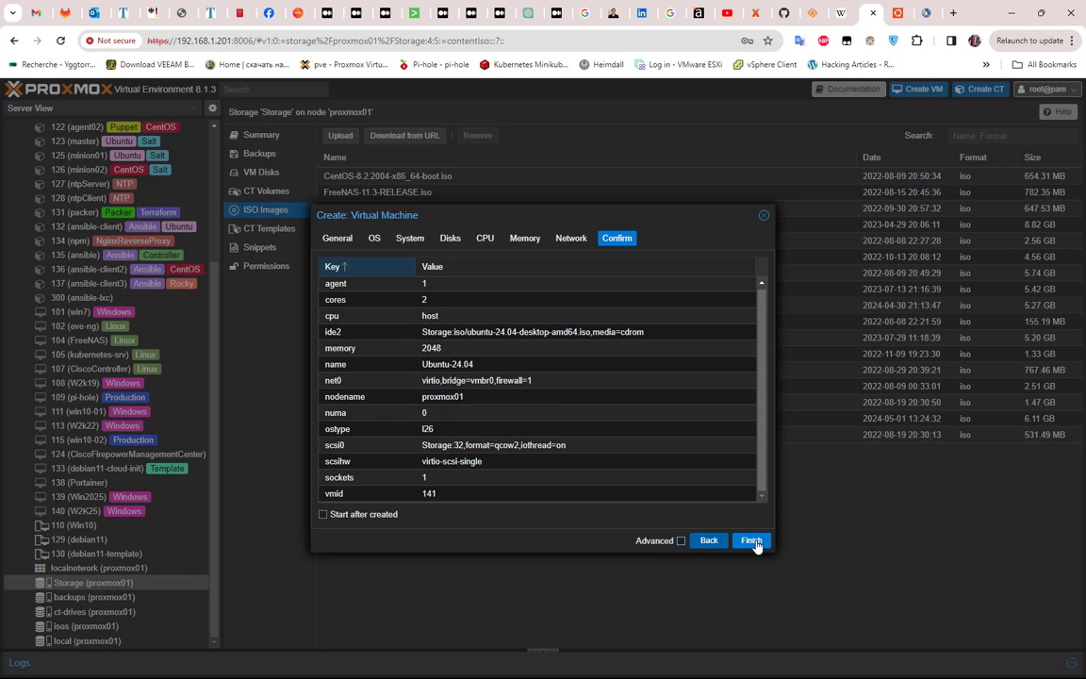
{"action": "left_click", "coordinate": [751, 541]}
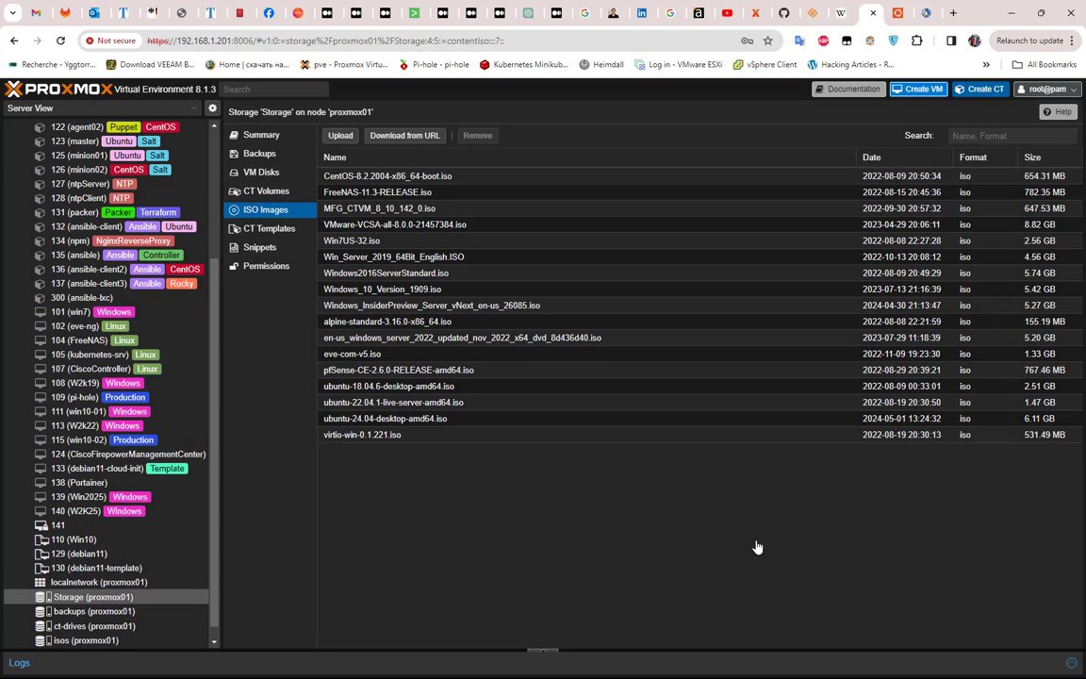
{"action": "mouse_move", "coordinate": [752, 547]}
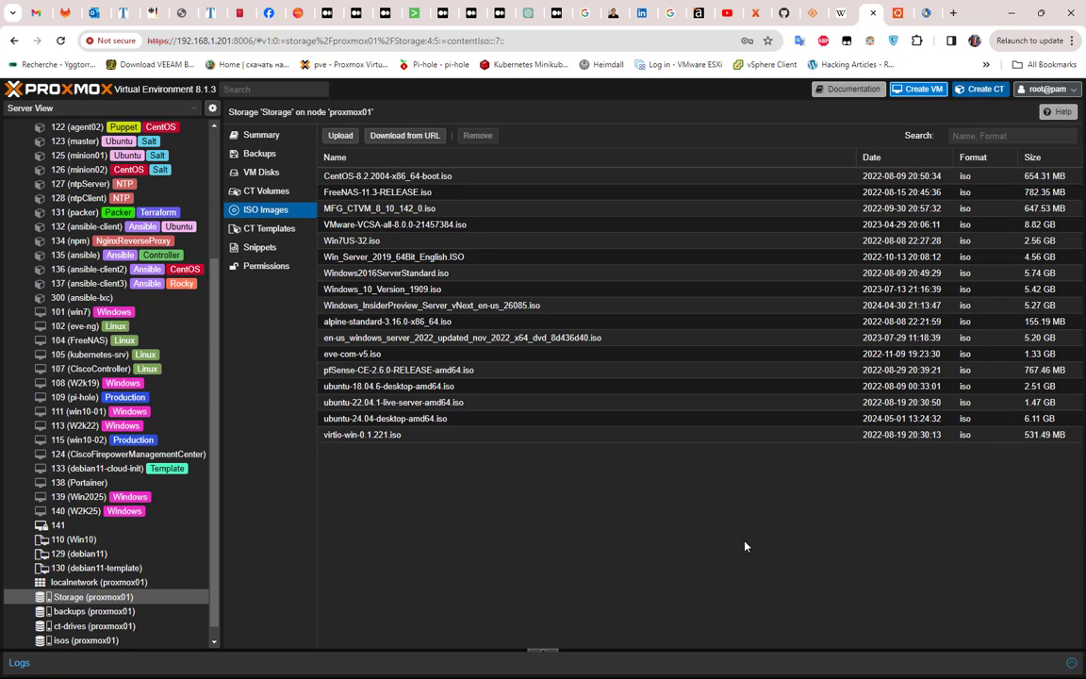
{"action": "left_click", "coordinate": [58, 526]}
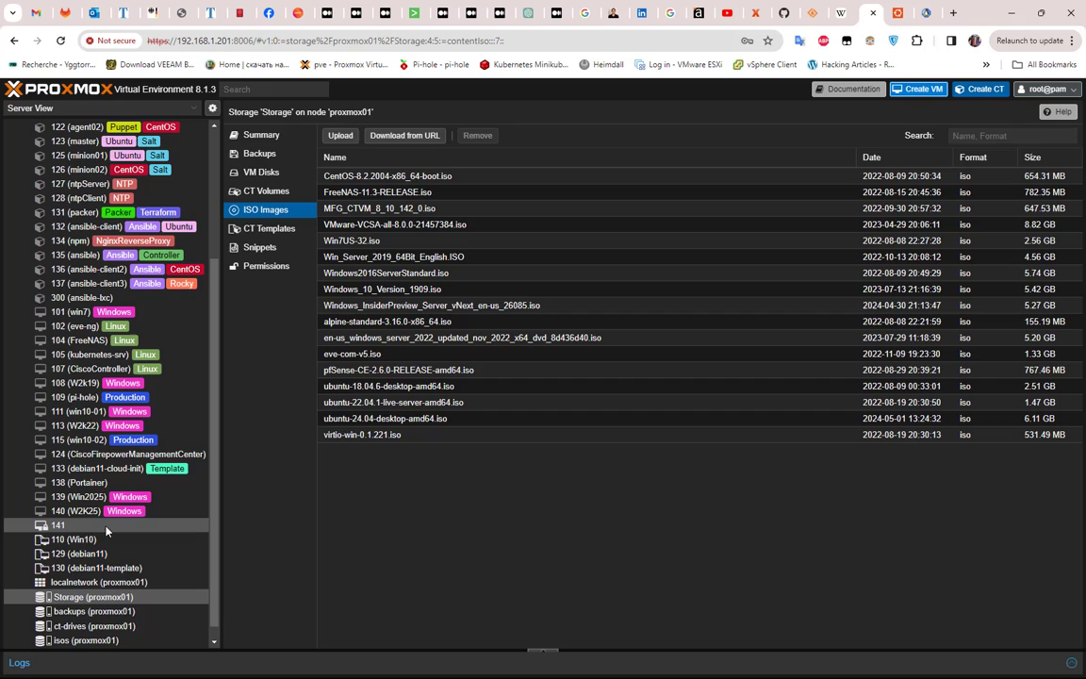
{"action": "left_click", "coordinate": [59, 524]}
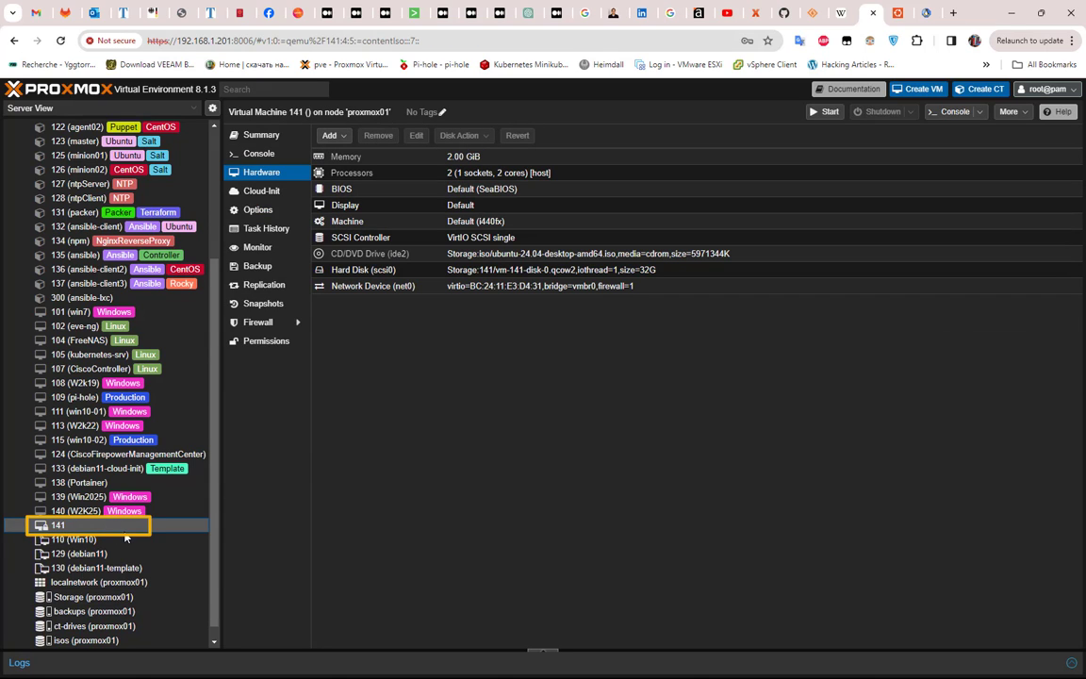
{"action": "mouse_move", "coordinate": [124, 531]}
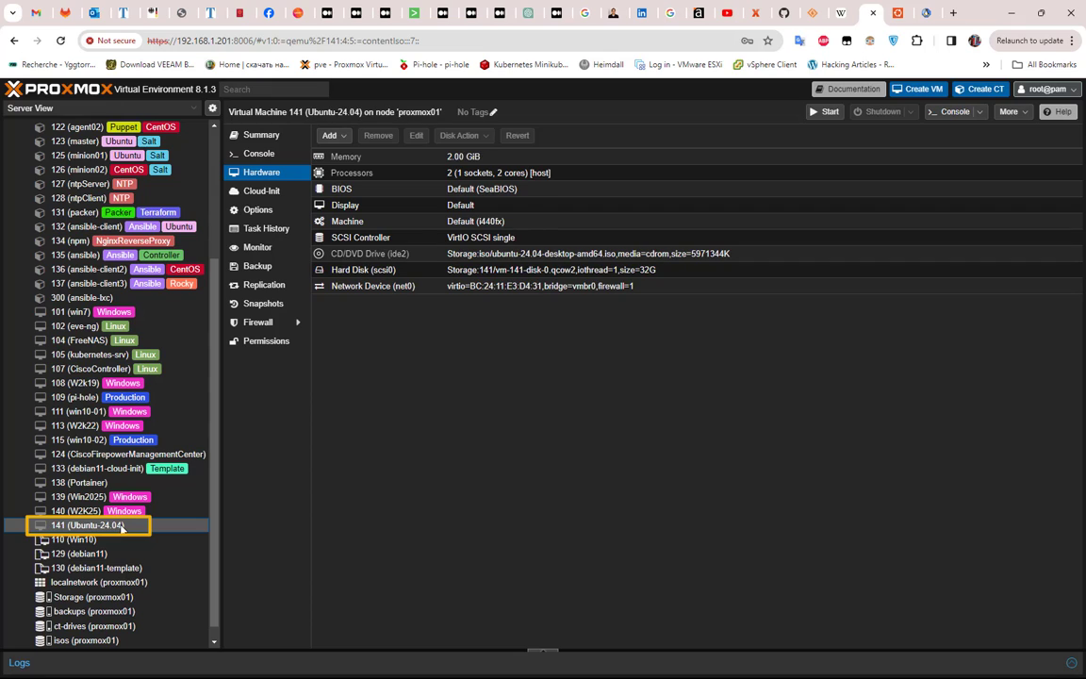
{"action": "mouse_move", "coordinate": [135, 528]}
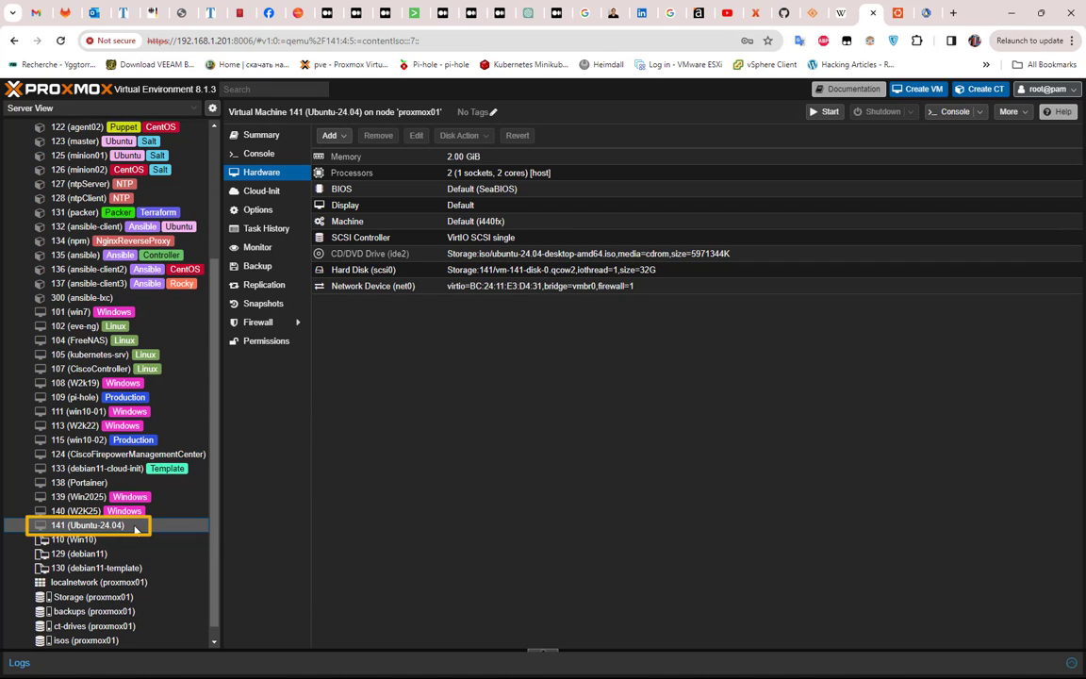
{"action": "mouse_move", "coordinate": [121, 525]}
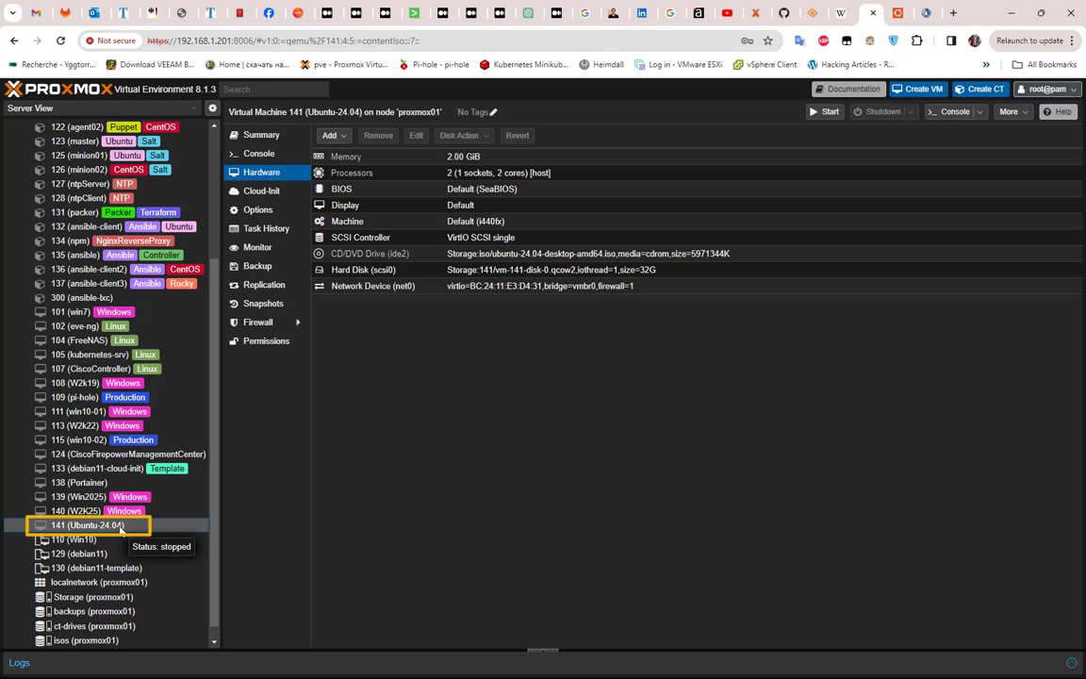
{"action": "mouse_move", "coordinate": [358, 335]}
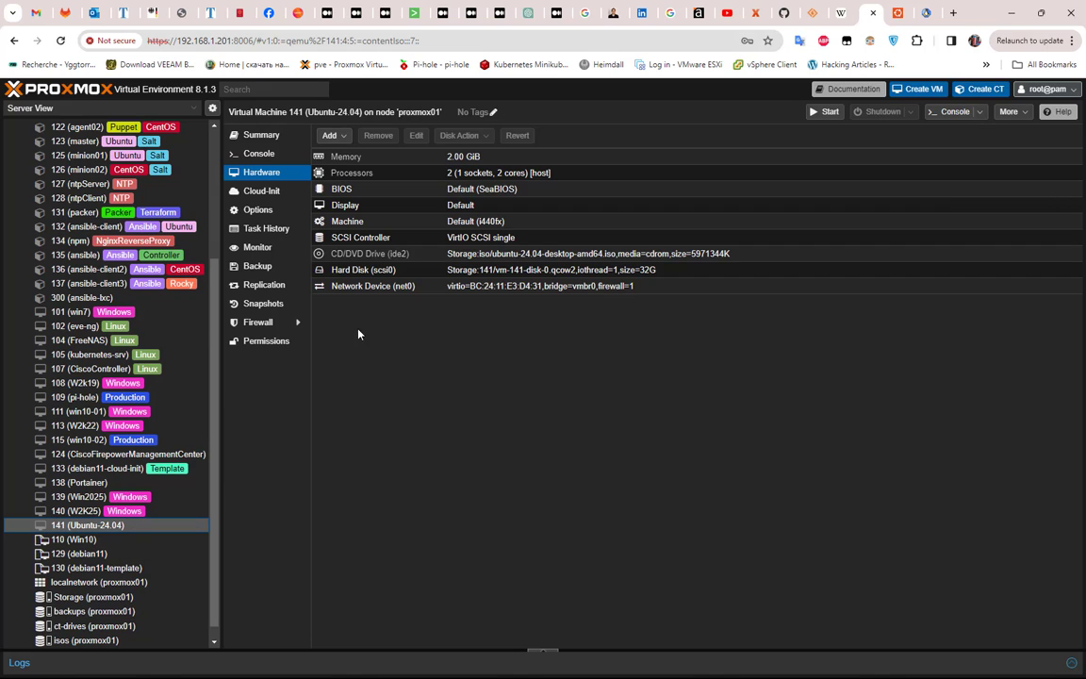
{"action": "mouse_move", "coordinate": [281, 186]}
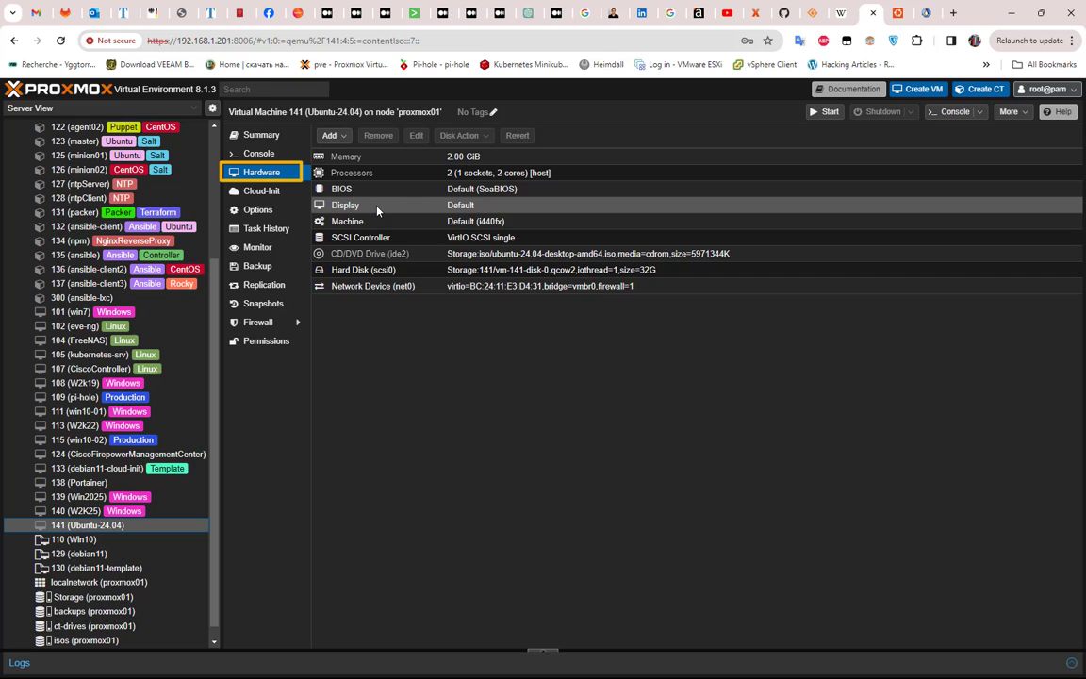
{"action": "mouse_move", "coordinate": [383, 221]}
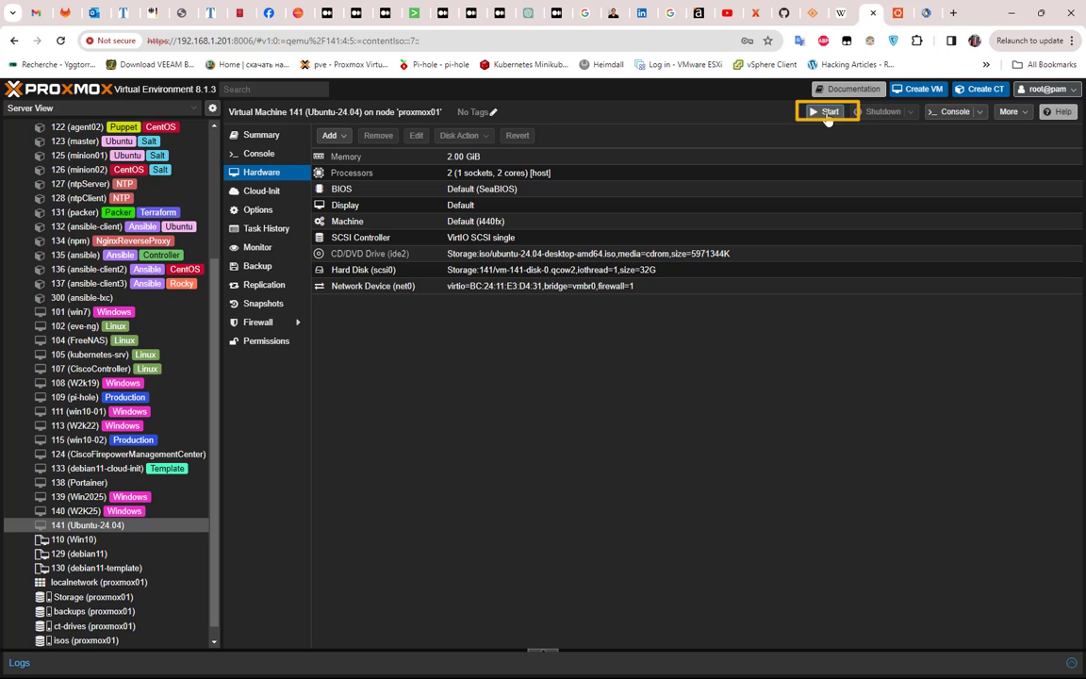
Step: Start VM 141, open its noVNC console, and move the console window
{"action": "left_click", "coordinate": [827, 111]}
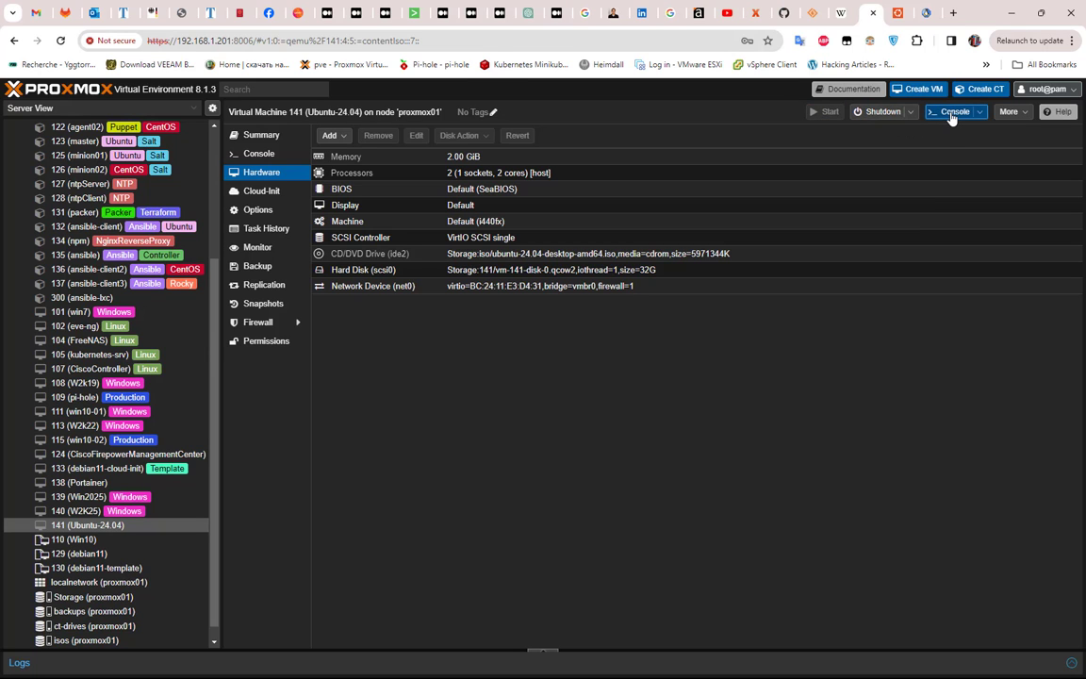
{"action": "left_click", "coordinate": [954, 111]}
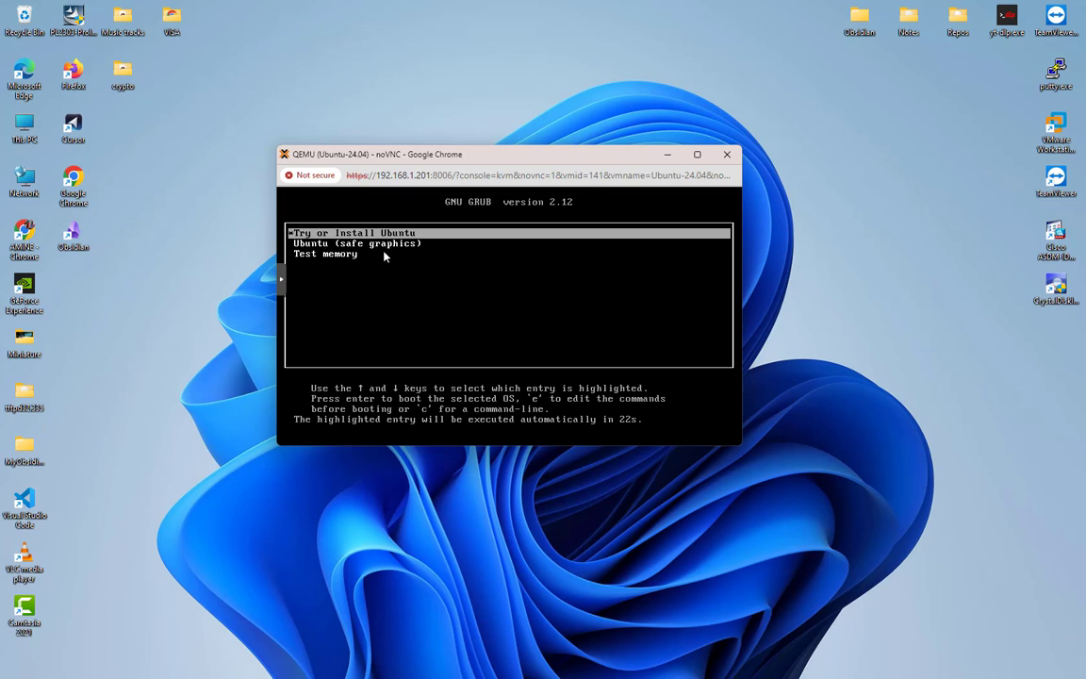
{"action": "mouse_move", "coordinate": [452, 276]}
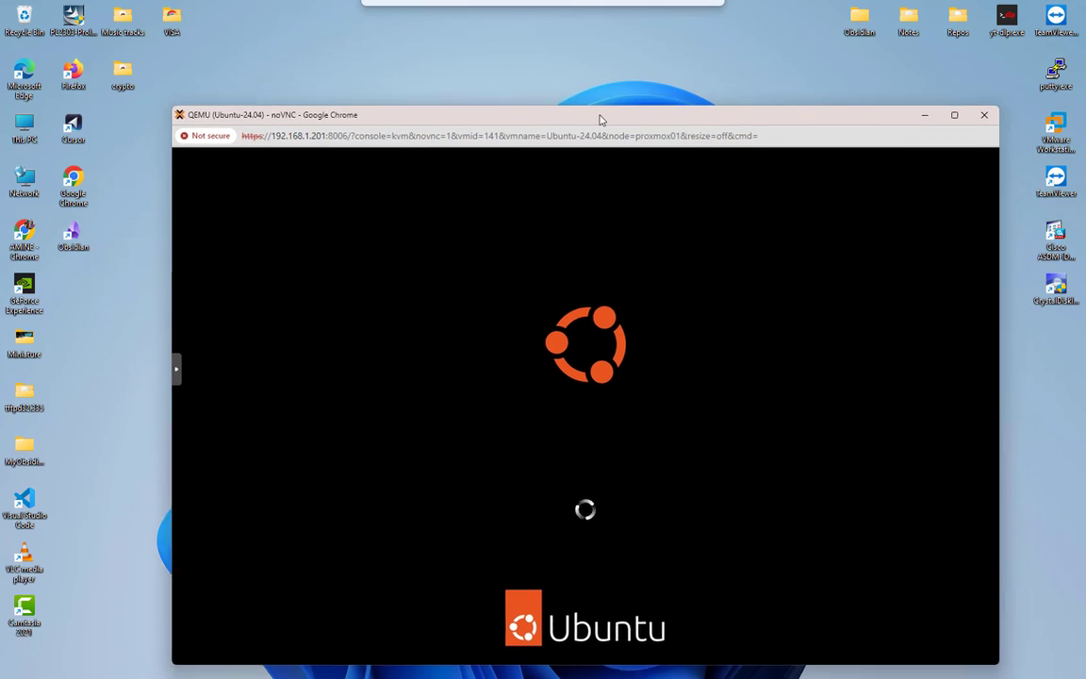
{"action": "left_click_drag", "start_coordinate": [599, 114], "coordinate": [580, 101]}
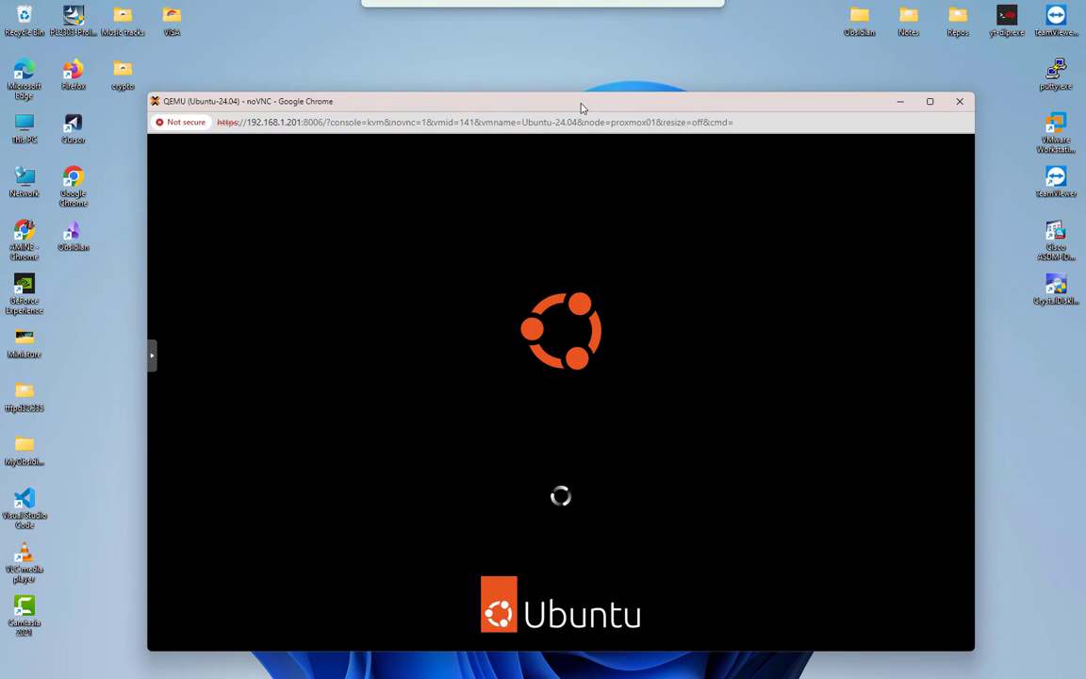
{"action": "mouse_move", "coordinate": [600, 383]}
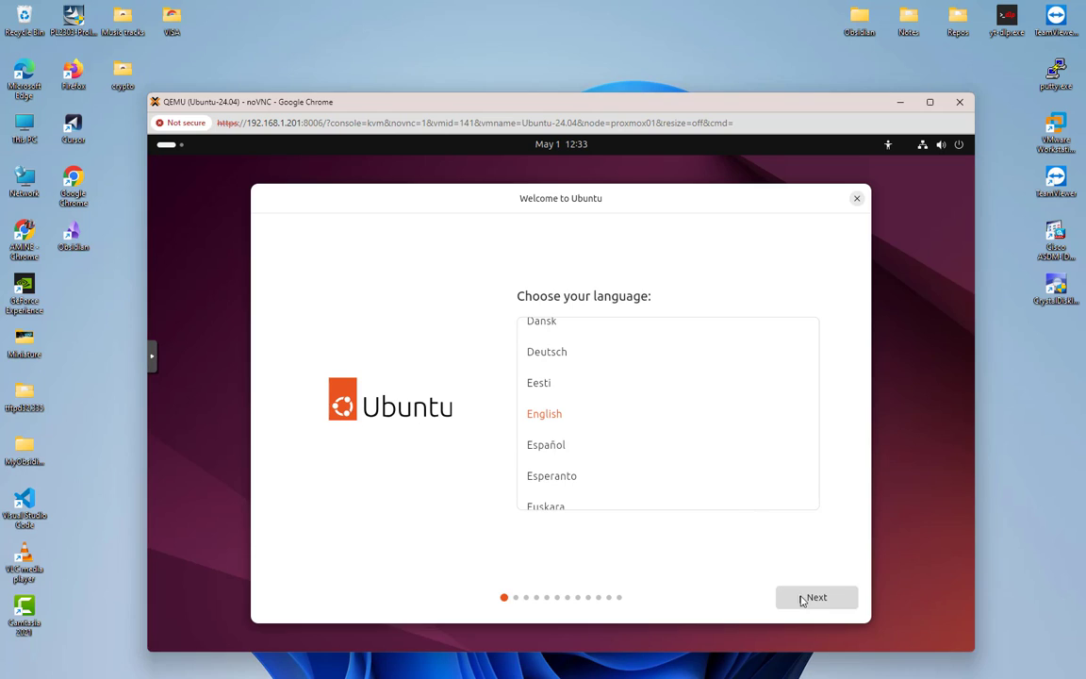
Step: Accept English, skip accessibility, keep English (US) keyboard, and choose no internet connection
{"action": "left_click", "coordinate": [817, 597]}
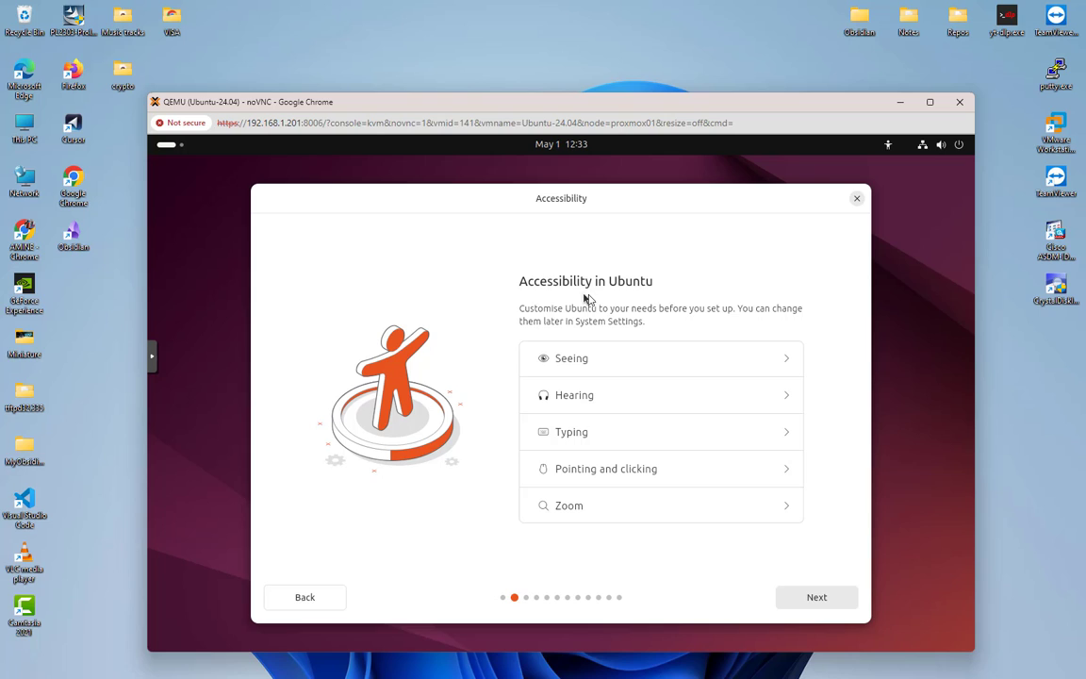
{"action": "mouse_move", "coordinate": [817, 544]}
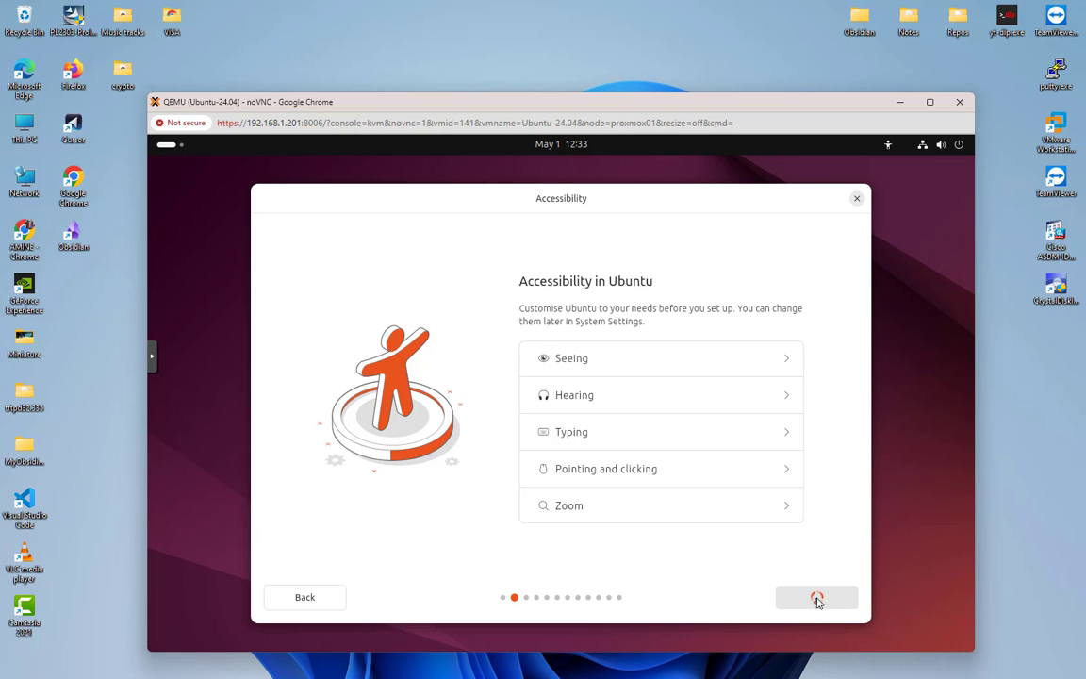
{"action": "left_click", "coordinate": [817, 597]}
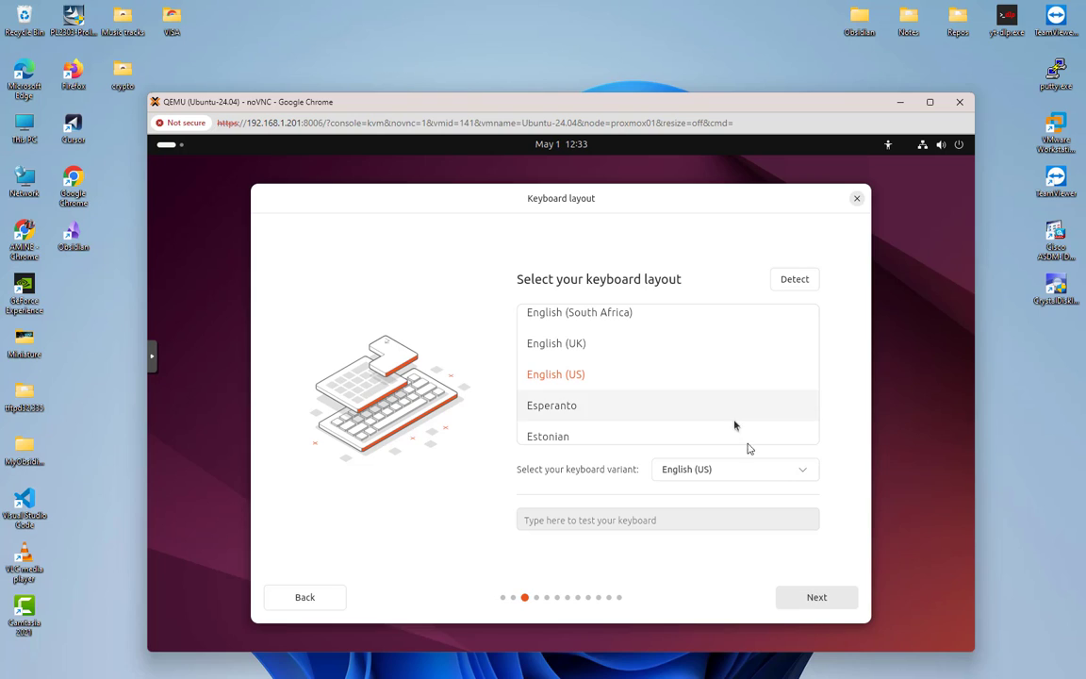
{"action": "mouse_move", "coordinate": [795, 570]}
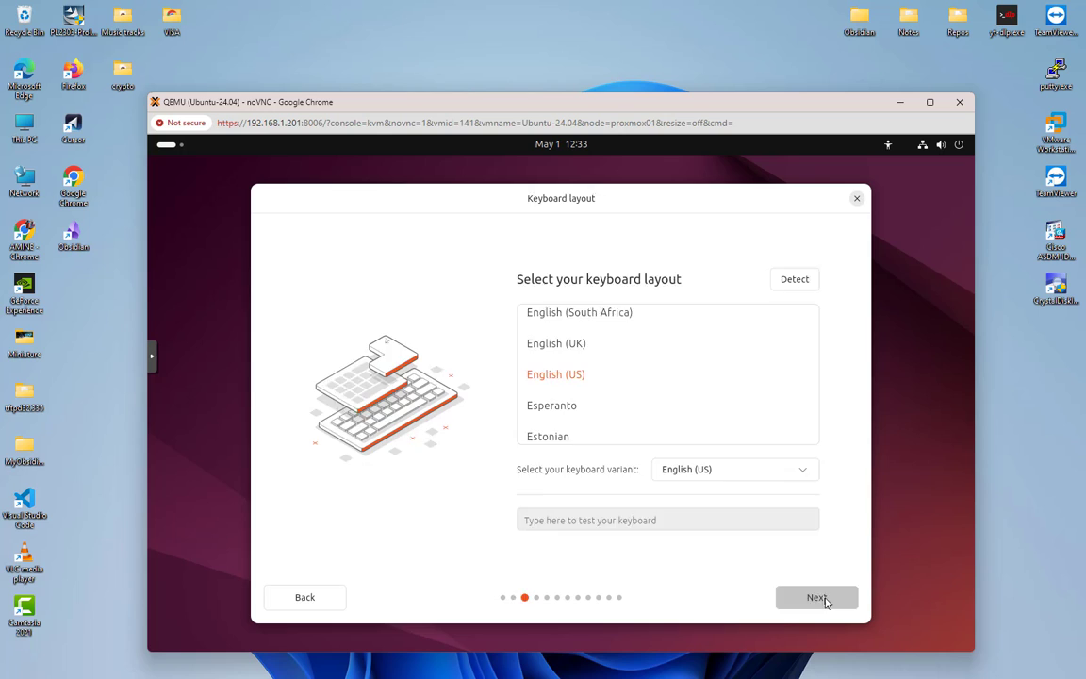
{"action": "left_click", "coordinate": [816, 597]}
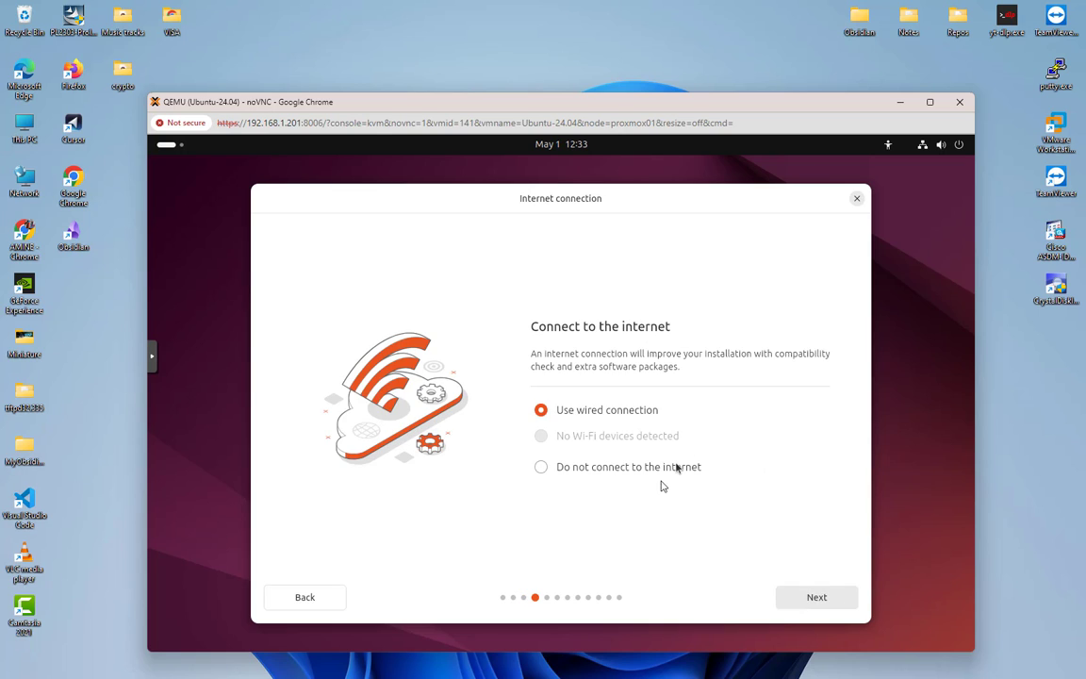
{"action": "left_click", "coordinate": [541, 467]}
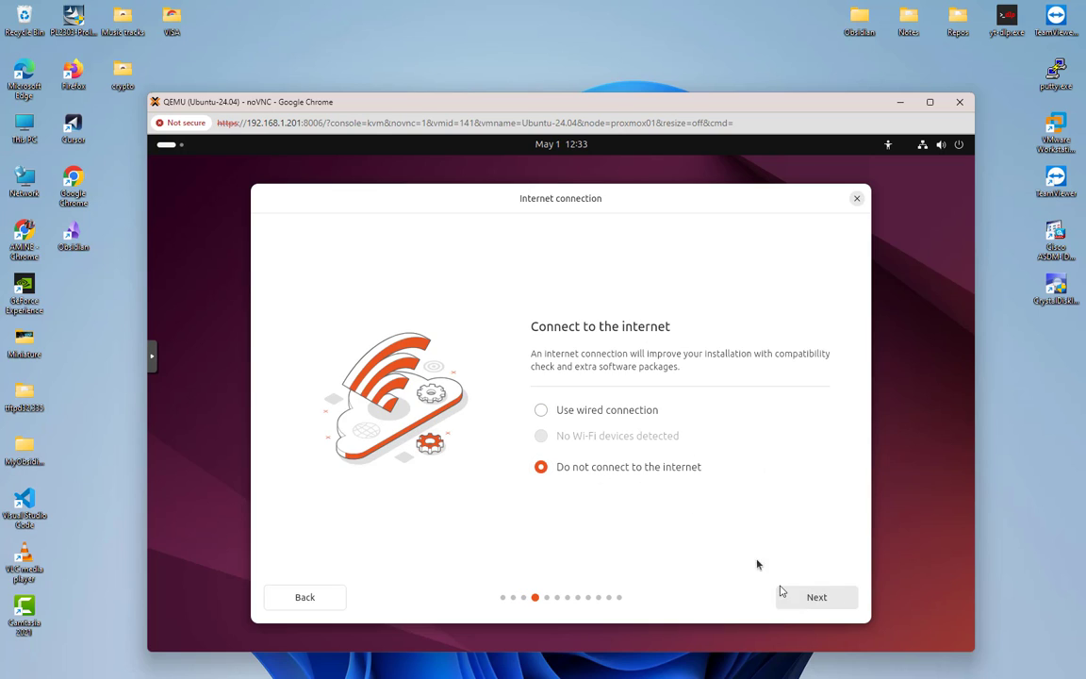
{"action": "left_click", "coordinate": [816, 597]}
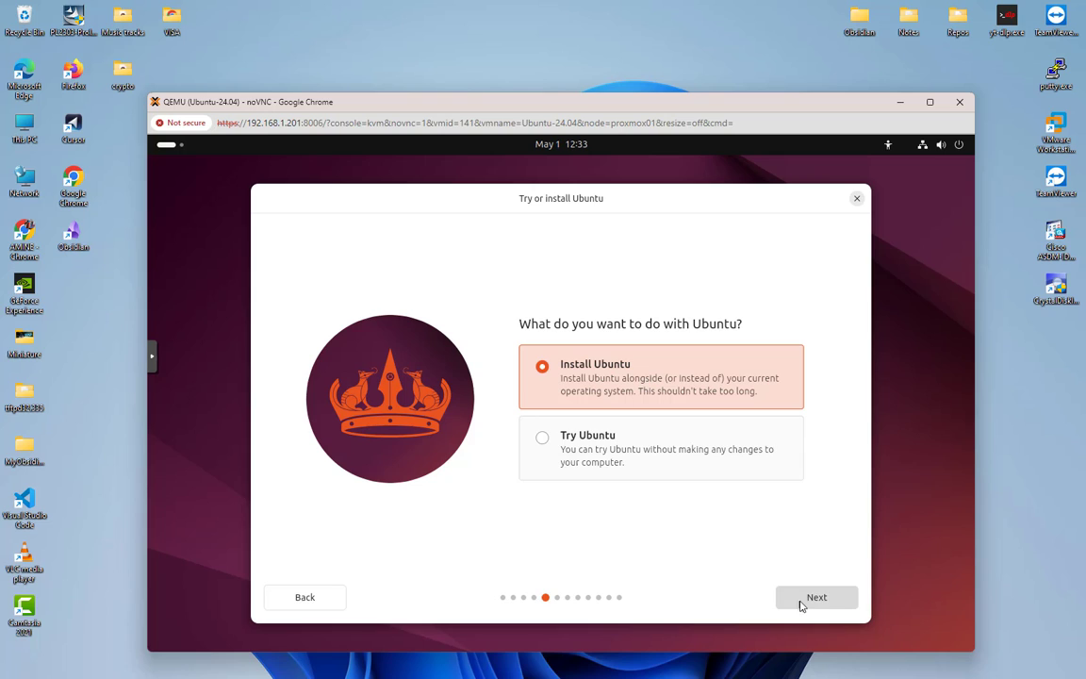
{"action": "mouse_move", "coordinate": [724, 483]}
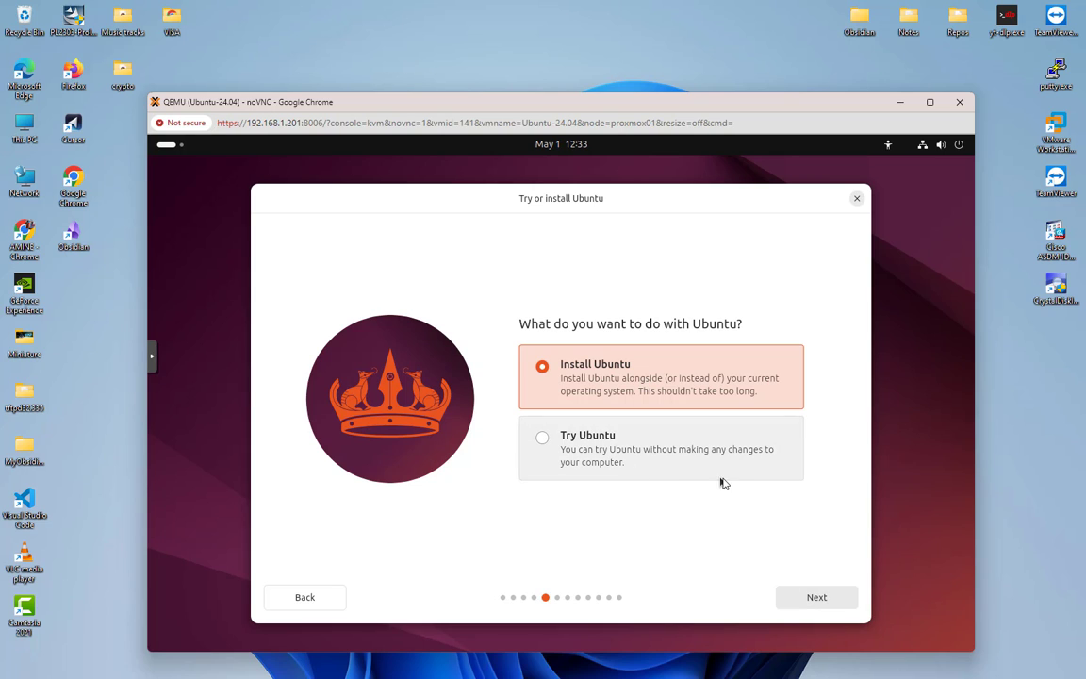
{"action": "mouse_move", "coordinate": [770, 483]}
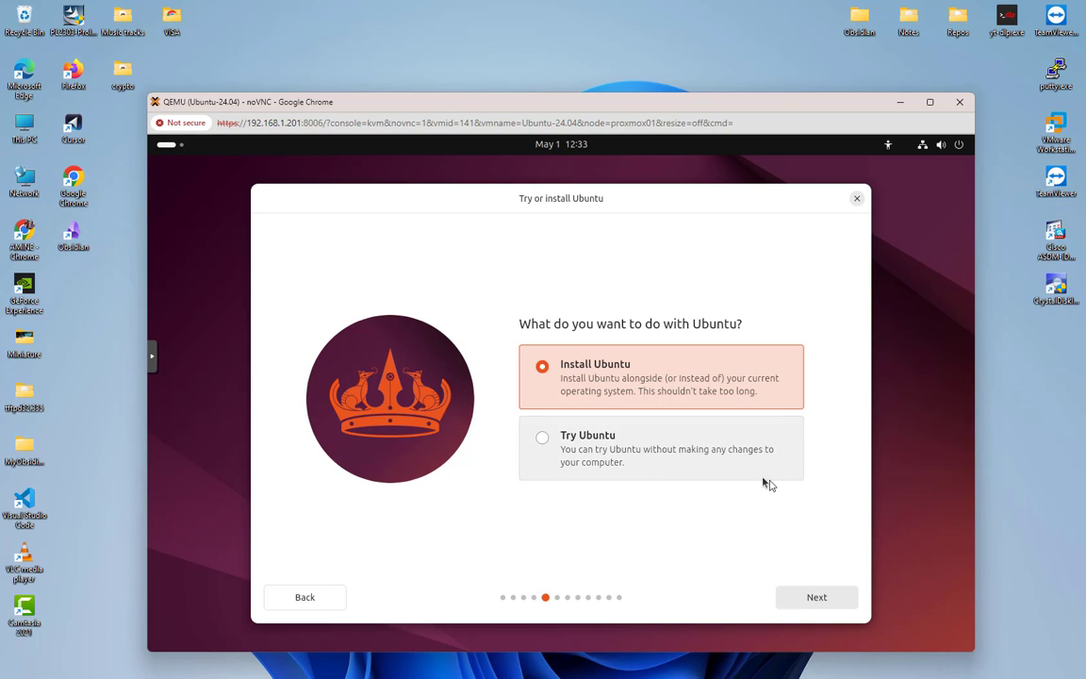
Step: Choose Install Ubuntu with interactive installation and the default app selection
{"action": "left_click", "coordinate": [816, 597]}
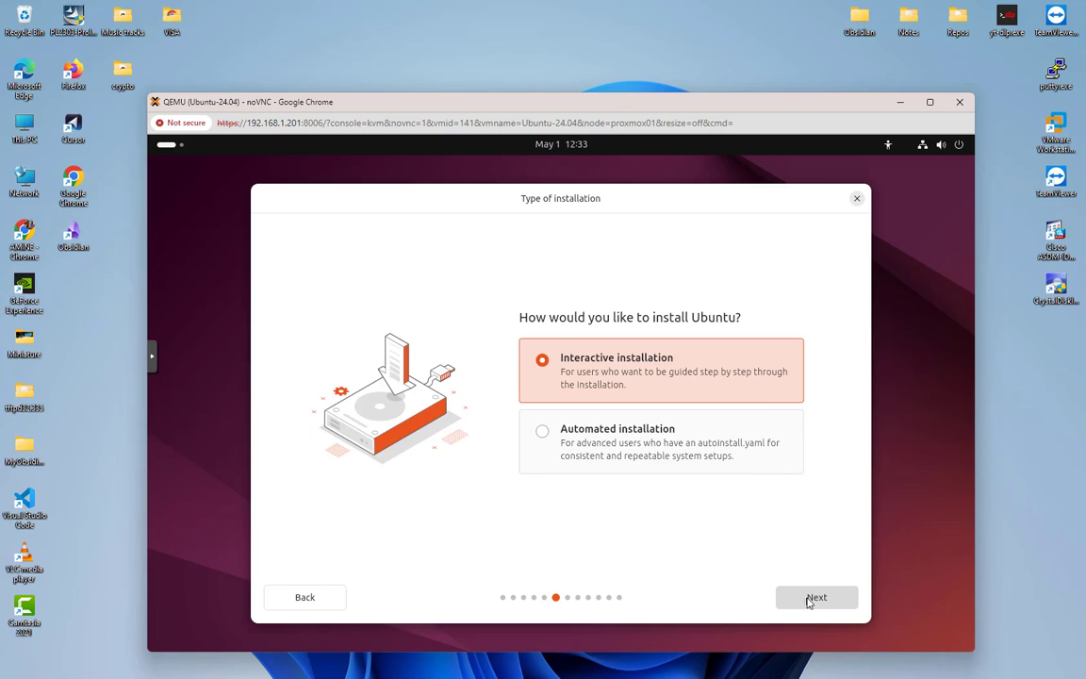
{"action": "mouse_move", "coordinate": [709, 317]}
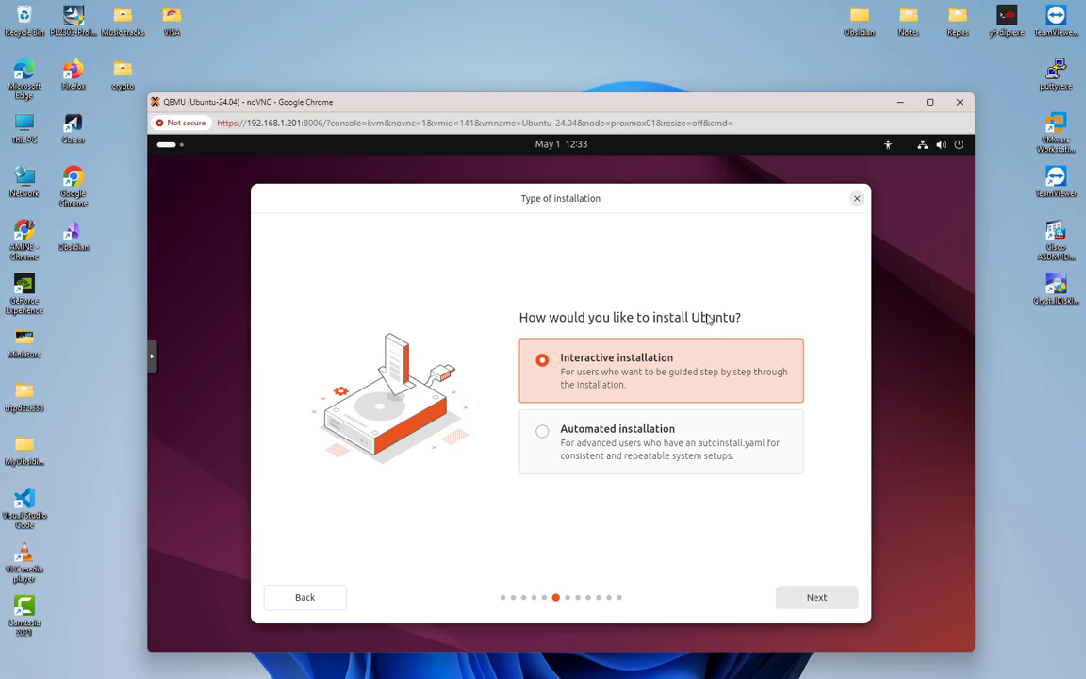
{"action": "mouse_move", "coordinate": [736, 323]}
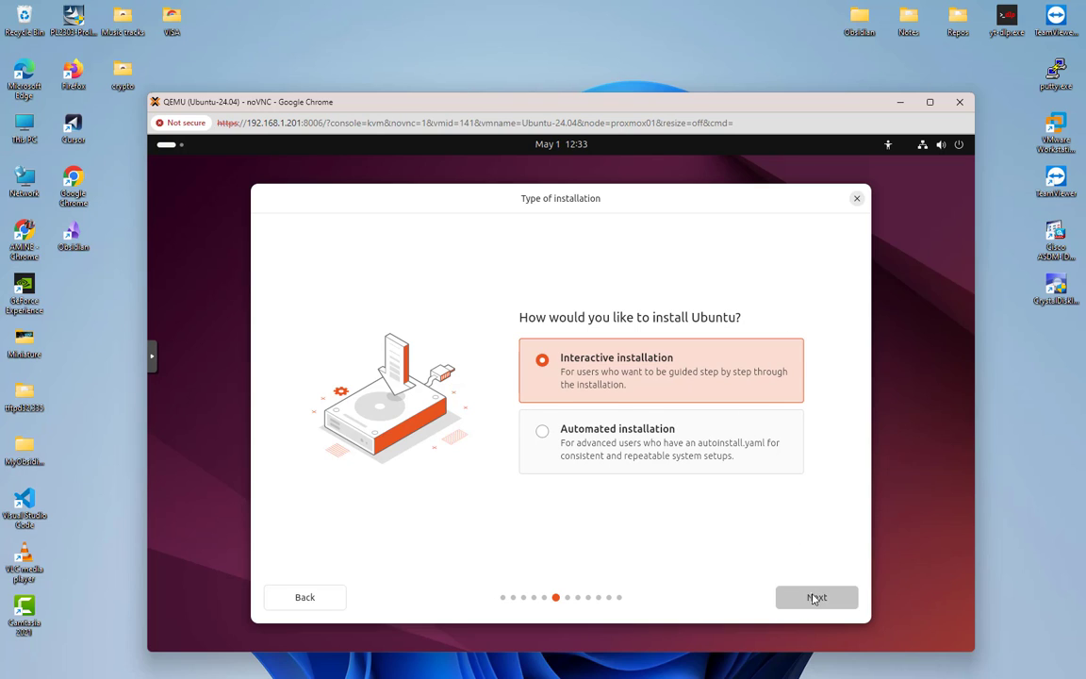
{"action": "left_click", "coordinate": [816, 597]}
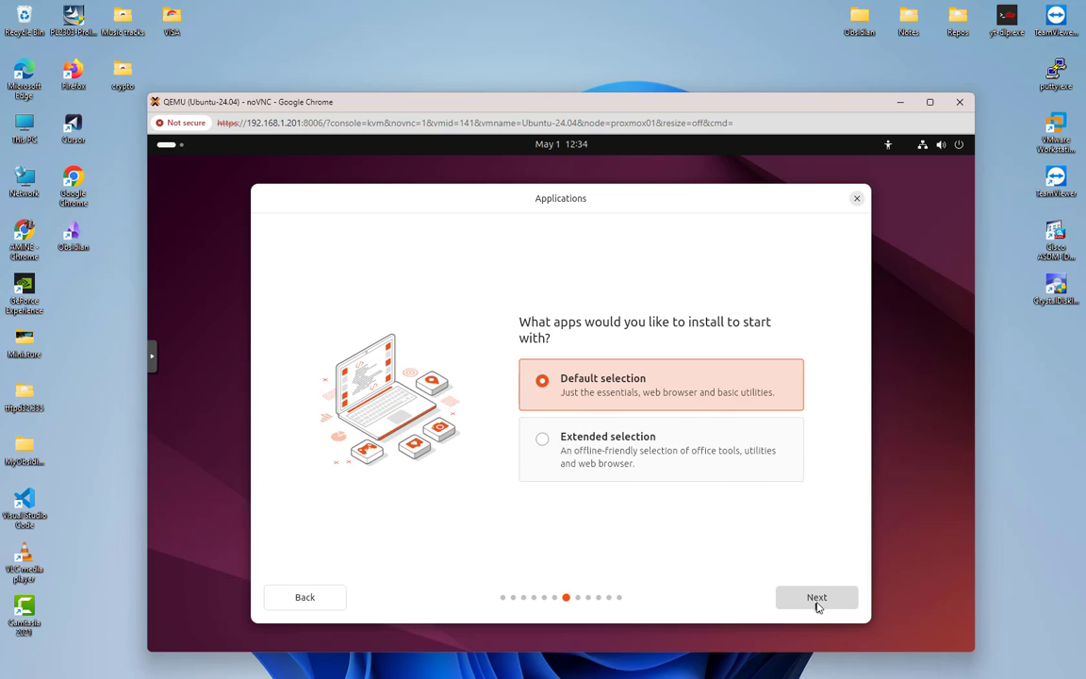
{"action": "left_click", "coordinate": [817, 597]}
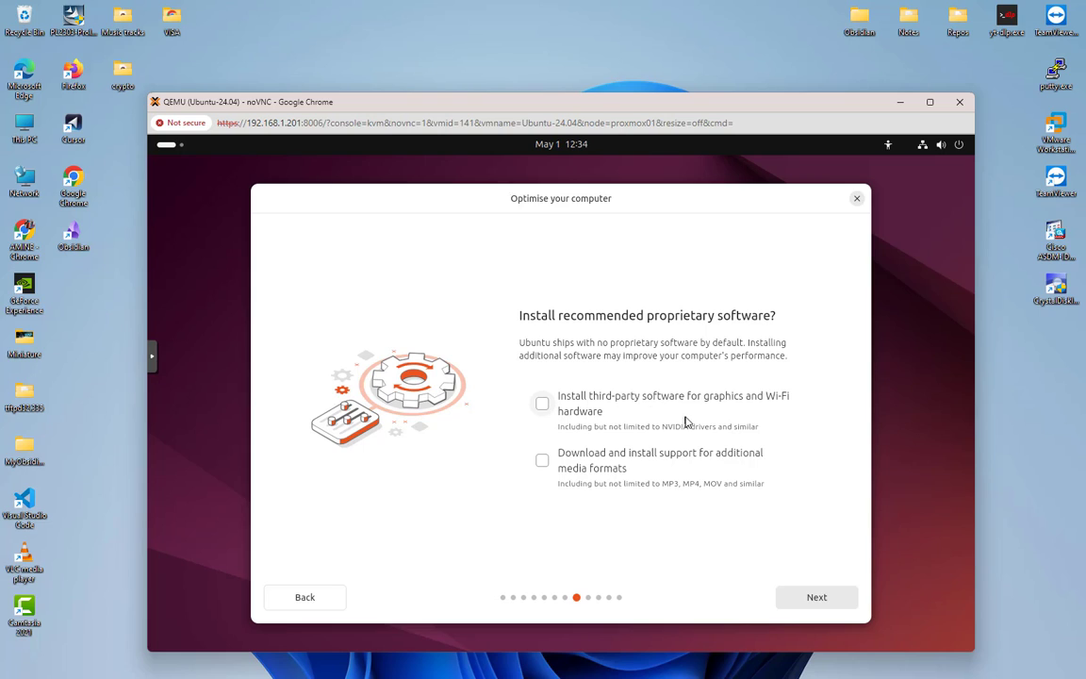
{"action": "mouse_move", "coordinate": [761, 412]}
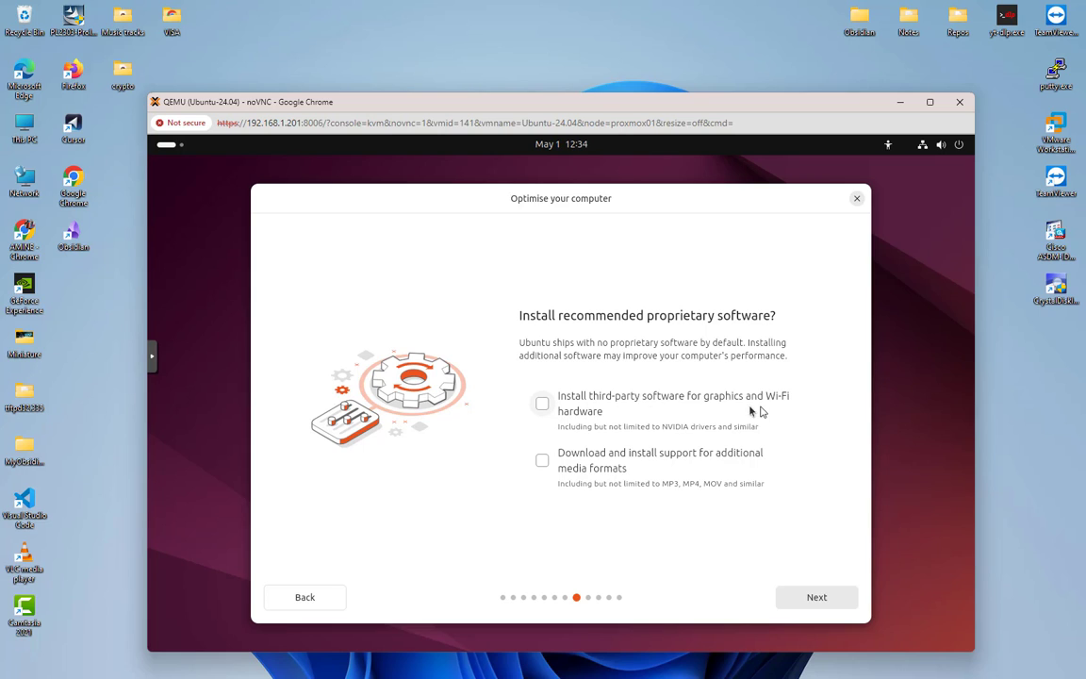
{"action": "mouse_move", "coordinate": [688, 423]}
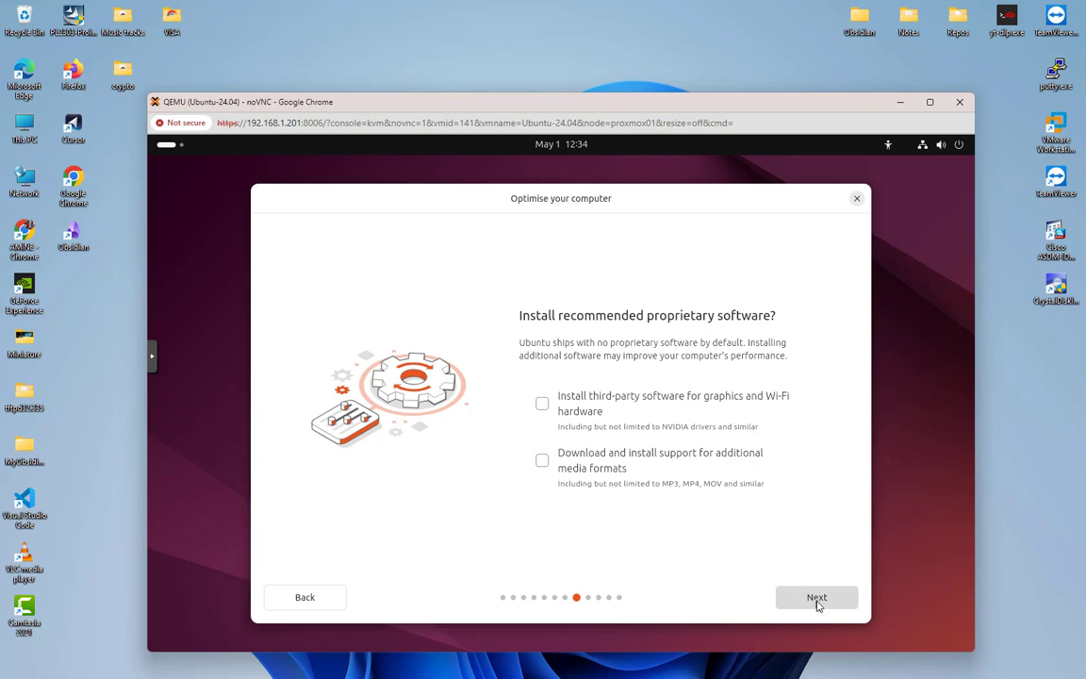
Step: Skip proprietary software and keep 'Erase disk and install Ubuntu'
{"action": "left_click", "coordinate": [816, 597]}
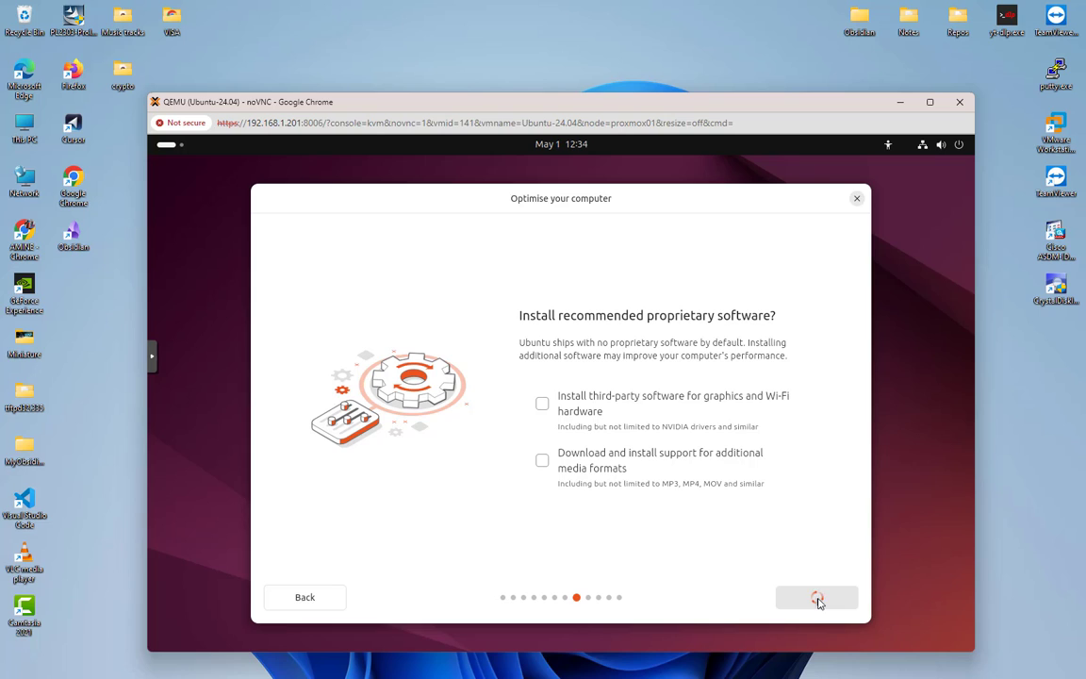
{"action": "left_click", "coordinate": [817, 596]}
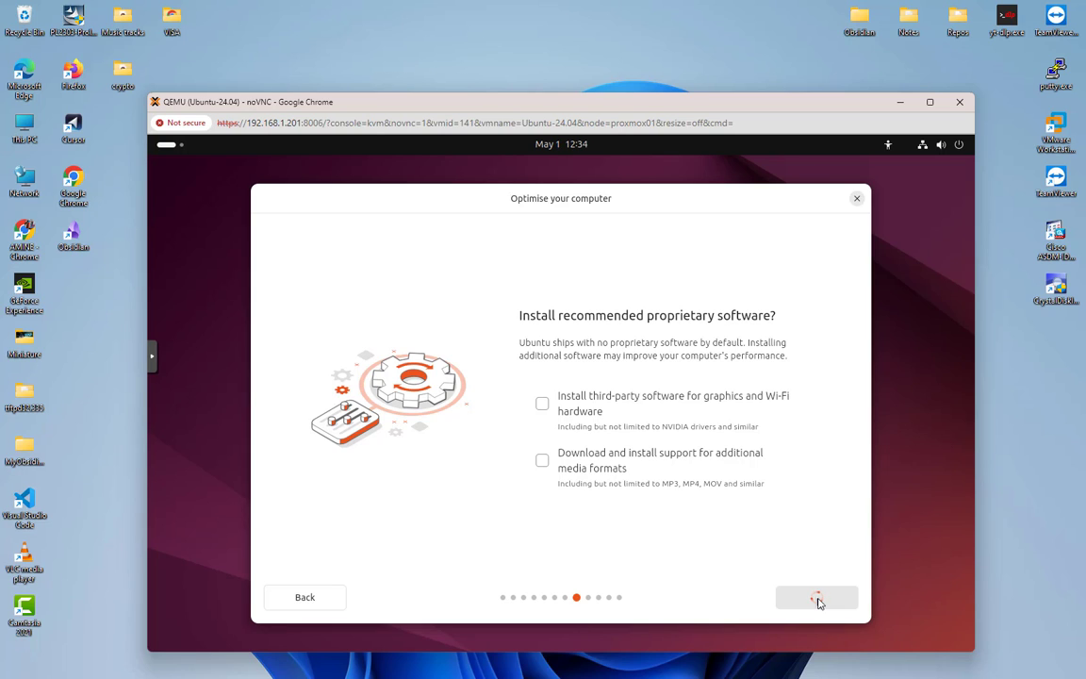
{"action": "left_click", "coordinate": [816, 596]}
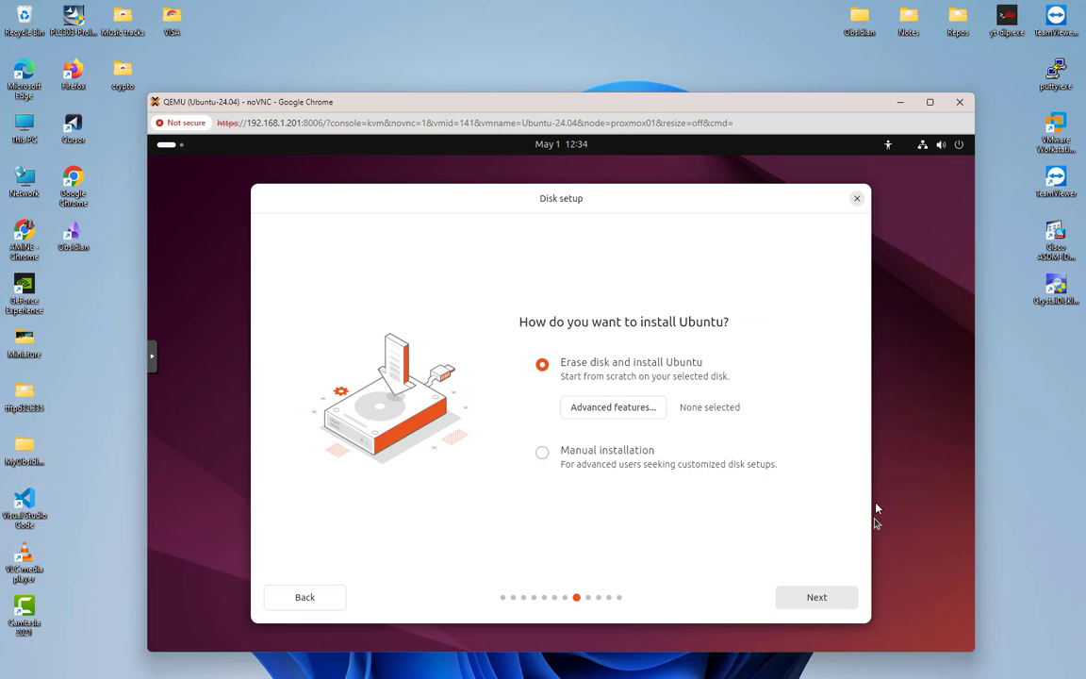
{"action": "mouse_move", "coordinate": [698, 366]}
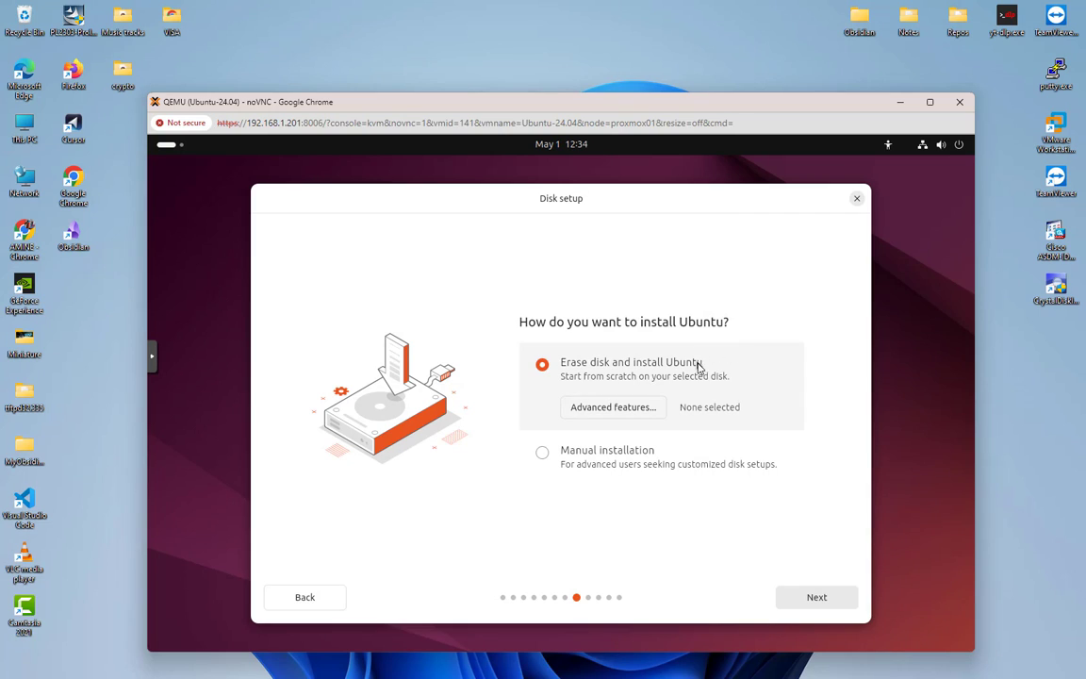
{"action": "mouse_move", "coordinate": [617, 374]}
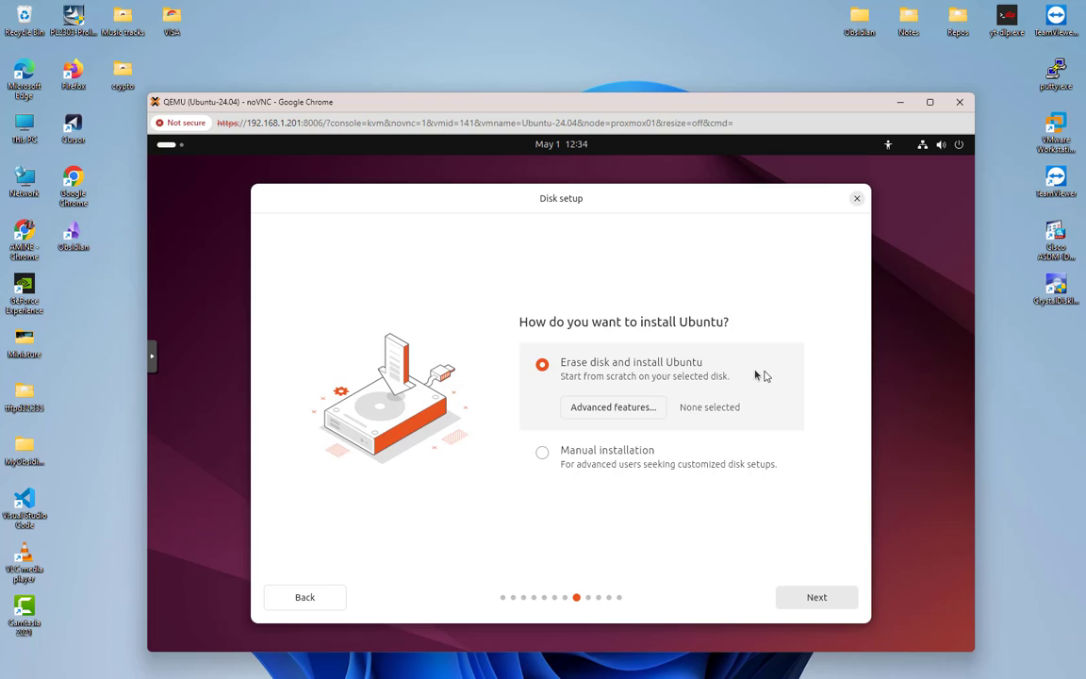
{"action": "mouse_move", "coordinate": [688, 394]}
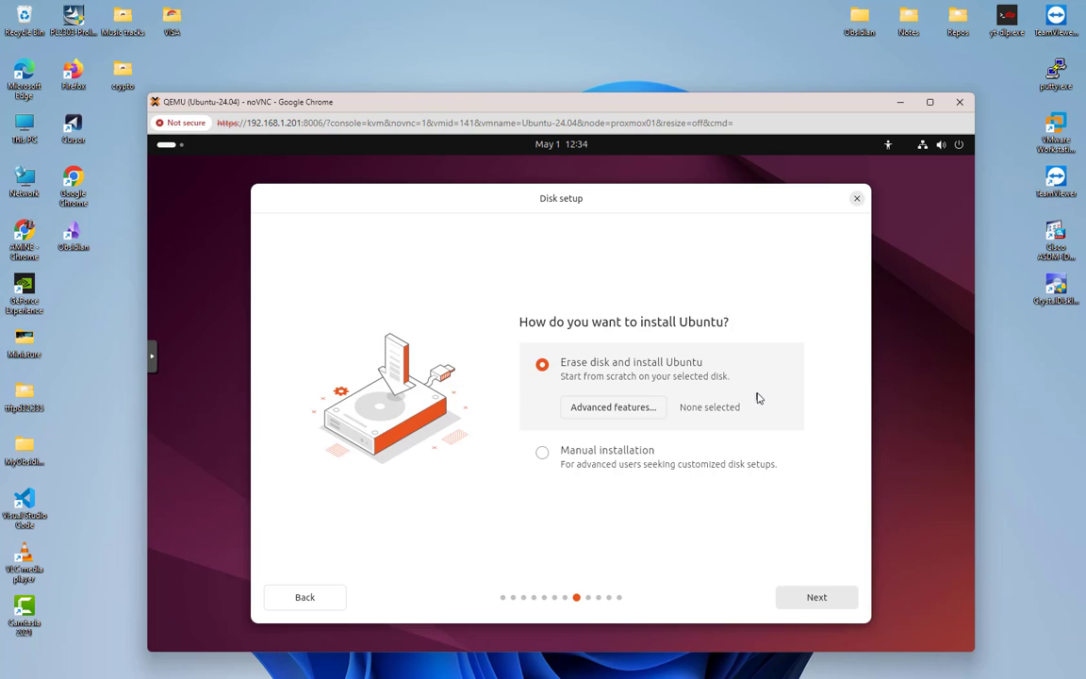
{"action": "left_click", "coordinate": [817, 597]}
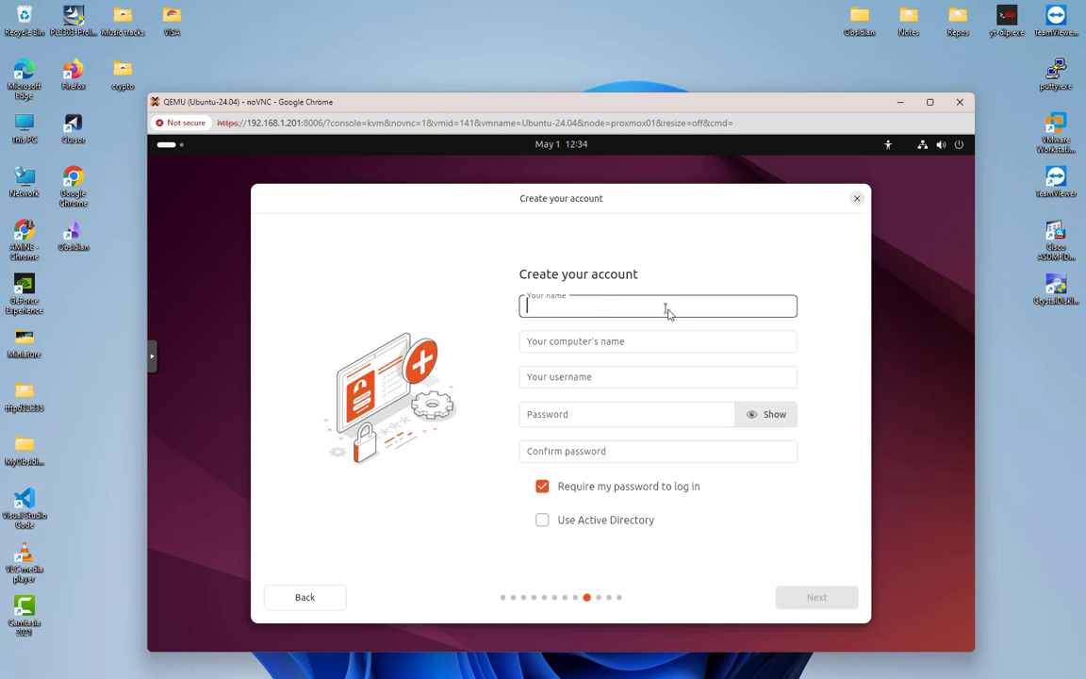
Step: Enter the account name and password, revealing it to delete an extra letter
{"action": "type", "text": "amine"}
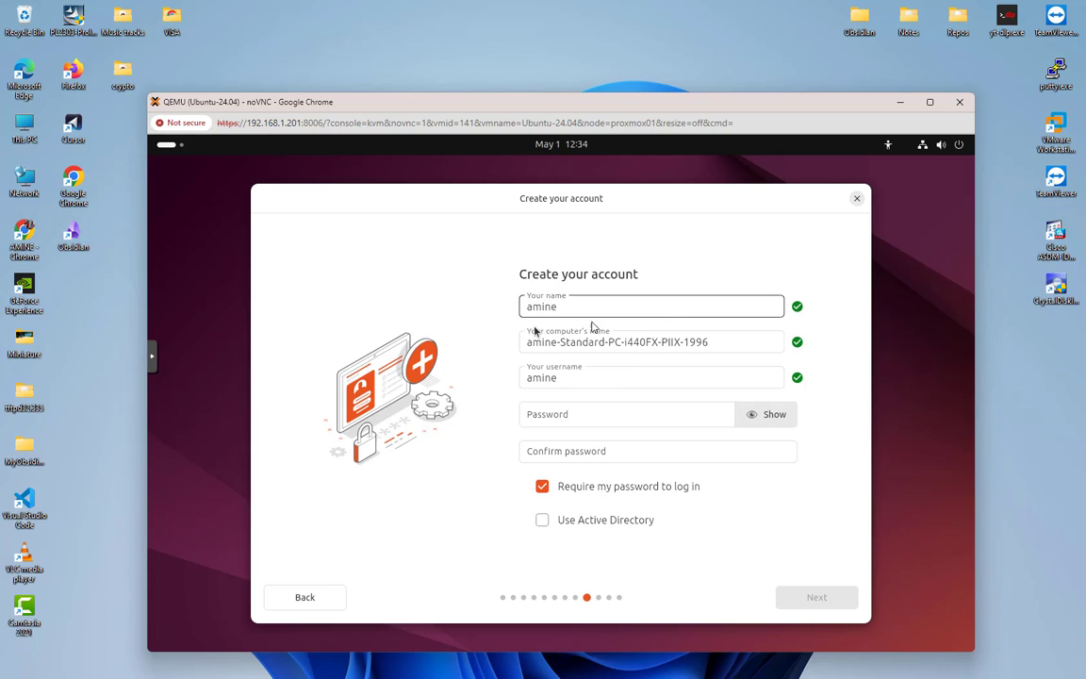
{"action": "mouse_move", "coordinate": [565, 427]}
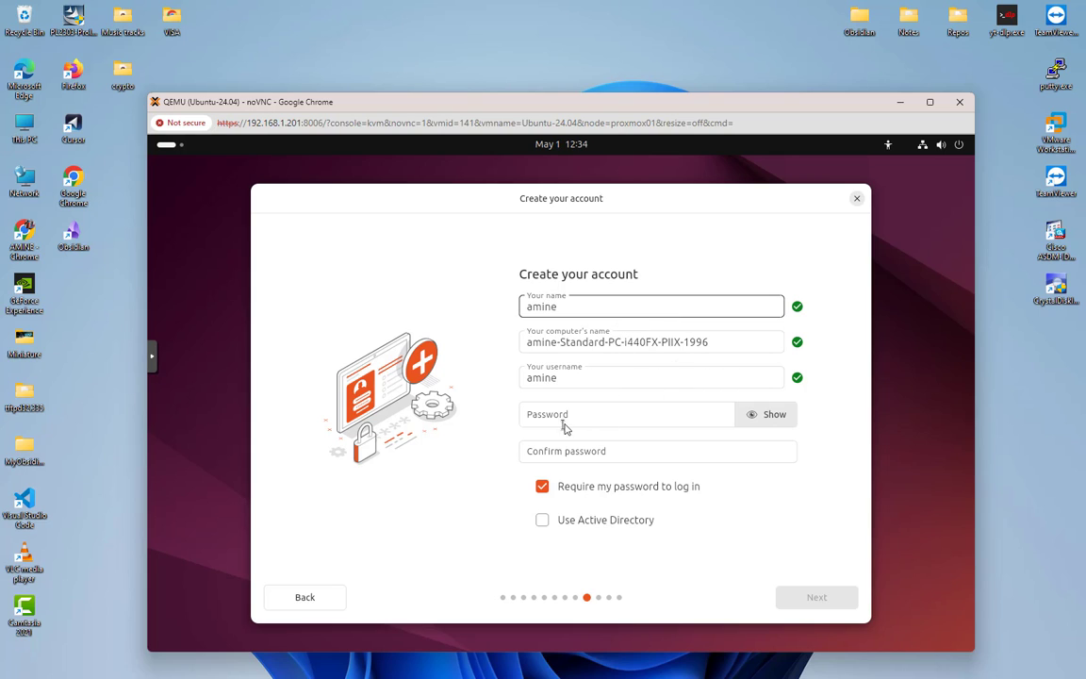
{"action": "left_click", "coordinate": [627, 414]}
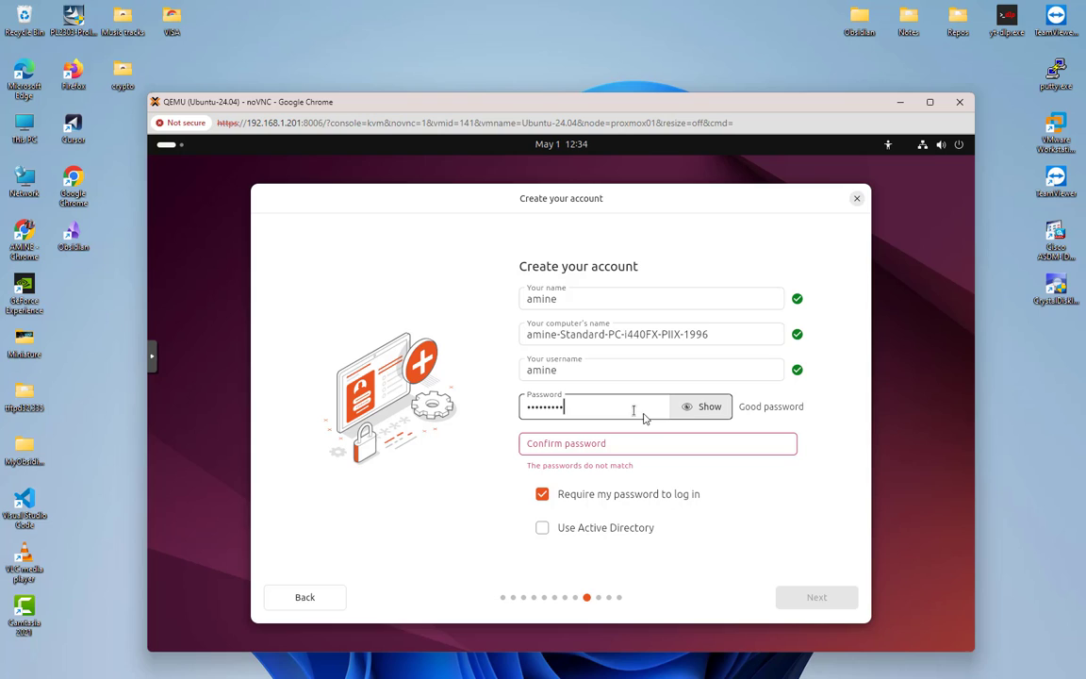
{"action": "left_click", "coordinate": [709, 406]}
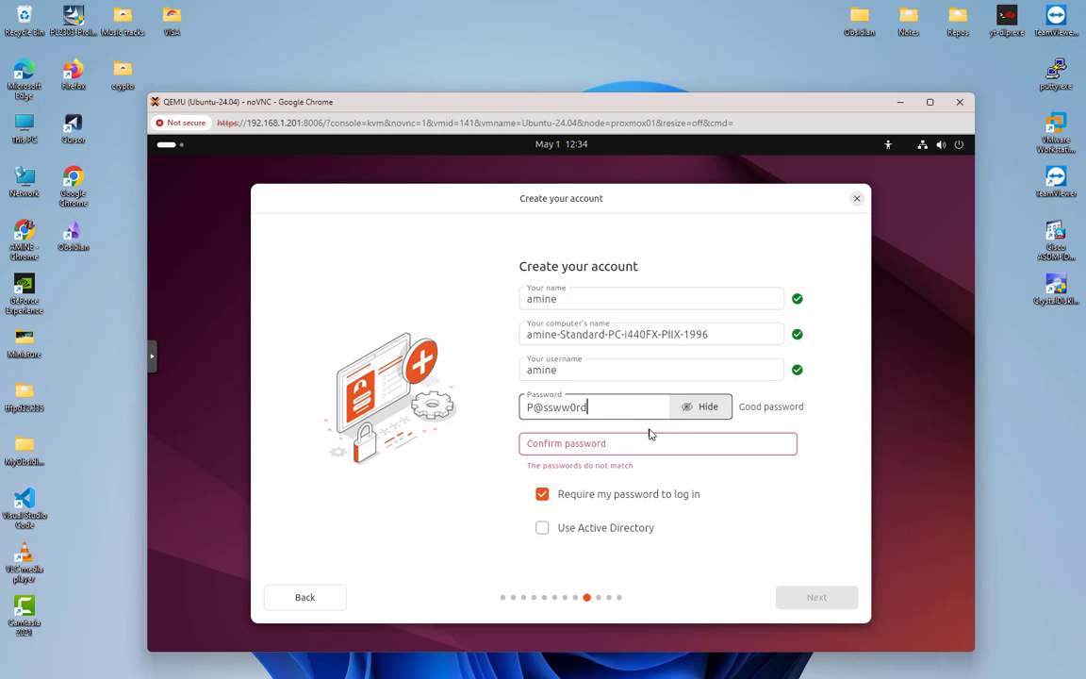
{"action": "key", "text": "Backspace"}
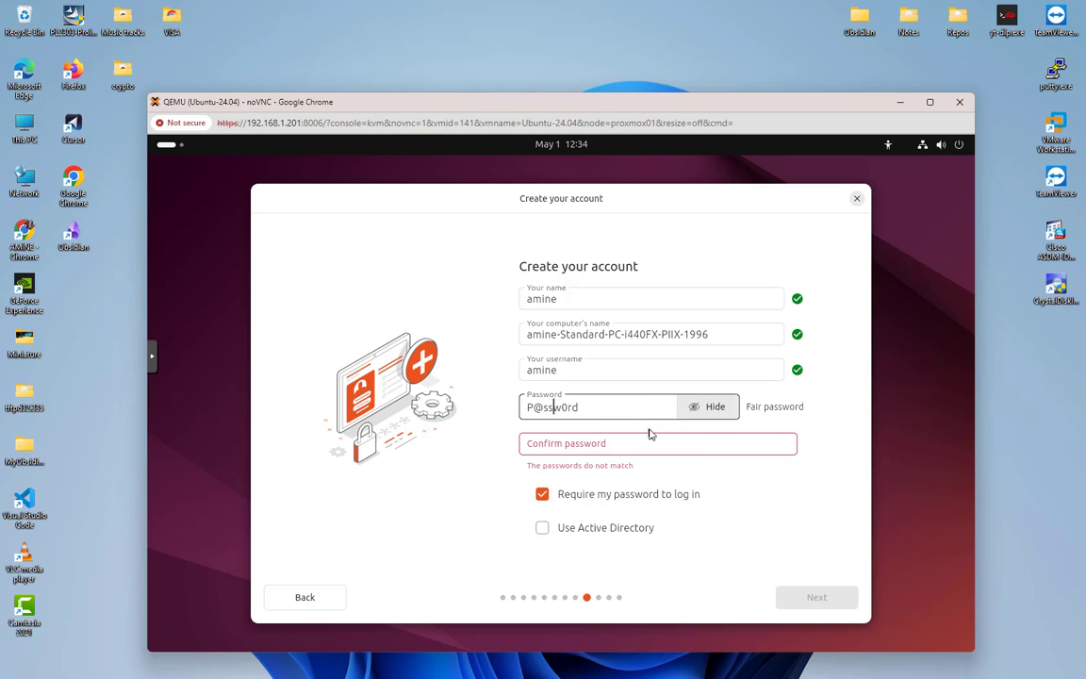
Step: Confirm the password, set computer name to Ubuntu24, and continue
{"action": "left_click", "coordinate": [657, 443]}
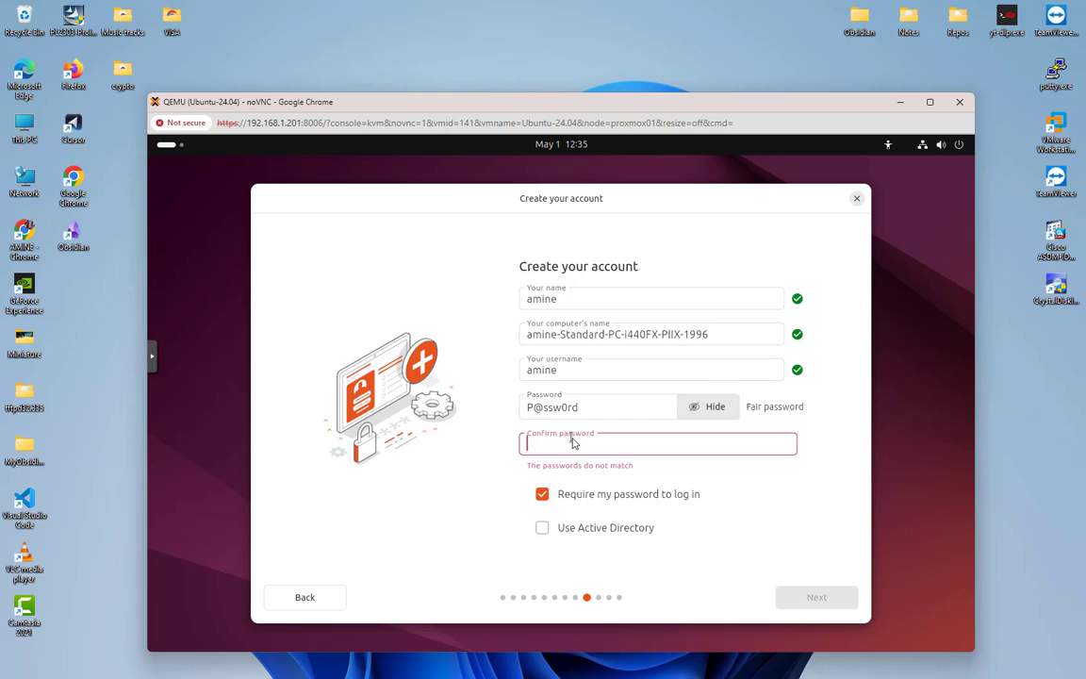
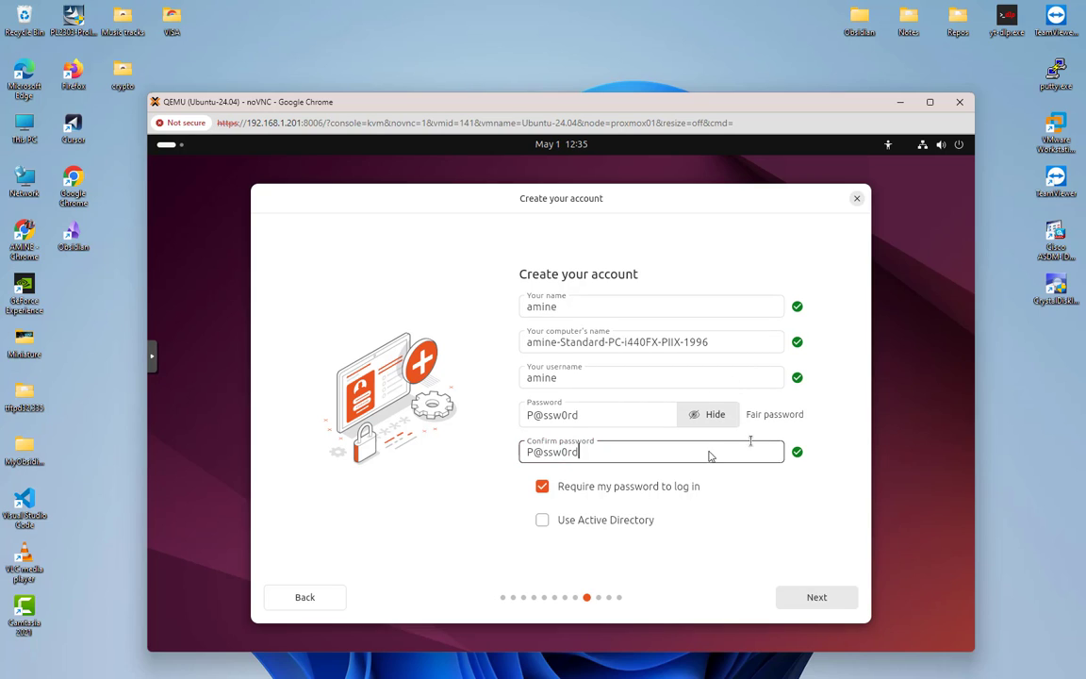
{"action": "mouse_move", "coordinate": [625, 355]}
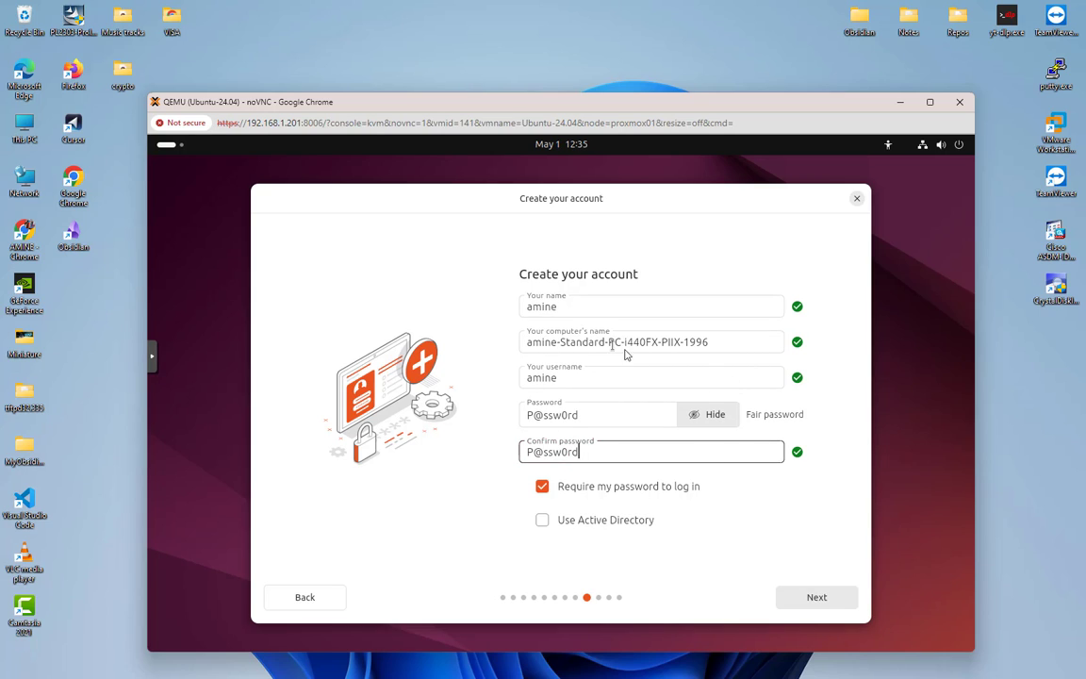
{"action": "triple_click", "coordinate": [651, 342]}
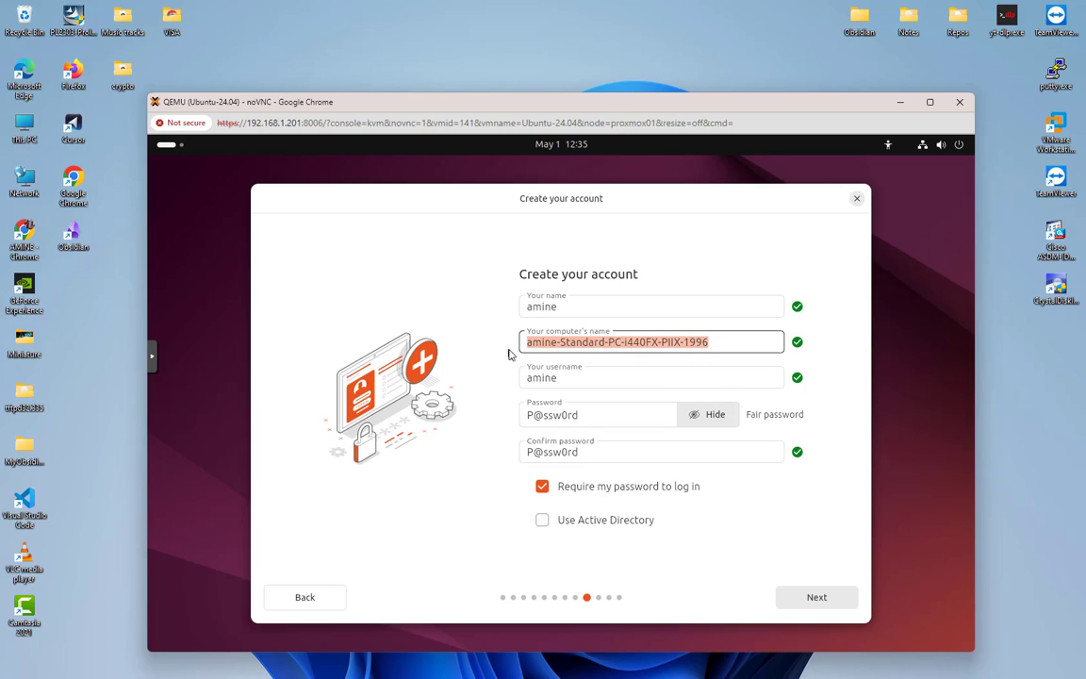
{"action": "type", "text": "Ubuntu24"}
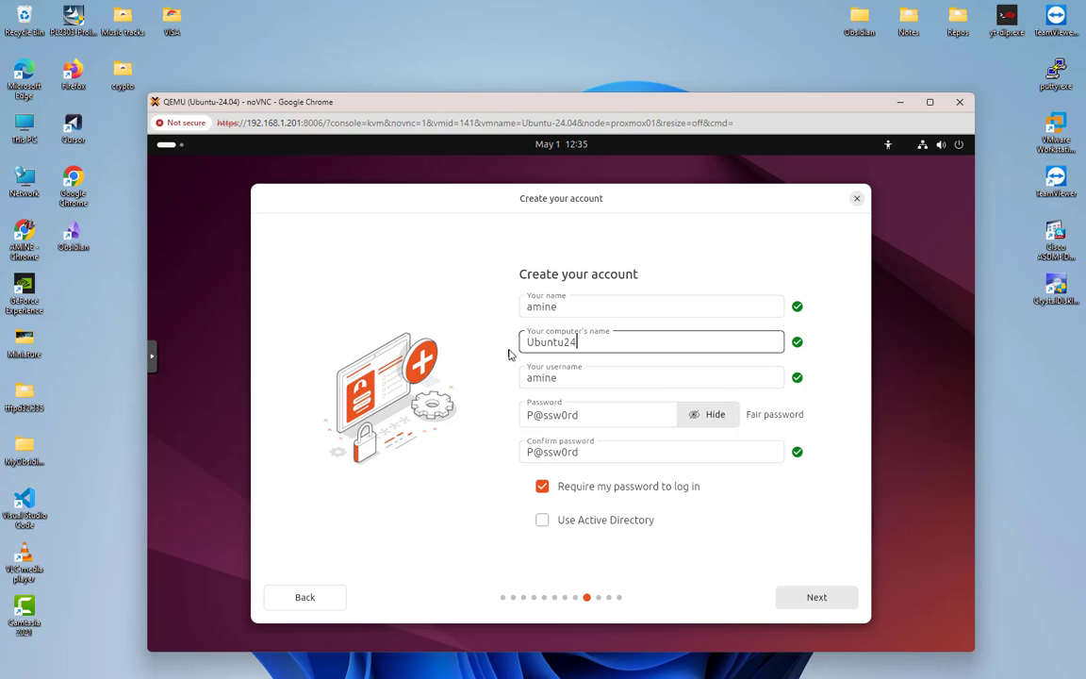
{"action": "mouse_move", "coordinate": [619, 393]}
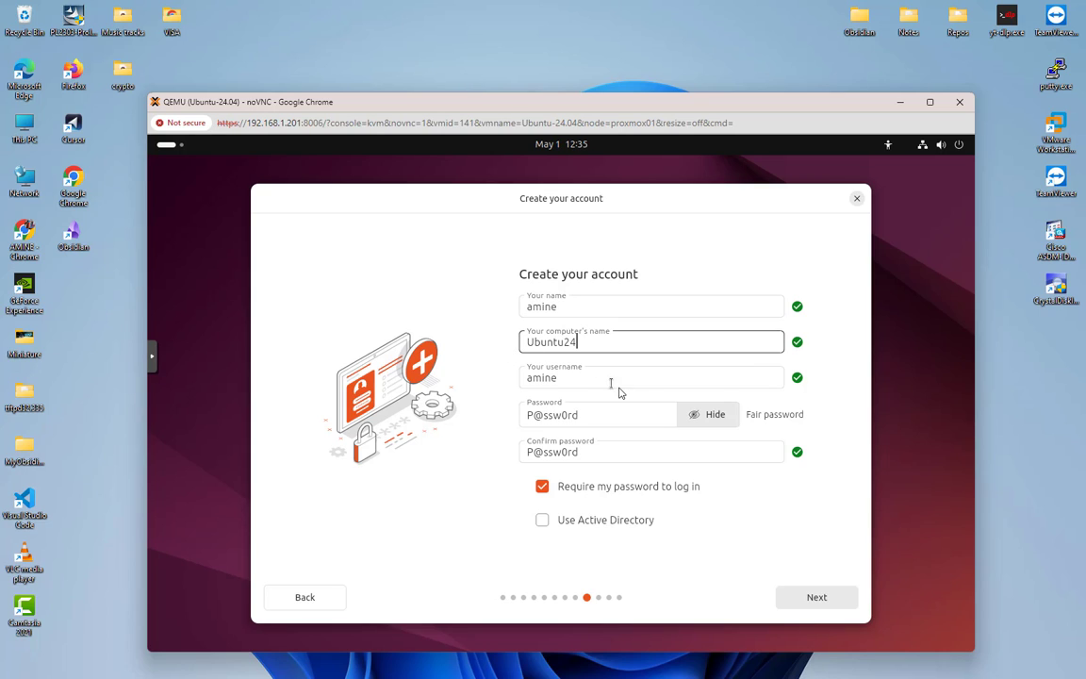
{"action": "mouse_move", "coordinate": [632, 553]}
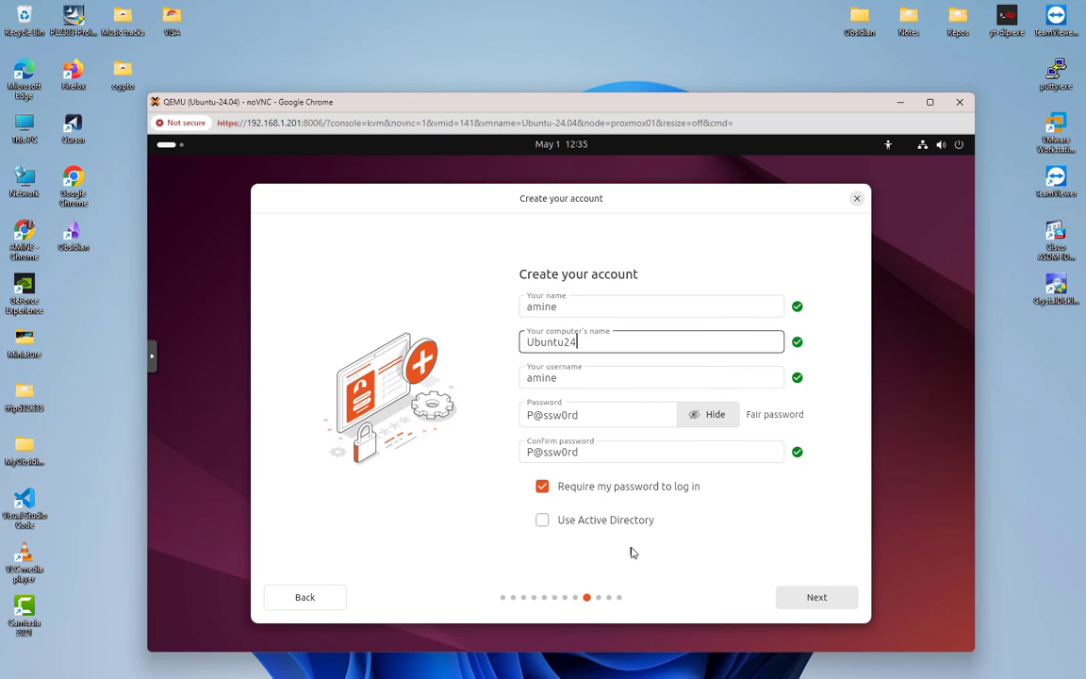
{"action": "mouse_move", "coordinate": [729, 513]}
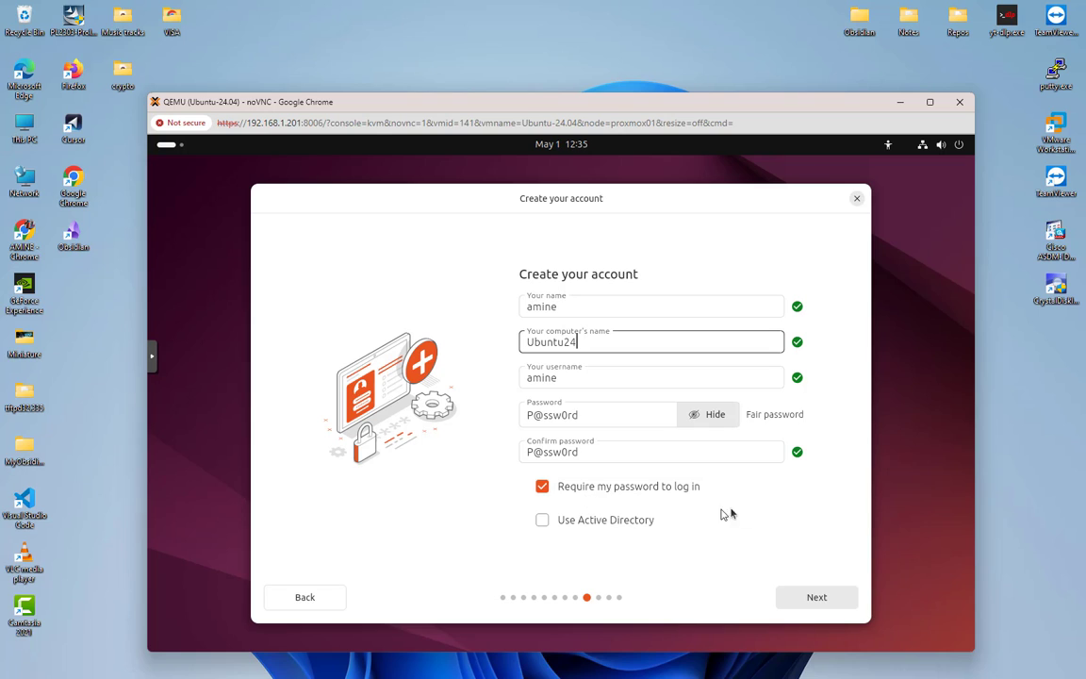
{"action": "mouse_move", "coordinate": [806, 597]}
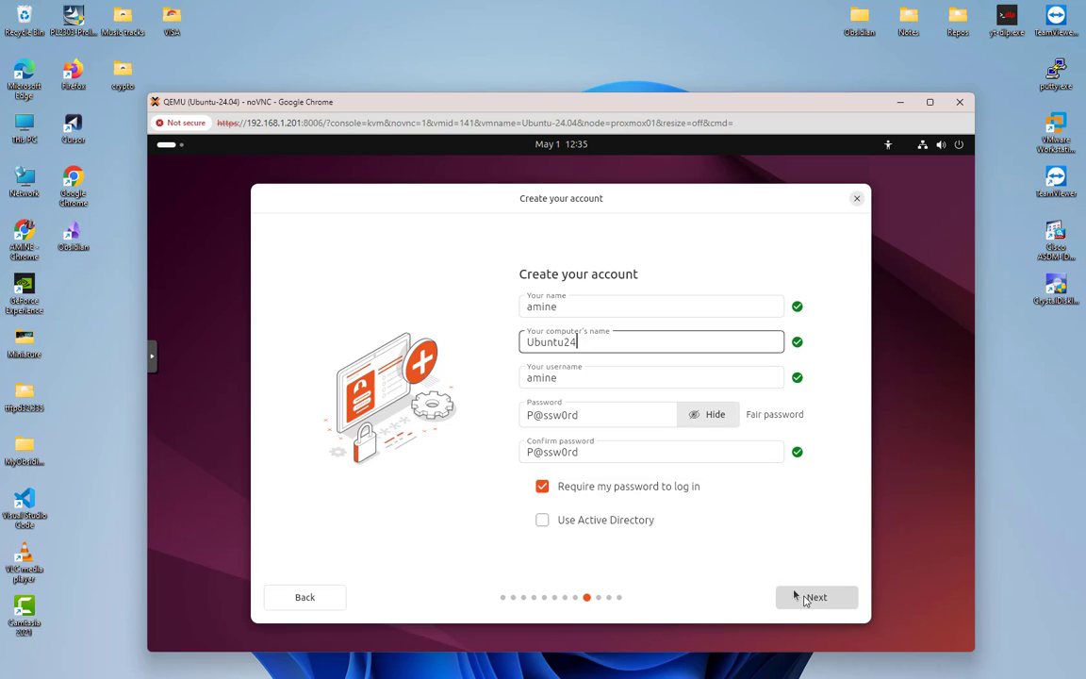
{"action": "left_click", "coordinate": [816, 596]}
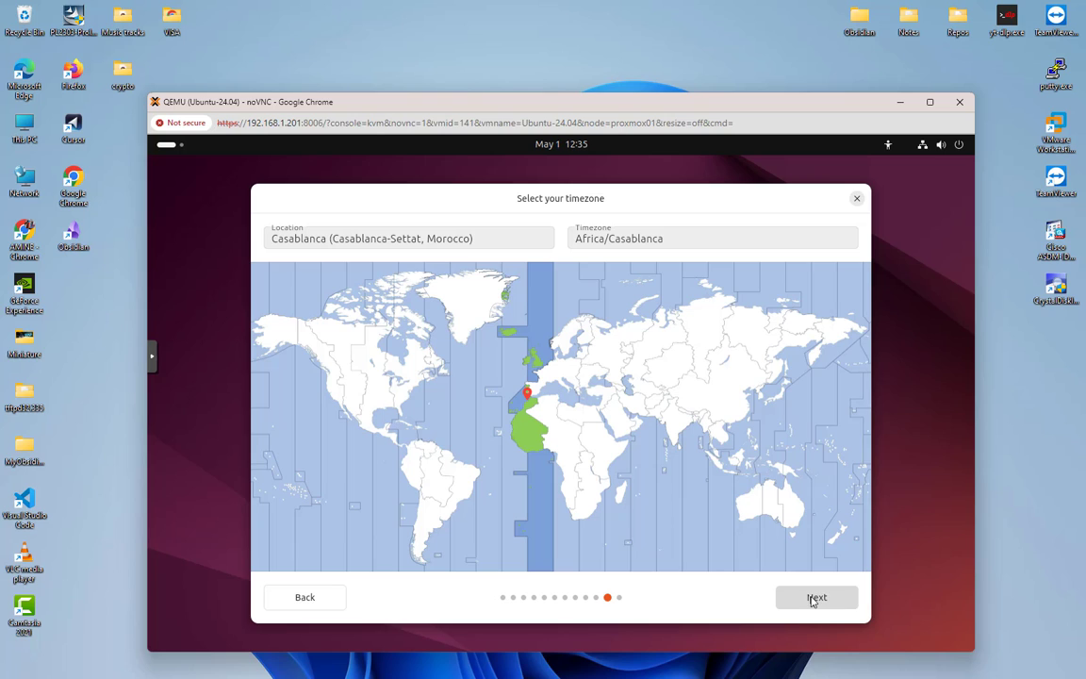
{"action": "mouse_move", "coordinate": [826, 598]}
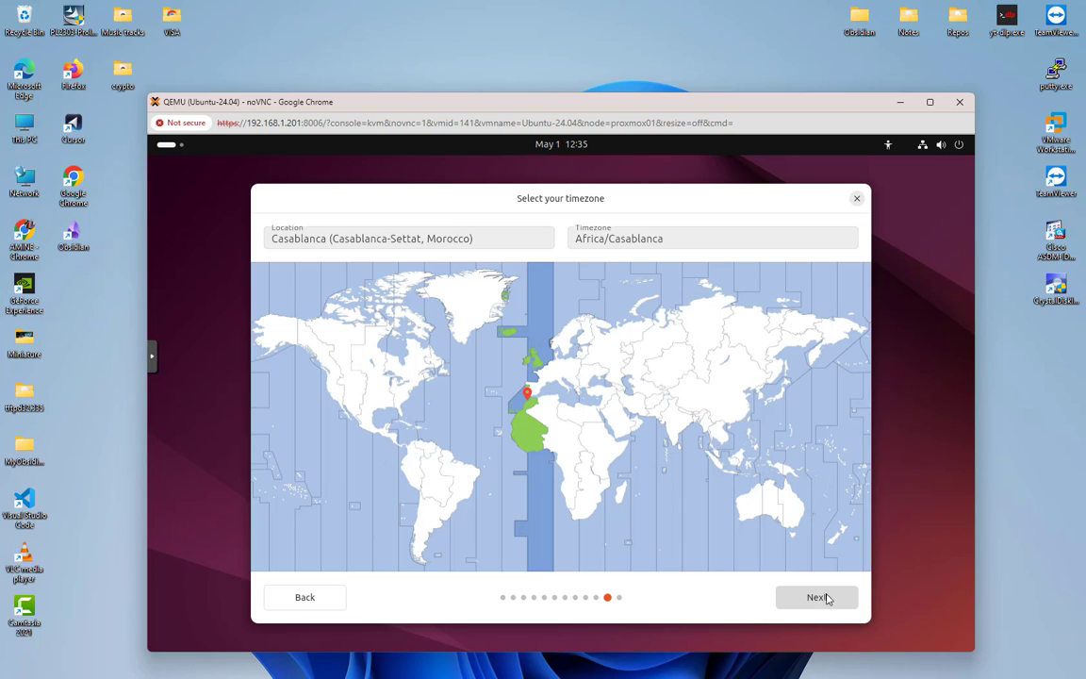
Step: Accept the Africa/Casablanca timezone and start installing from the Ready to install summary
{"action": "left_click", "coordinate": [817, 597]}
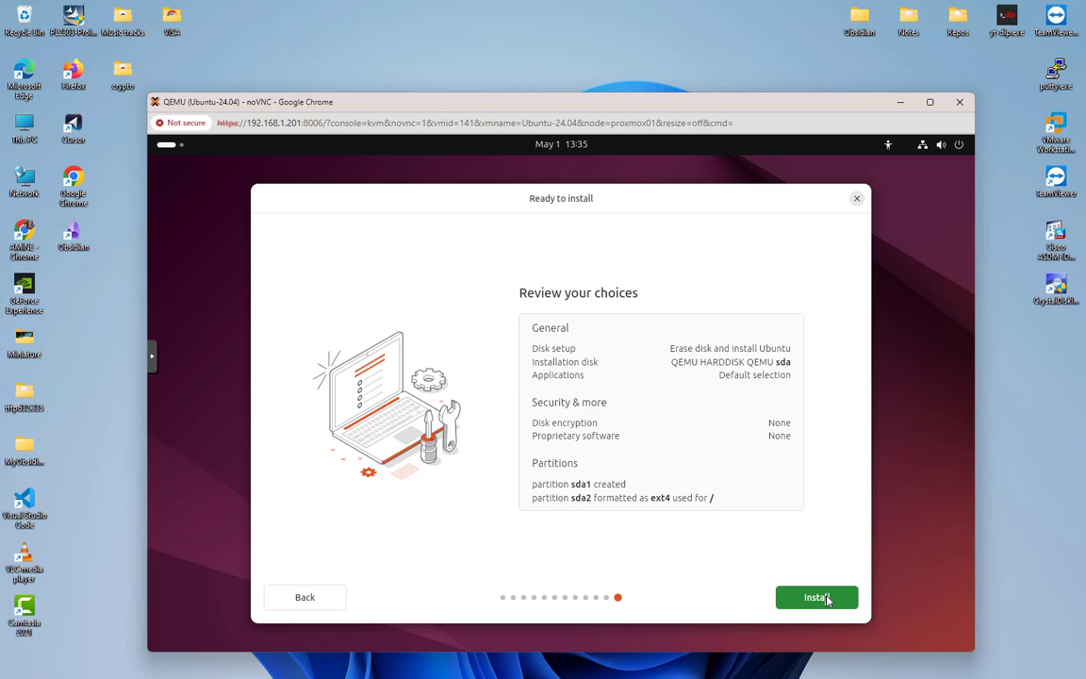
{"action": "left_click", "coordinate": [815, 597]}
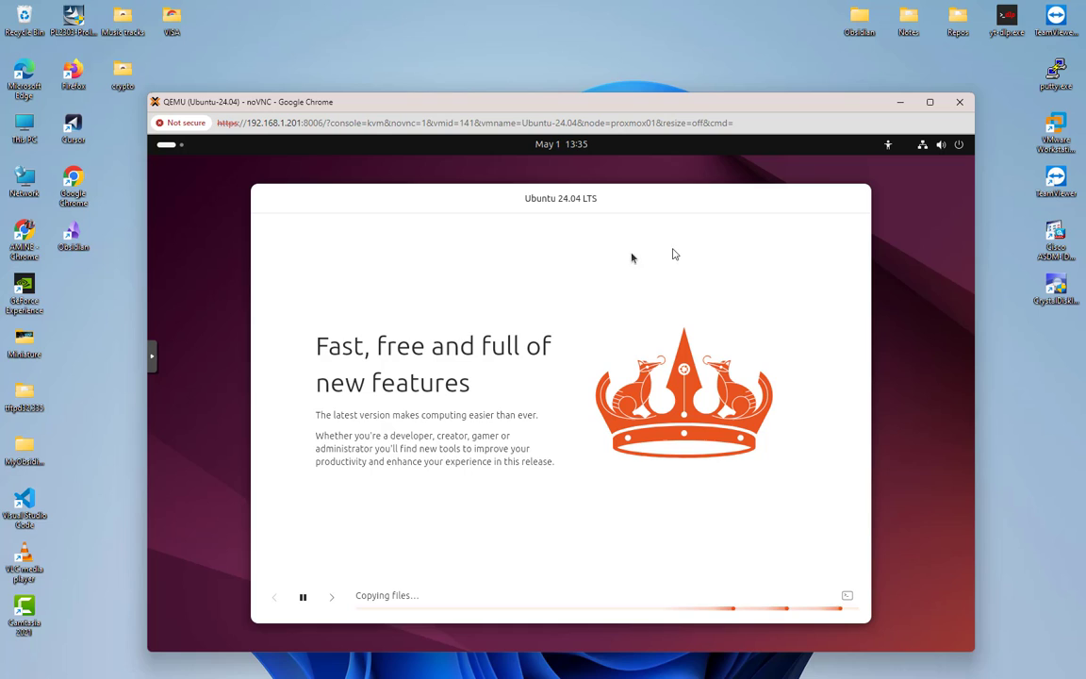
{"action": "mouse_move", "coordinate": [967, 202]}
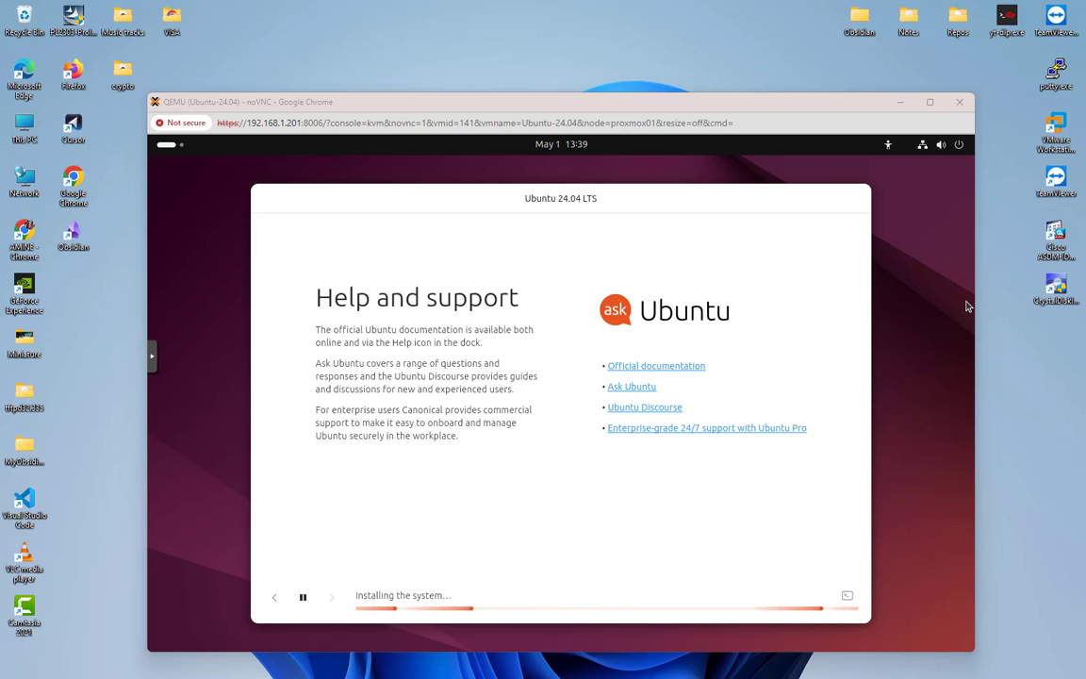
{"action": "mouse_move", "coordinate": [960, 419]}
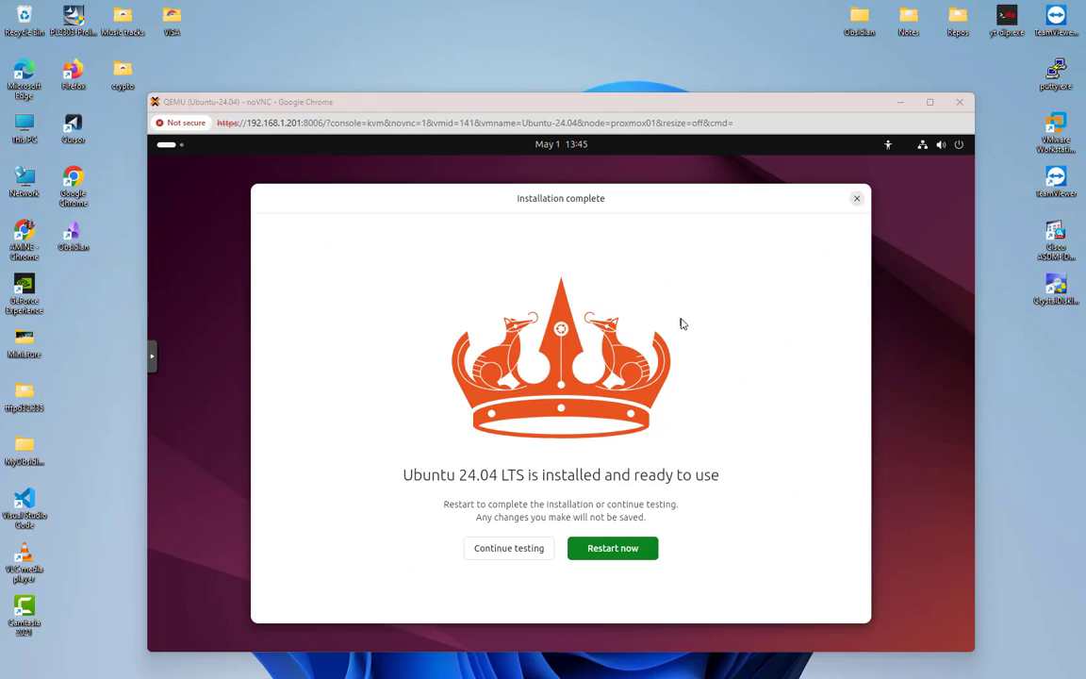
{"action": "mouse_move", "coordinate": [702, 326]}
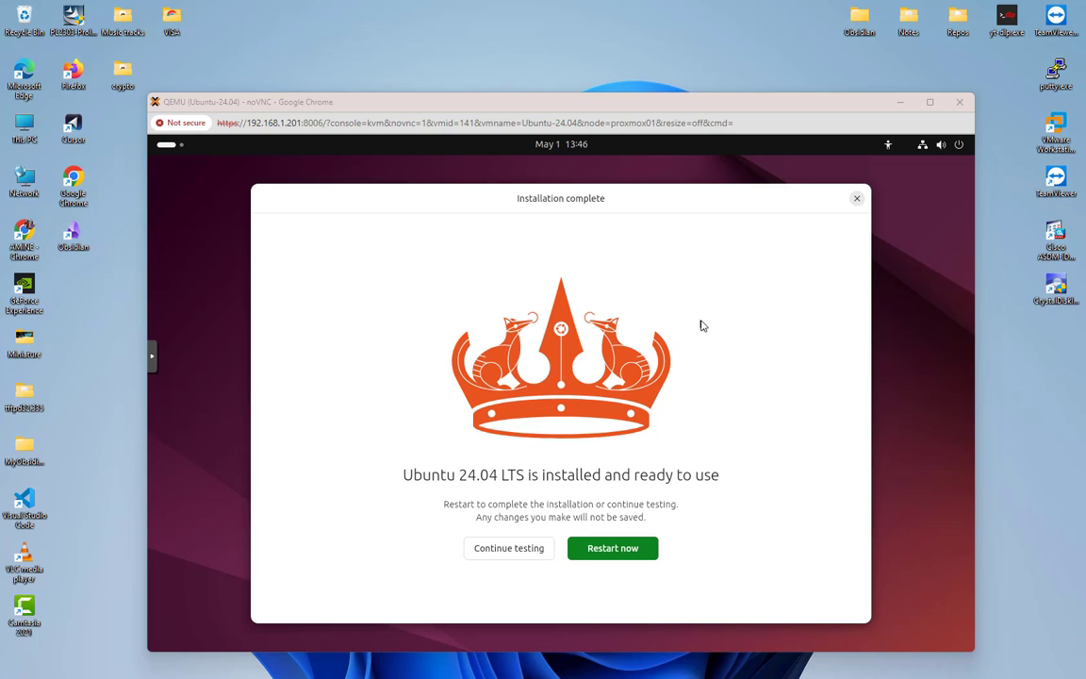
{"action": "mouse_move", "coordinate": [678, 542]}
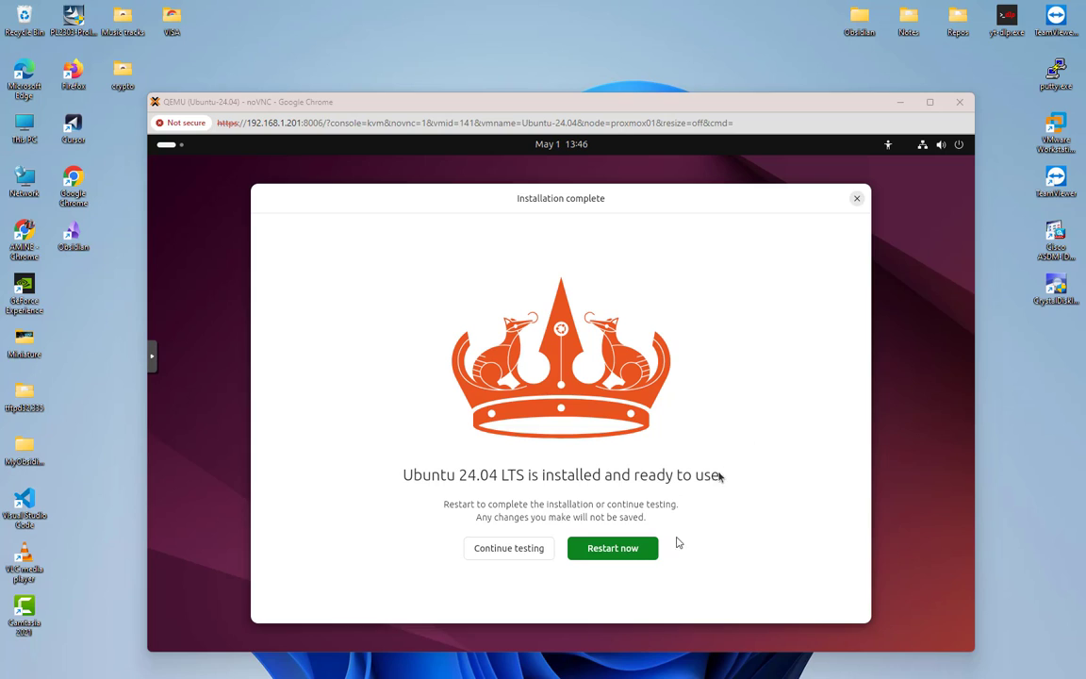
{"action": "mouse_move", "coordinate": [612, 548]}
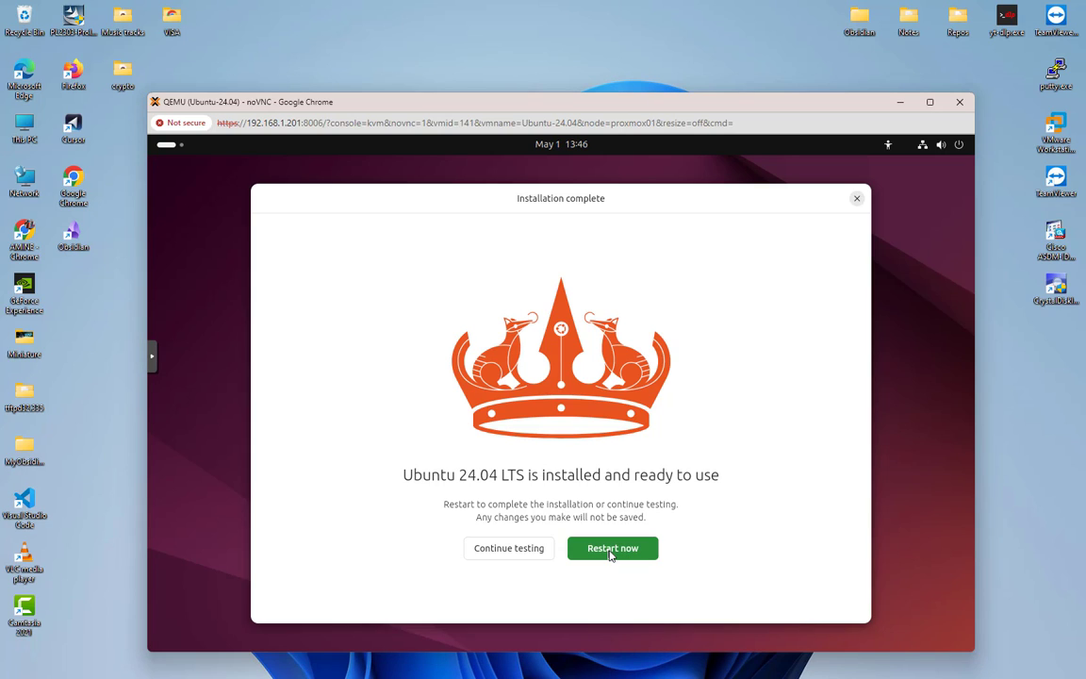
Step: Choose Restart now on Installation complete to reboot VM 141 into Ubuntu's login screen
{"action": "left_click", "coordinate": [612, 548]}
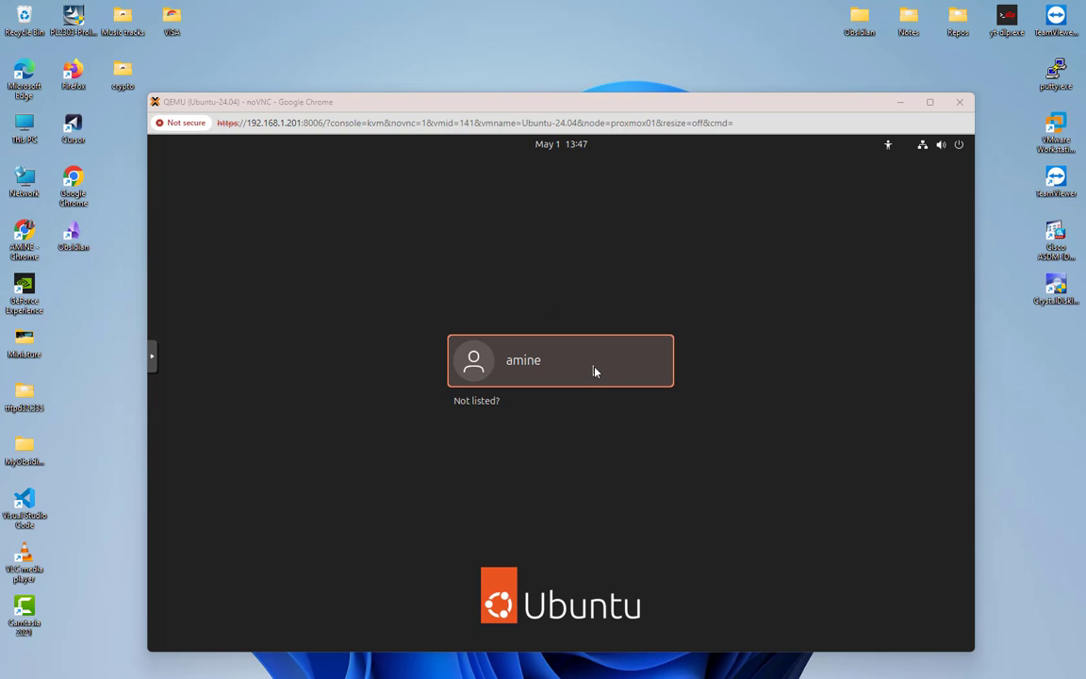
Step: Sign in to the Ubuntu user account on the login screen with its password
{"action": "left_click", "coordinate": [561, 360]}
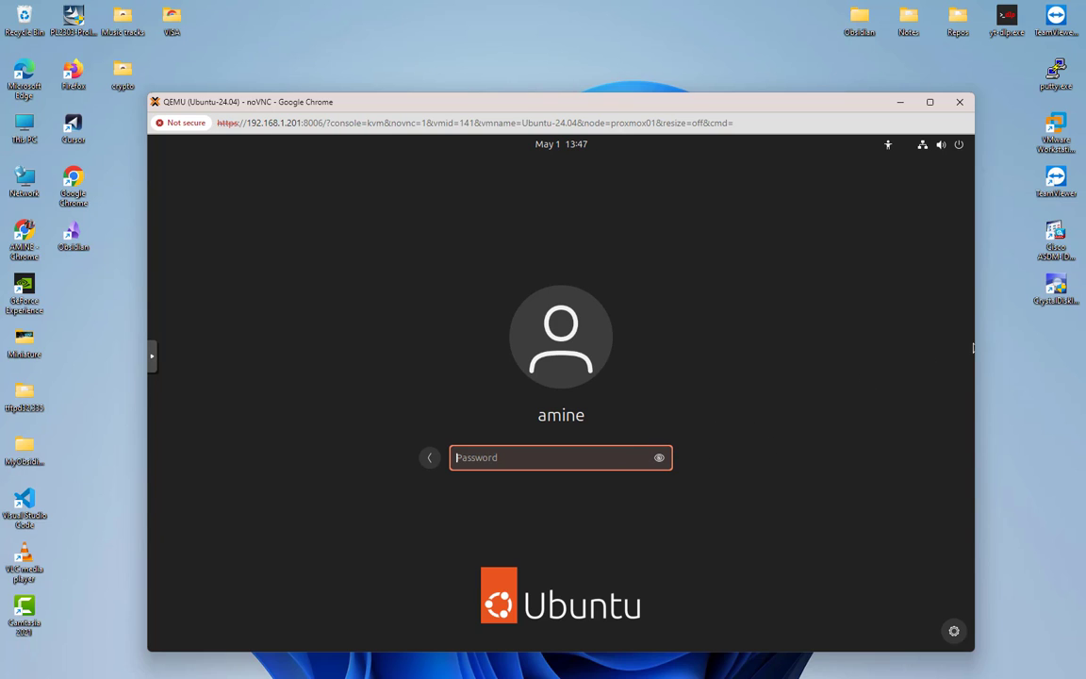
{"action": "type", "text": "password"}
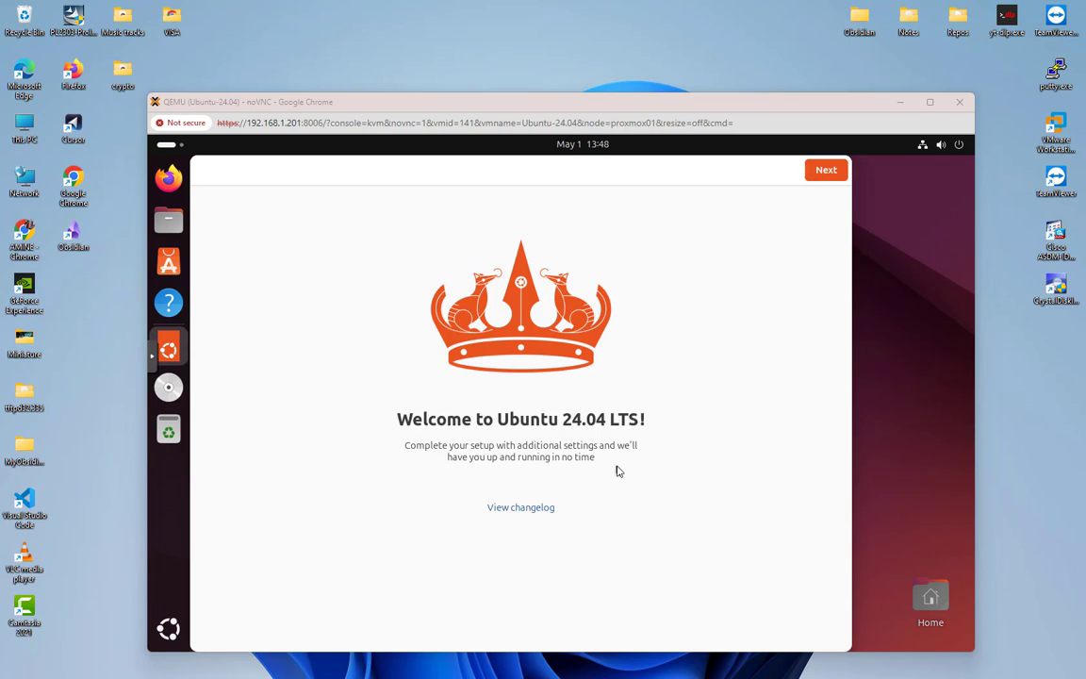
{"action": "mouse_move", "coordinate": [563, 300]}
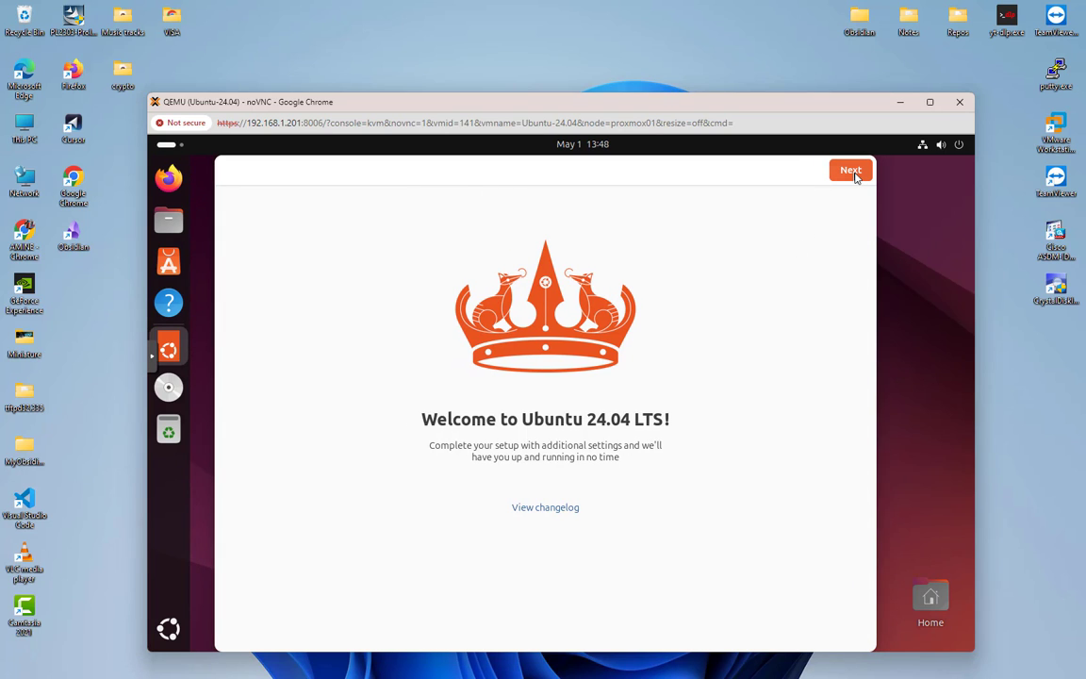
Step: Go through the Welcome, Ubuntu Pro (skipped) and Help improve Ubuntu pages, then finish
{"action": "left_click", "coordinate": [849, 170]}
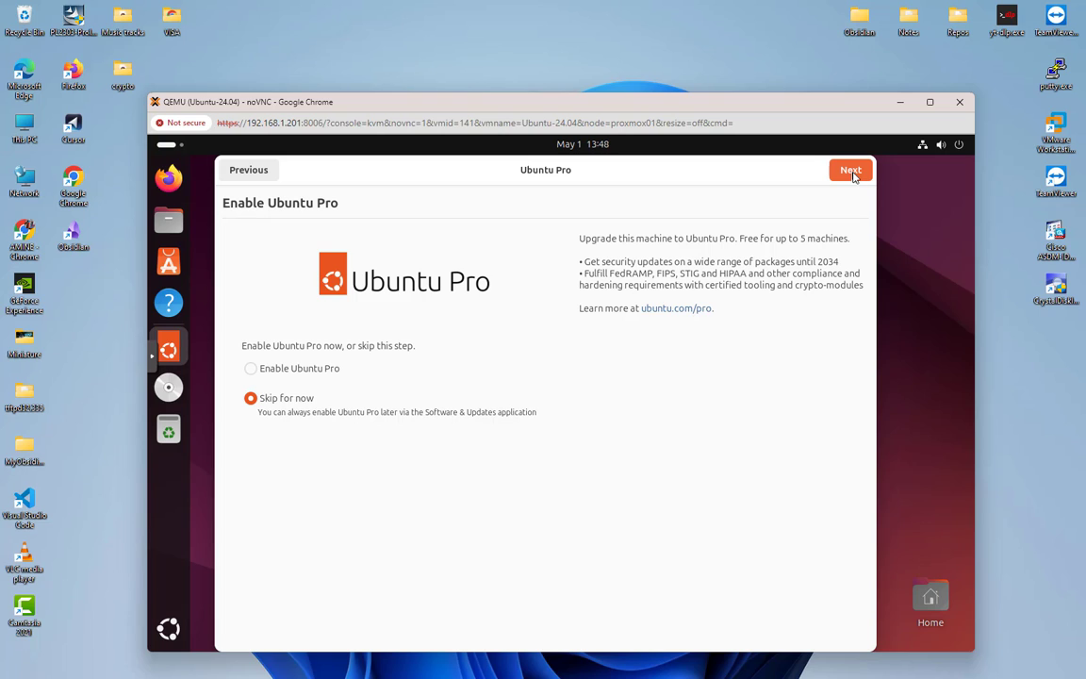
{"action": "left_click", "coordinate": [849, 169]}
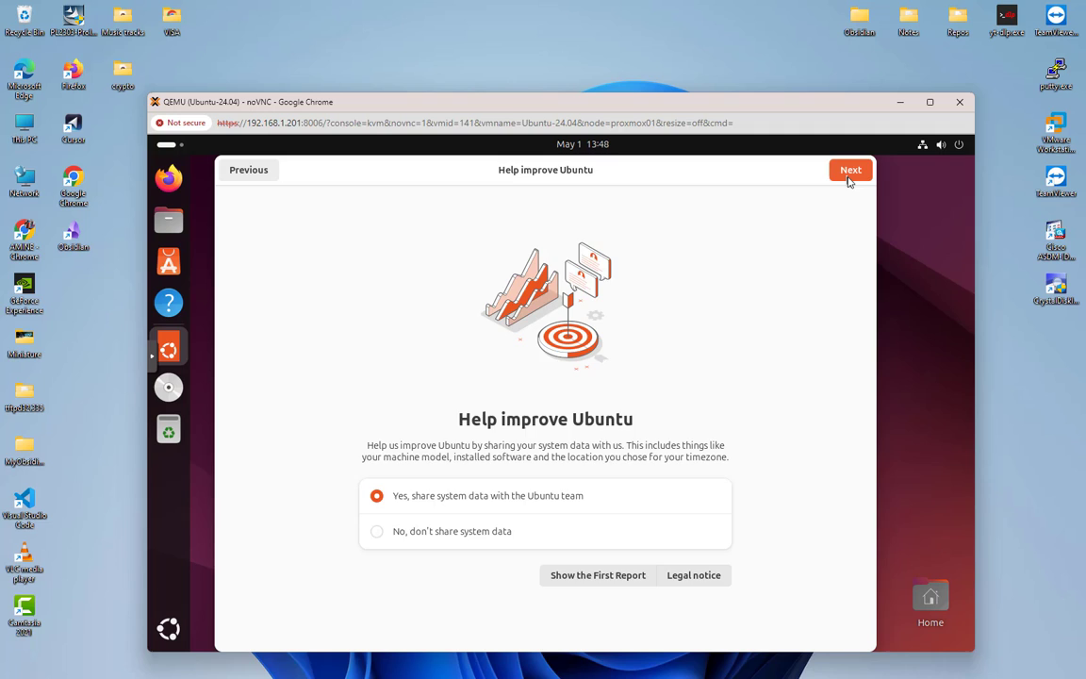
{"action": "left_click", "coordinate": [849, 170]}
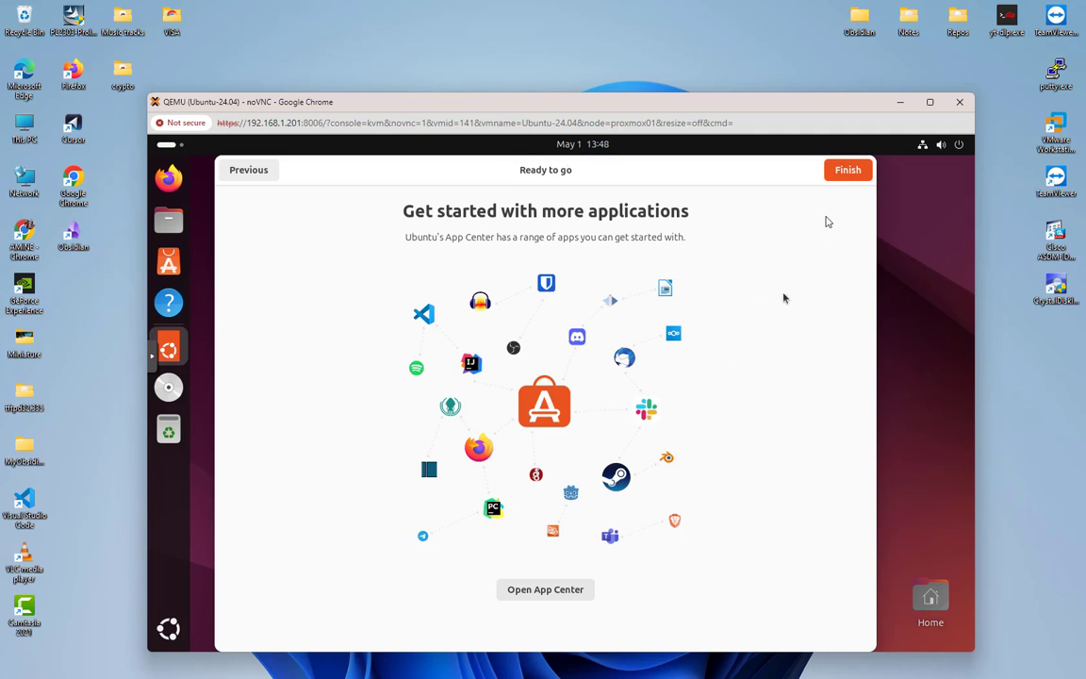
{"action": "left_click", "coordinate": [846, 170]}
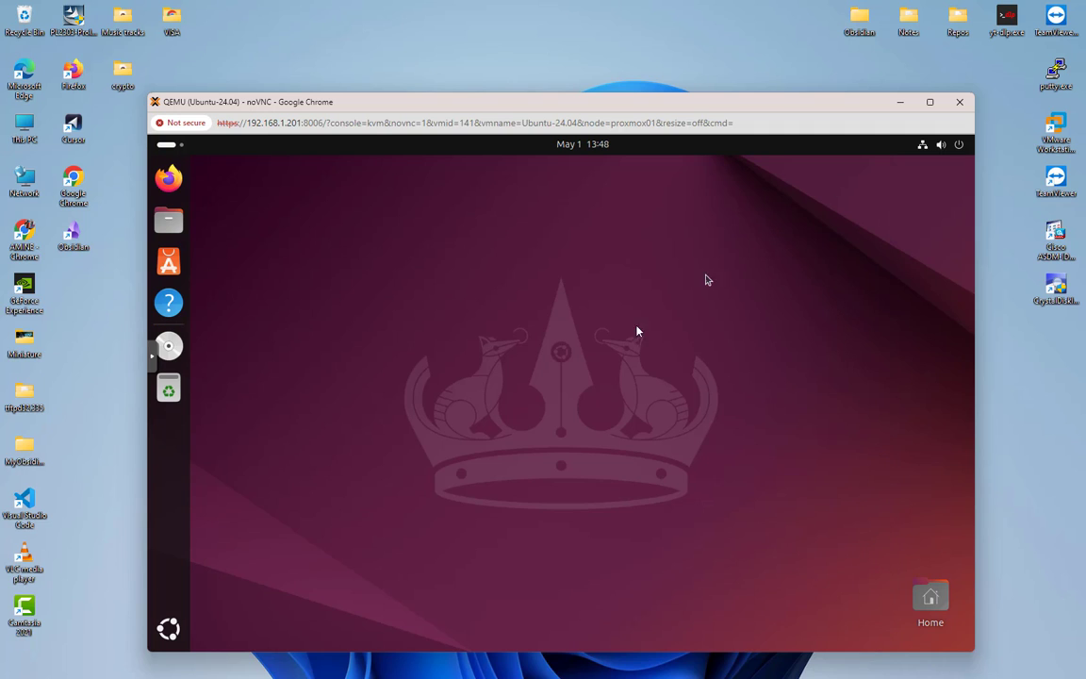
{"action": "mouse_move", "coordinate": [577, 364]}
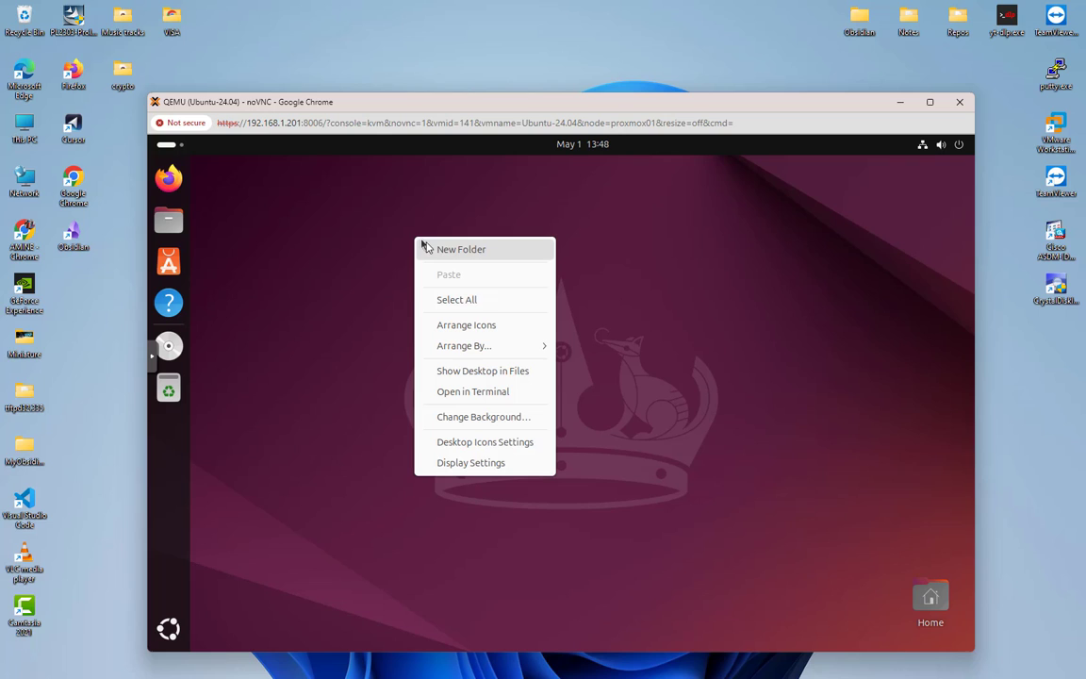
{"action": "mouse_move", "coordinate": [472, 392]}
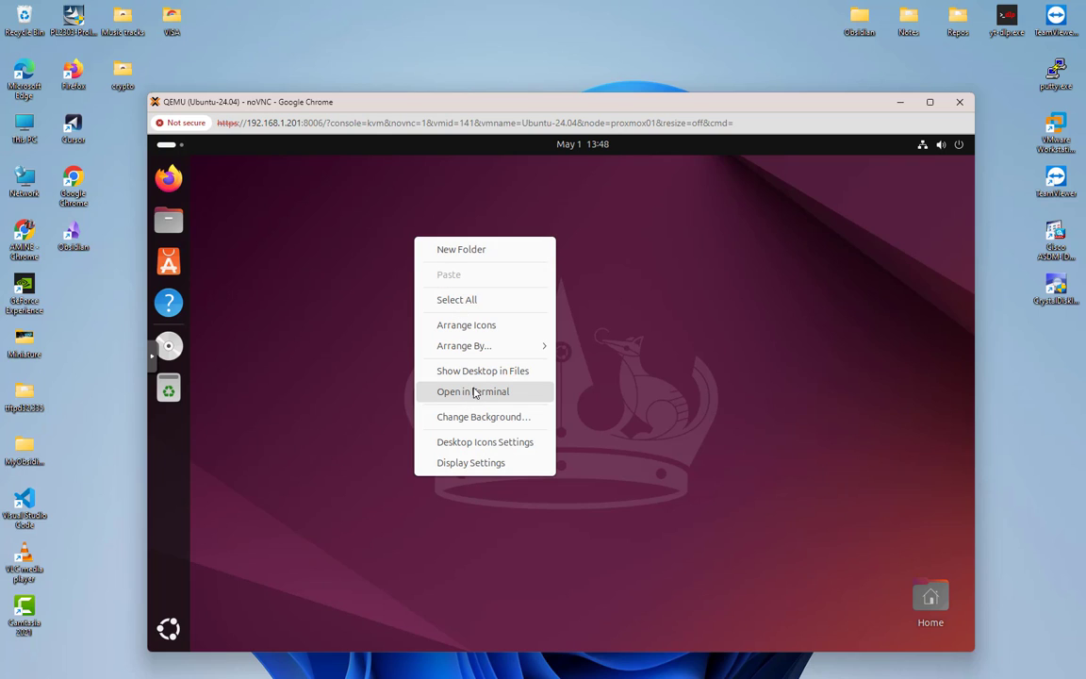
Step: Run uname -a in a desktop terminal showing kernel 6.8.0-31-generic, then widen and reposition the window
{"action": "left_click", "coordinate": [472, 391]}
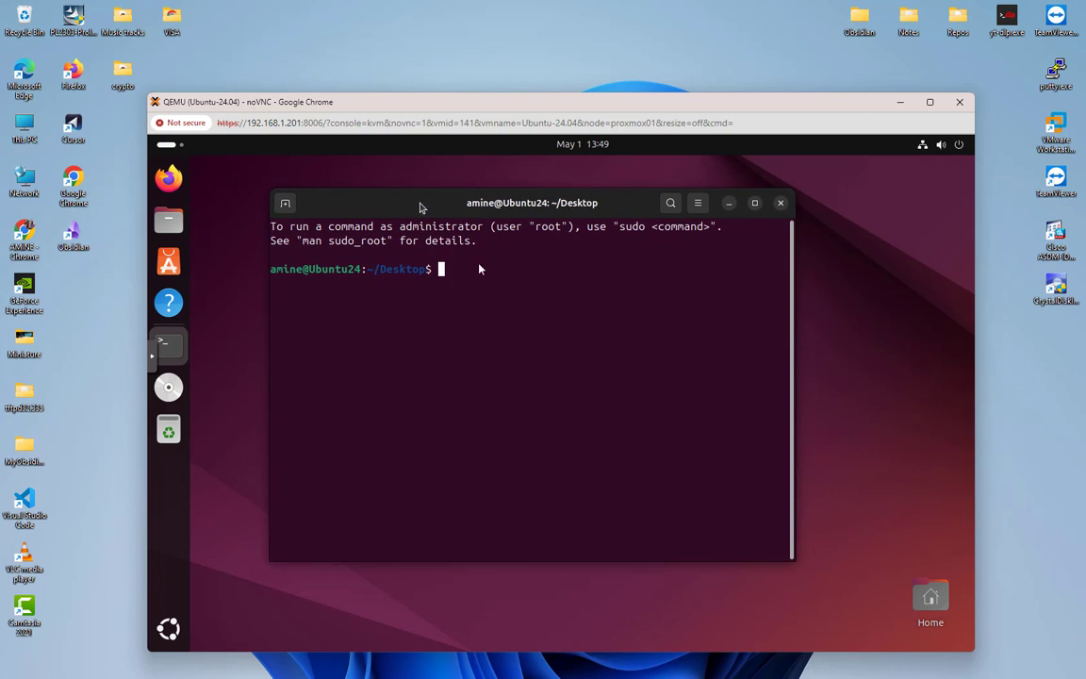
{"action": "type", "text": "un"}
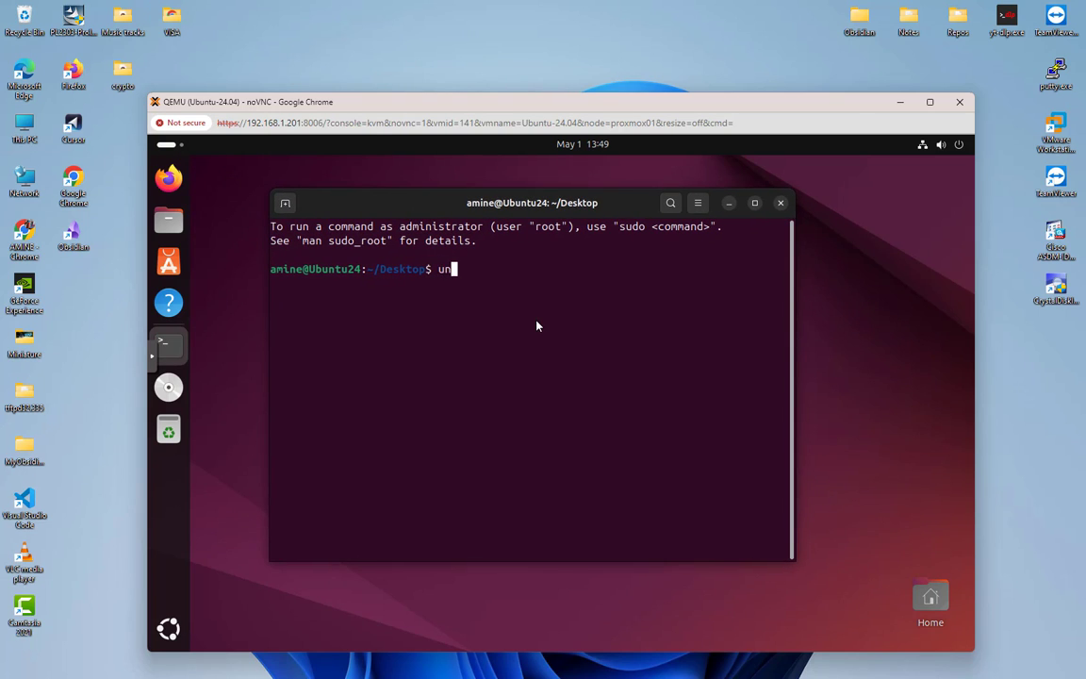
{"action": "type", "text": "ame -a"}
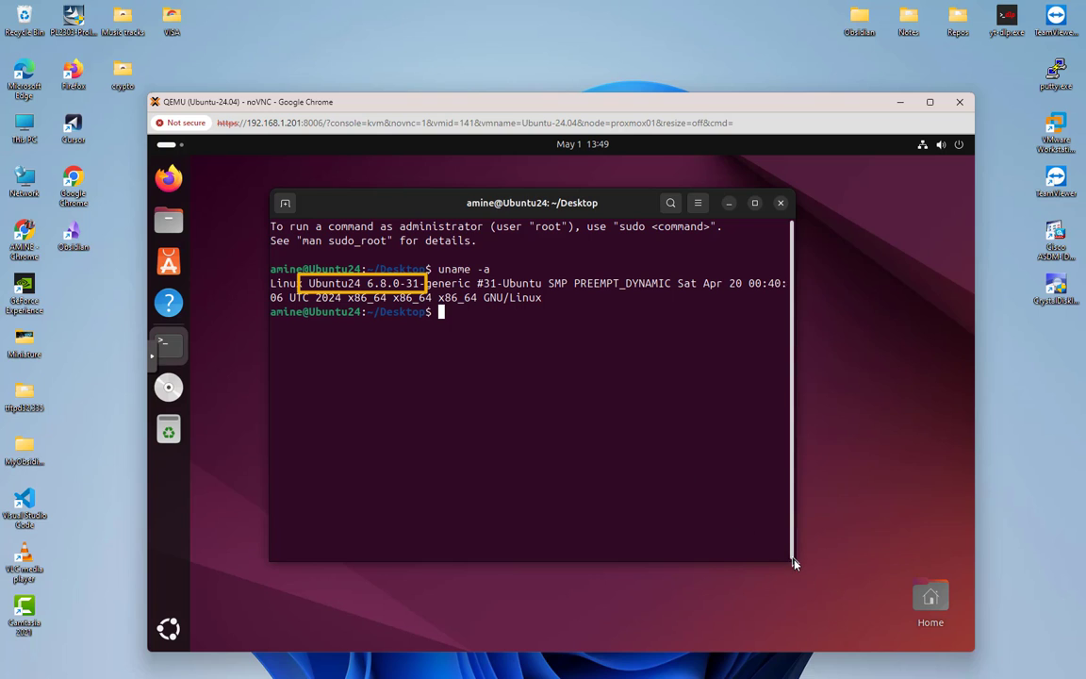
{"action": "left_click_drag", "start_coordinate": [795, 556], "coordinate": [943, 509]}
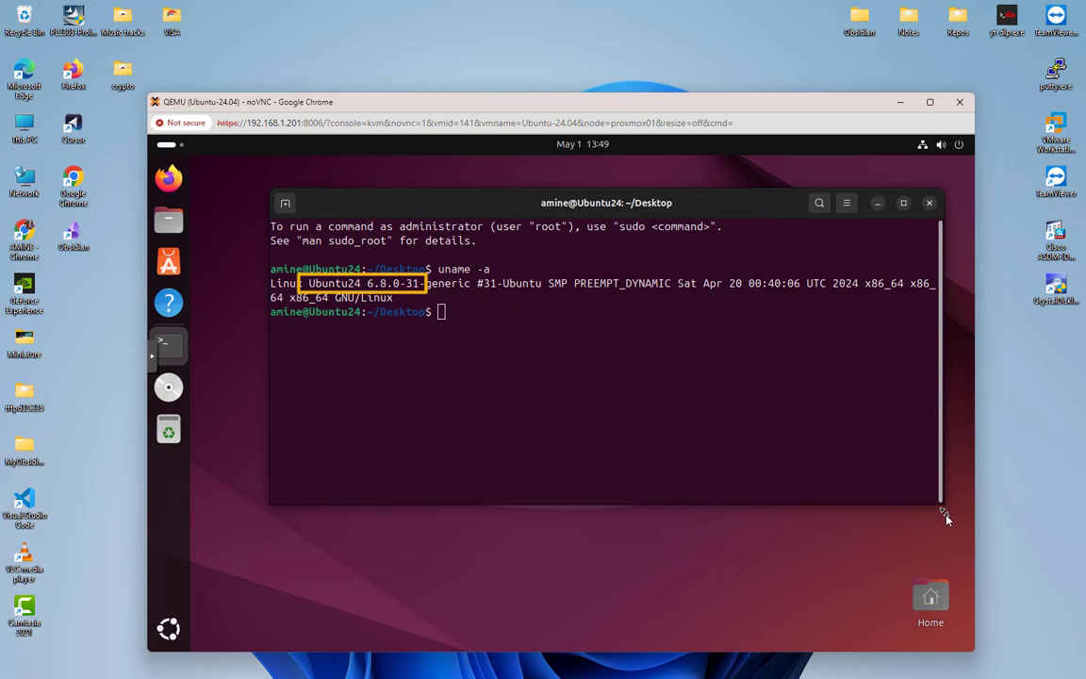
{"action": "left_click_drag", "start_coordinate": [607, 203], "coordinate": [554, 194]}
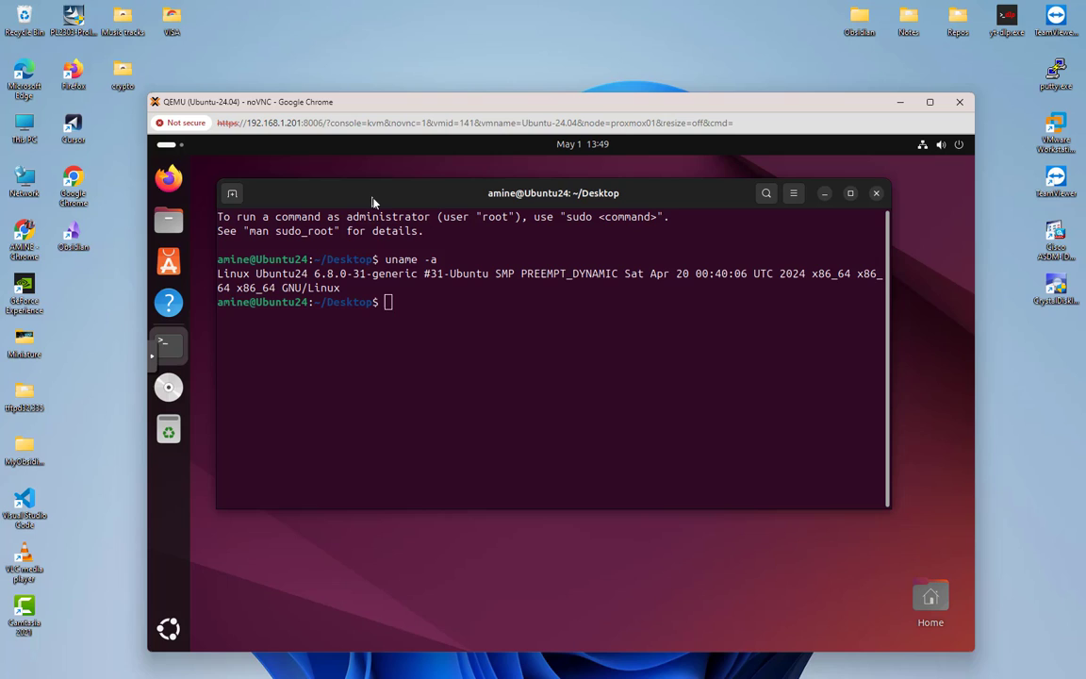
{"action": "mouse_move", "coordinate": [341, 431]}
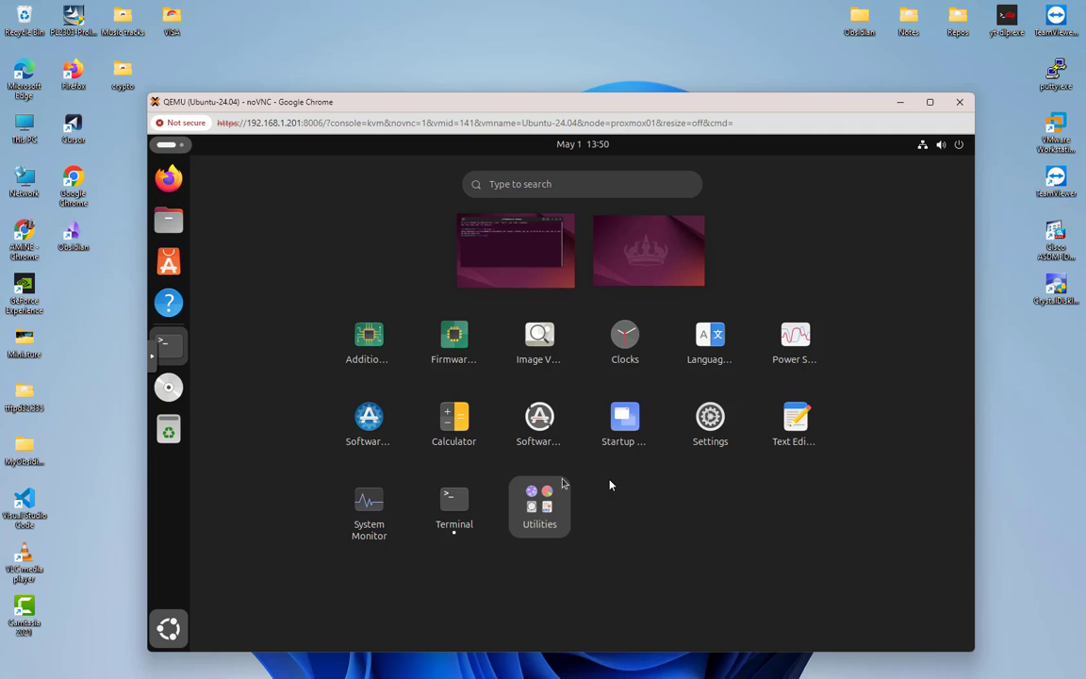
Step: Open Settings > System > About to view Ubuntu 24.04 LTS, 4.0 GiB memory, 34.4 GB disk
{"action": "left_click", "coordinate": [454, 505]}
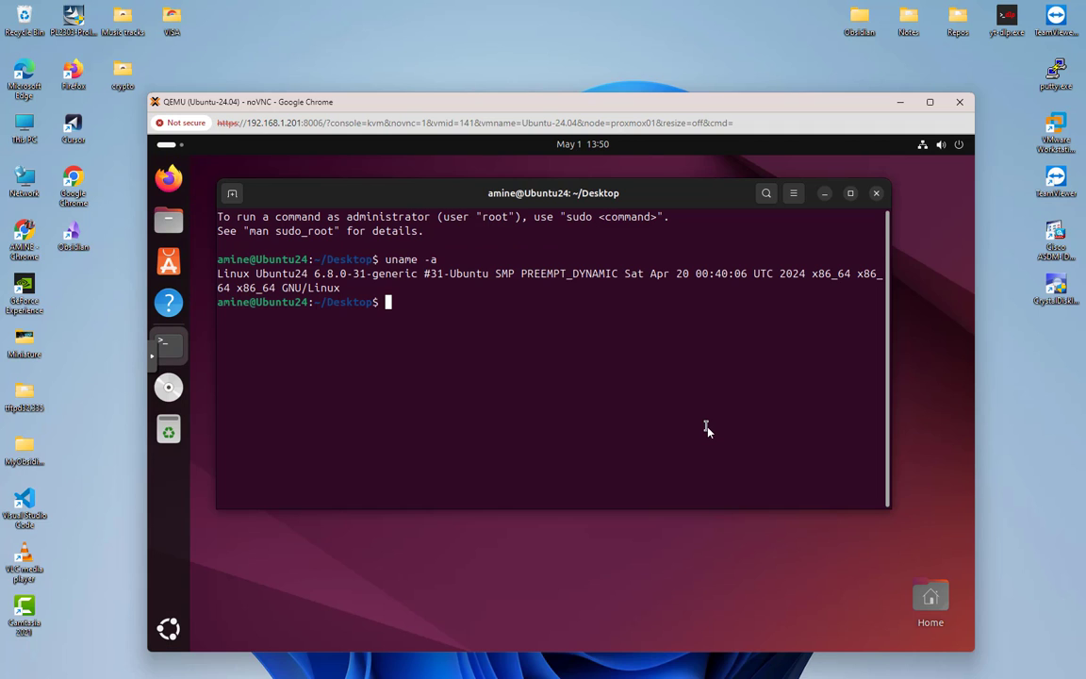
{"action": "left_click", "coordinate": [168, 387]}
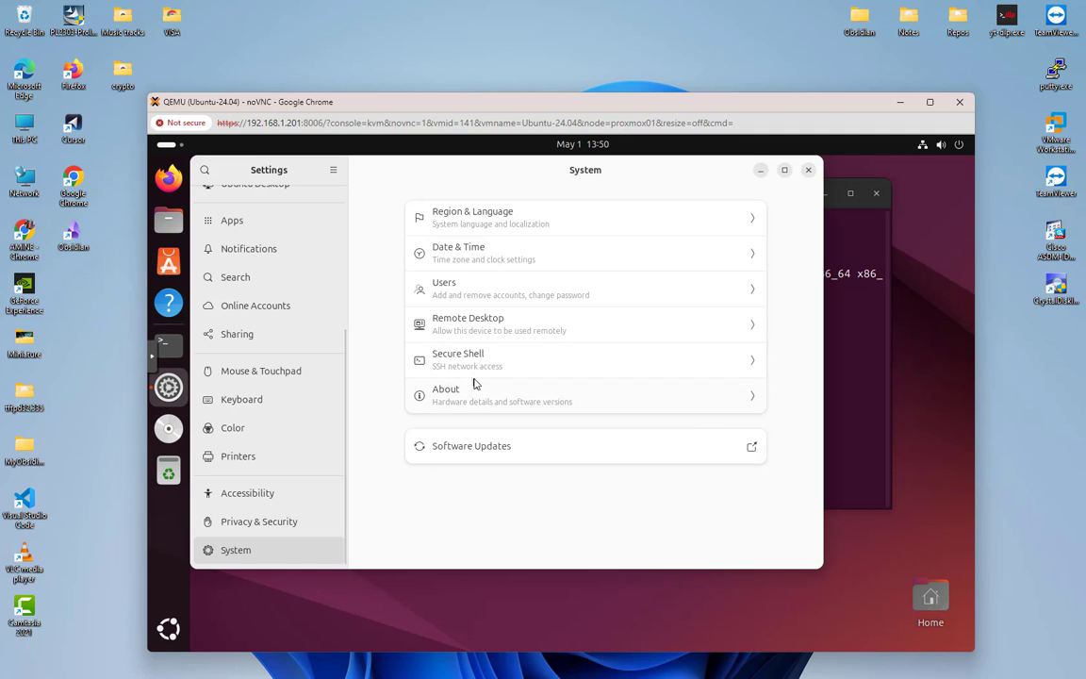
{"action": "left_click", "coordinate": [445, 394]}
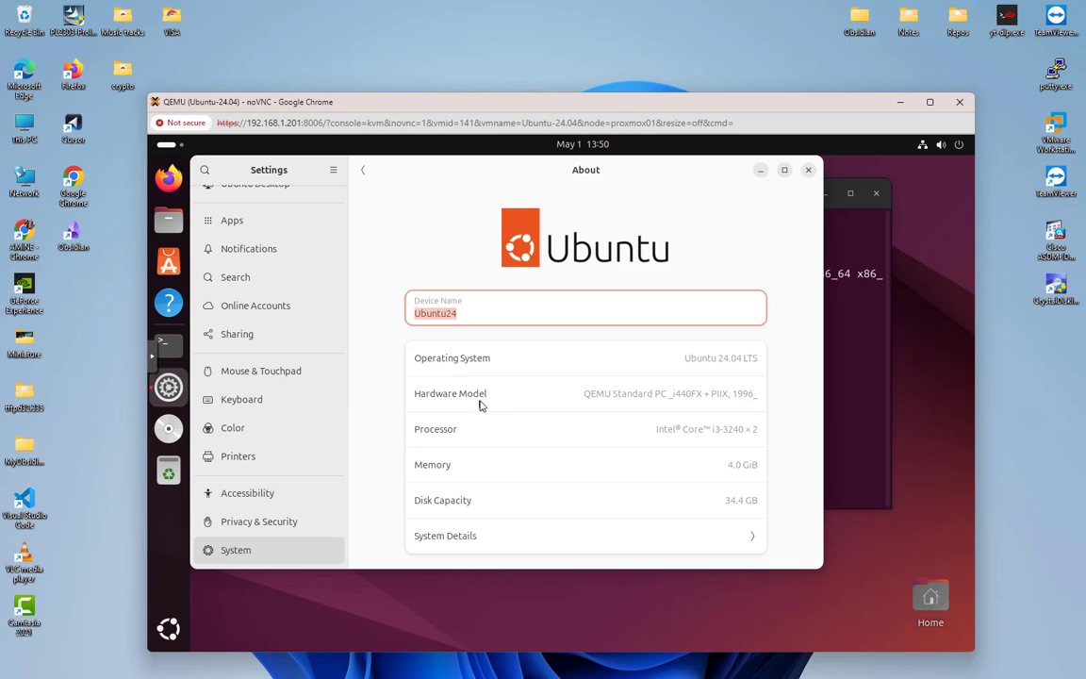
{"action": "mouse_move", "coordinate": [632, 403]}
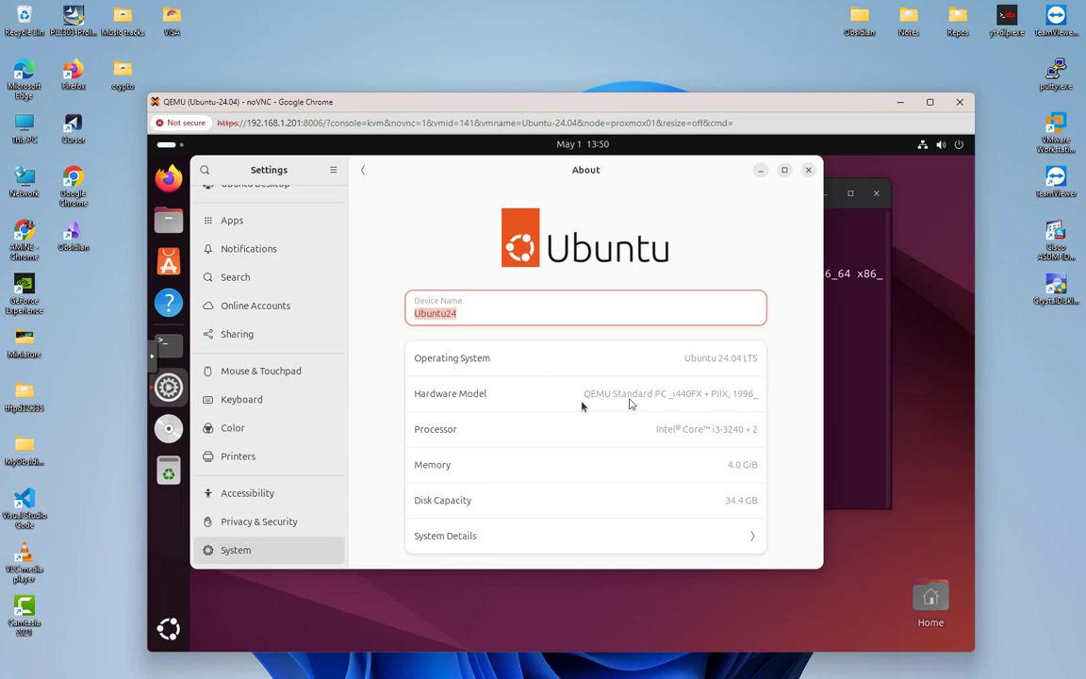
{"action": "mouse_move", "coordinate": [967, 365]}
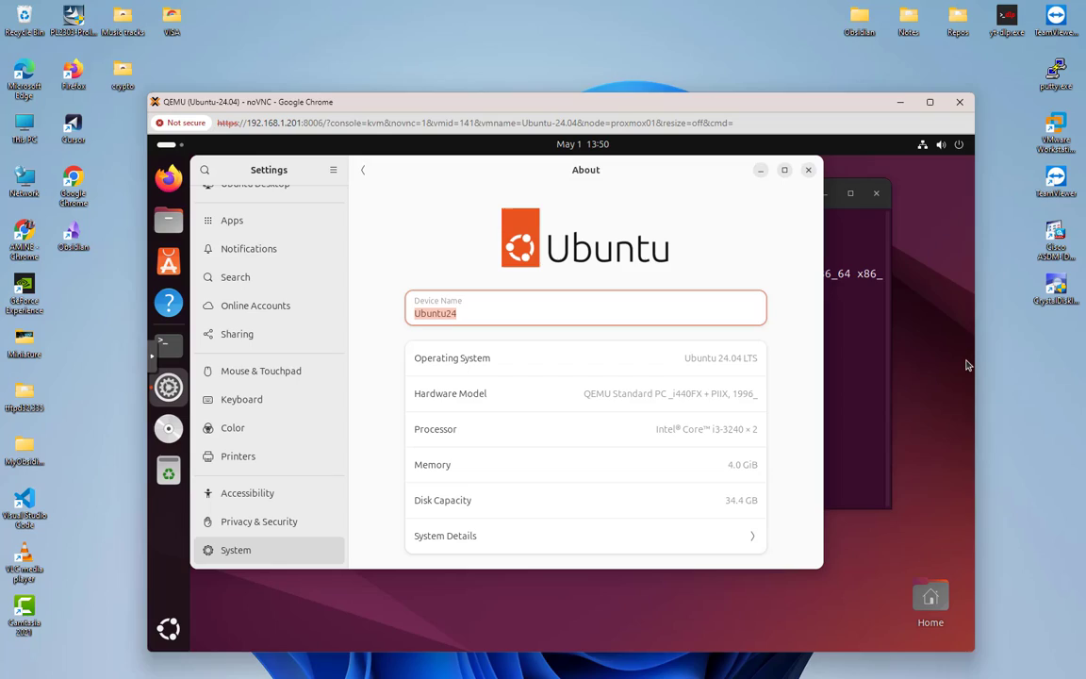